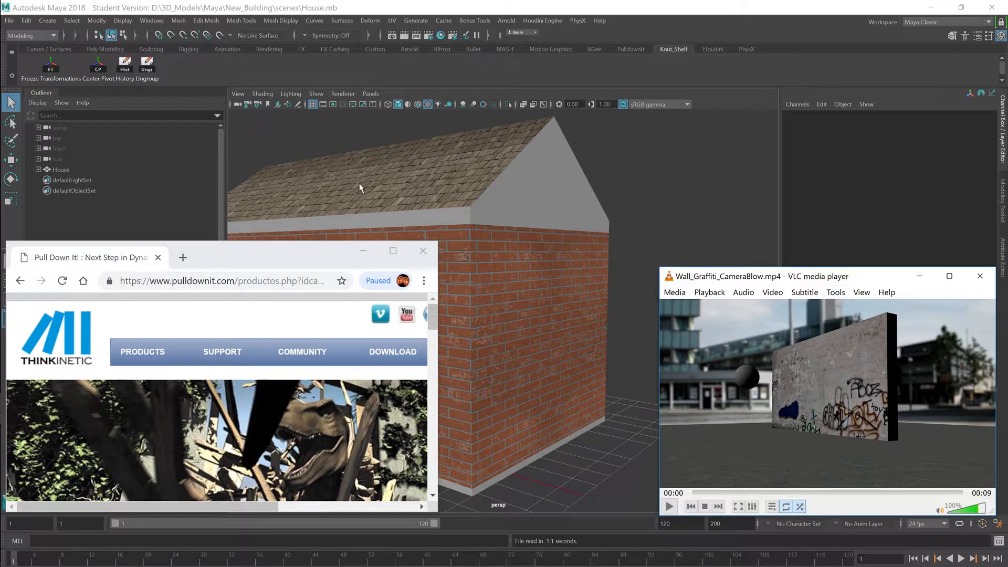
# - Play the nine-second graffiti-wall destruction clip through to the end in VLC
pyautogui.click(669, 506)
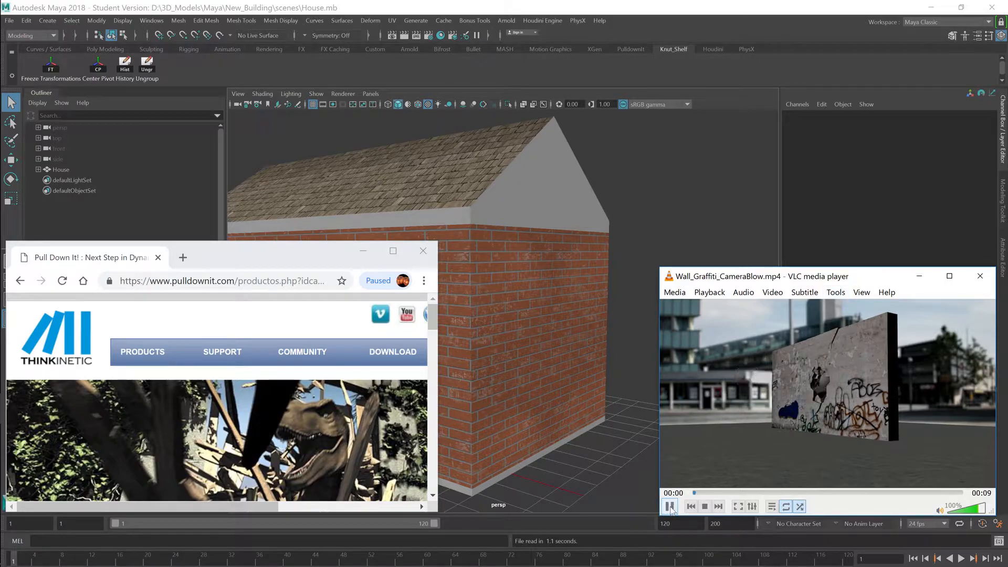
pyautogui.click(670, 507)
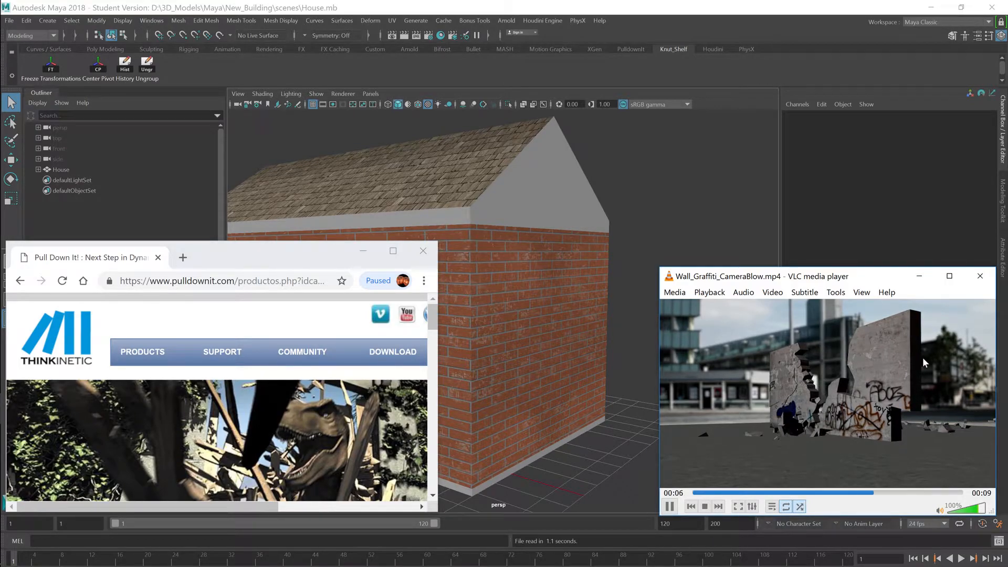
pyautogui.click(772, 507)
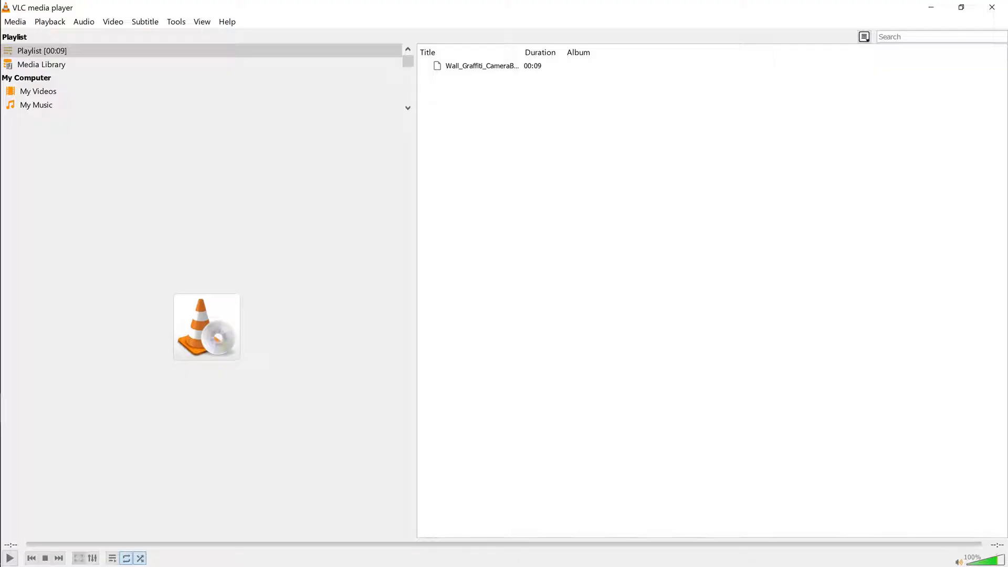
pyautogui.moveTo(991, 7)
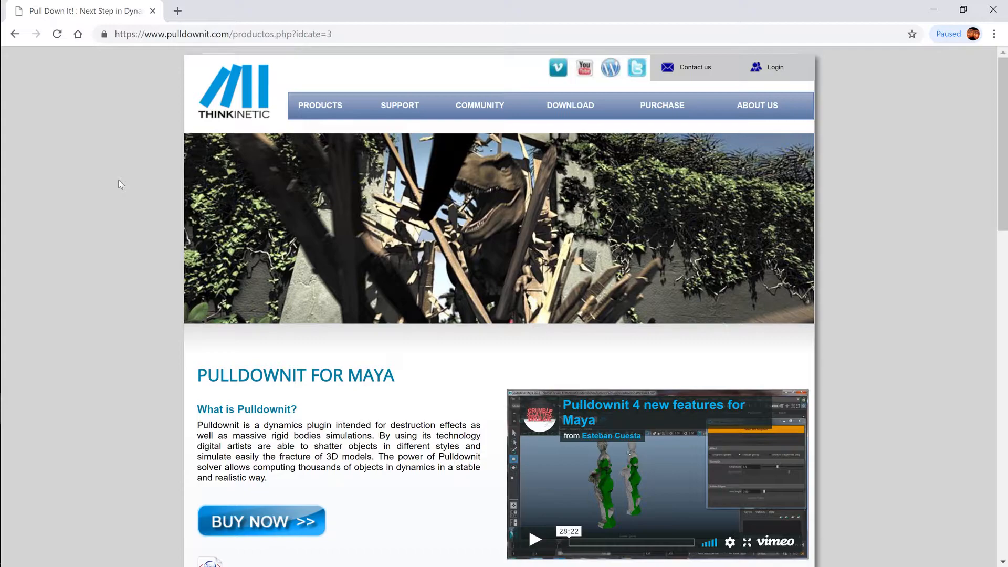
pyautogui.moveTo(994, 11)
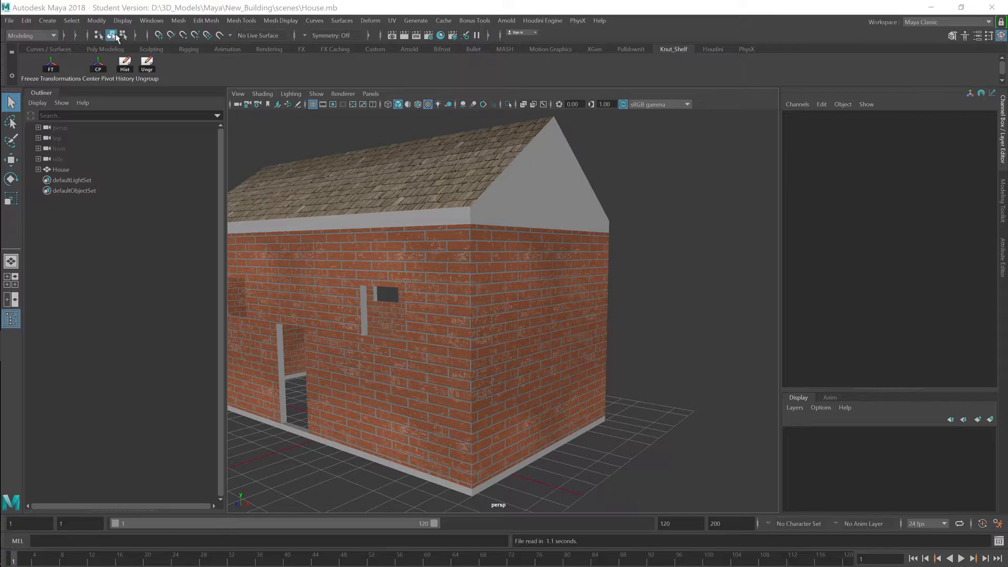
pyautogui.click(151, 20)
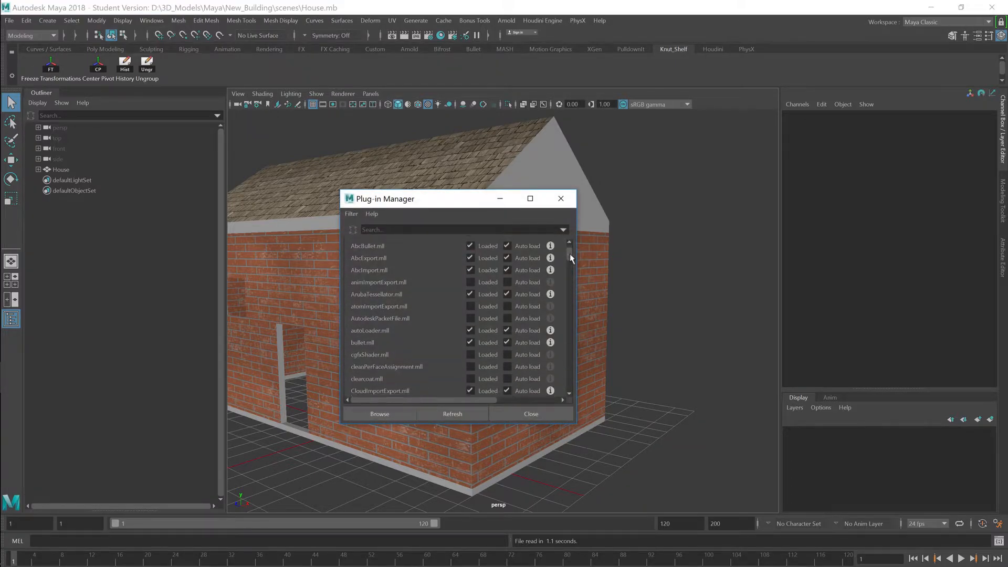
pyautogui.scroll(-3)
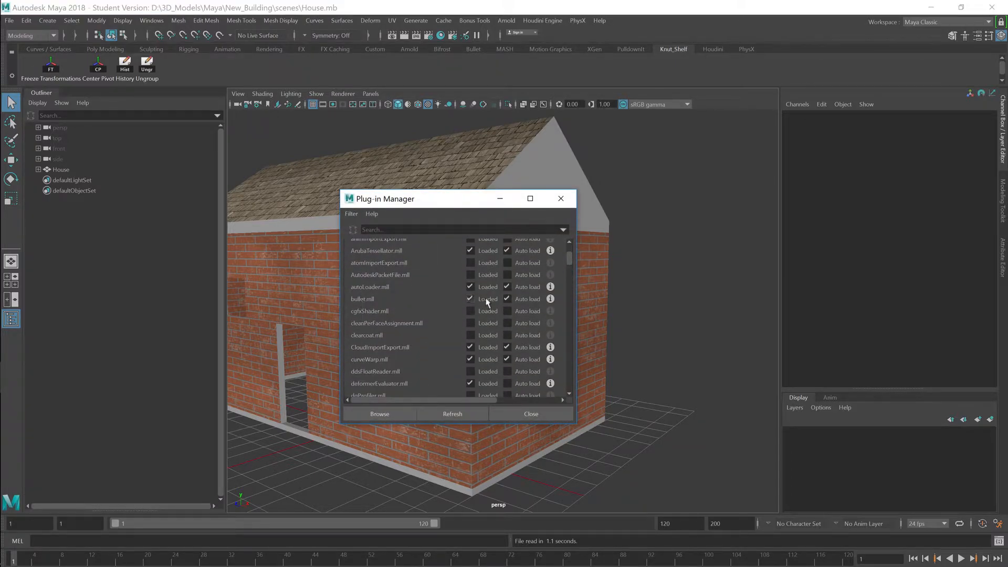
pyautogui.scroll(-3)
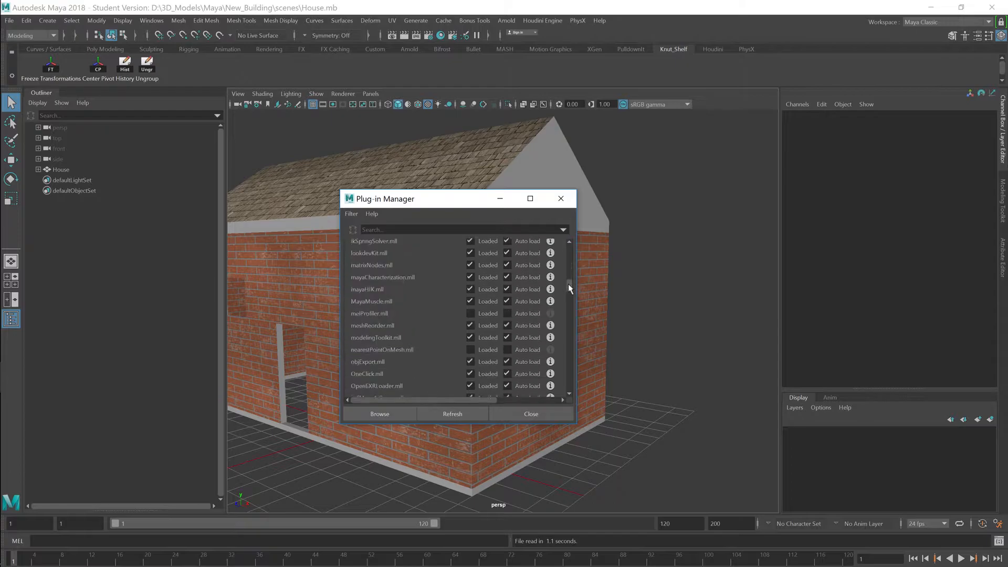
pyautogui.scroll(-3)
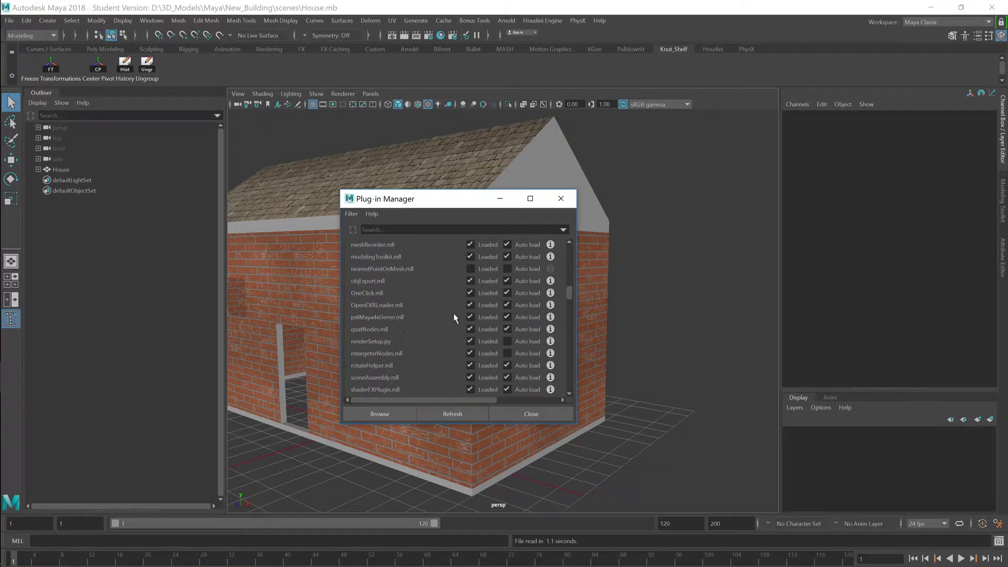
pyautogui.moveTo(560, 199)
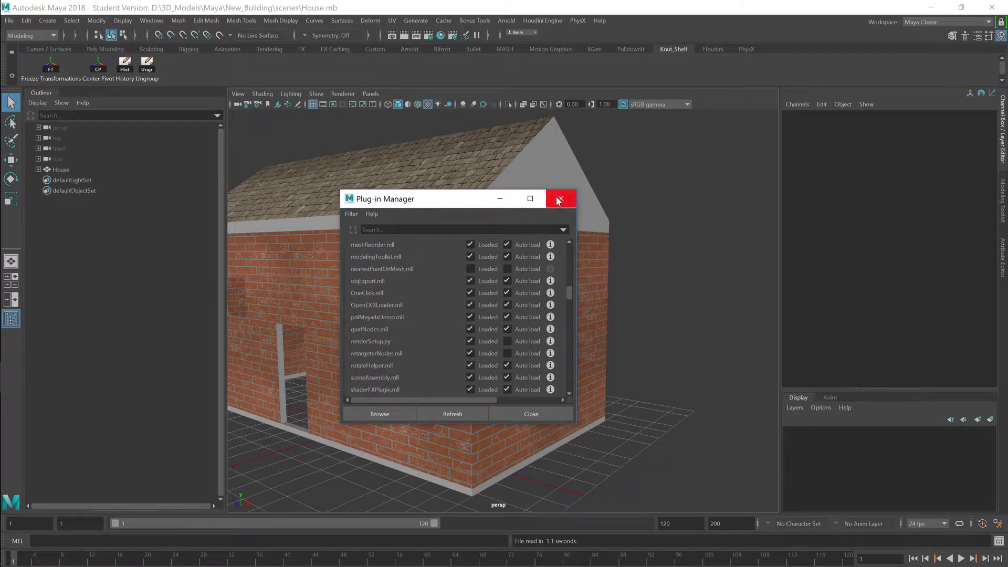
pyautogui.click(559, 199)
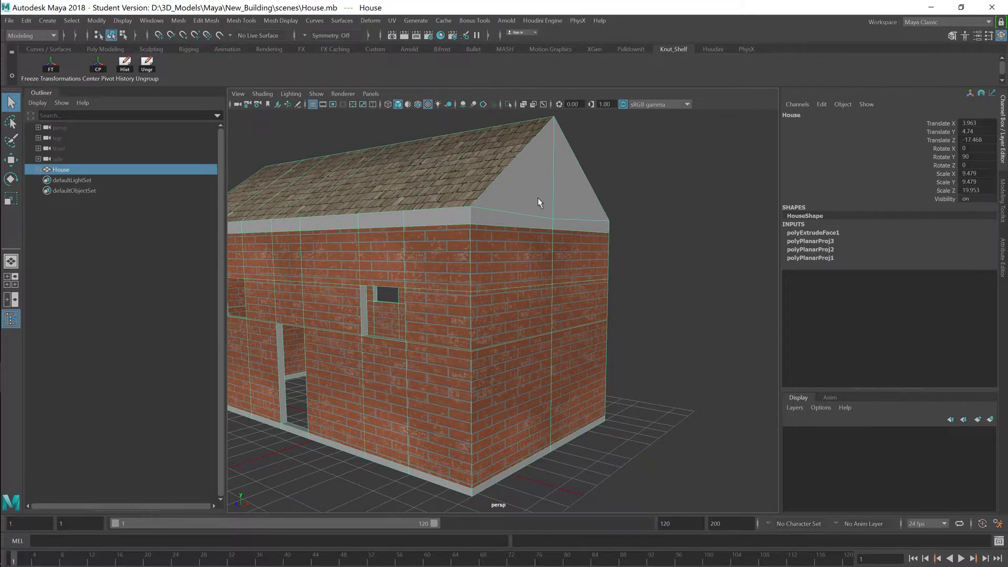
# - Bring up Pulldownit's Shatter It settings for the house with Num Shards at 64
pyautogui.click(630, 49)
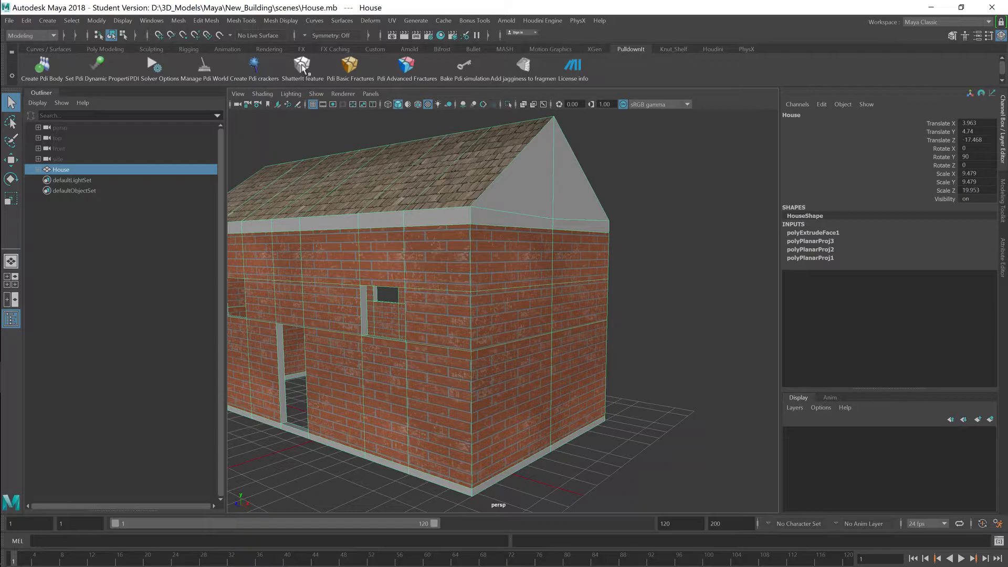
pyautogui.click(301, 64)
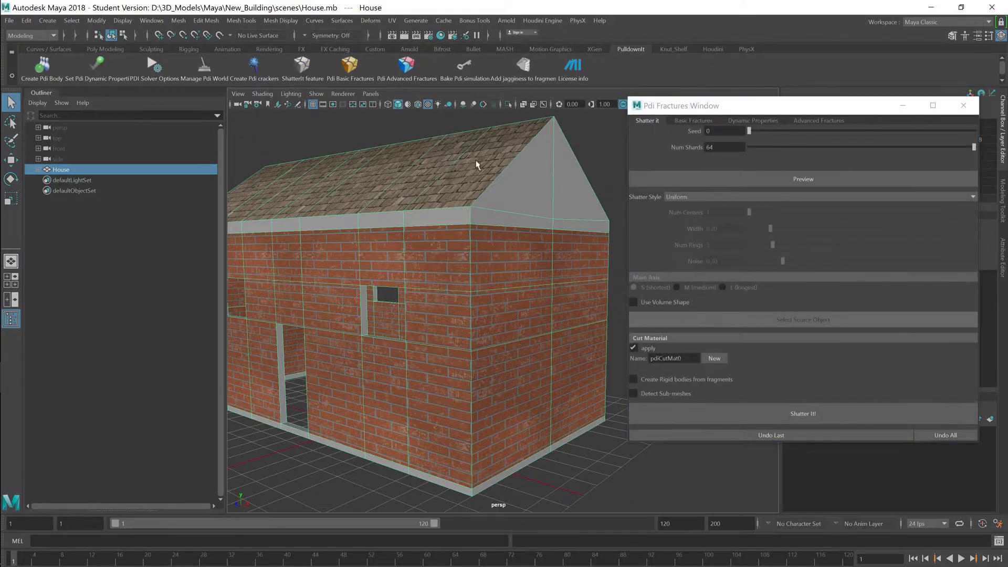
pyautogui.moveTo(973, 147); pyautogui.dragTo(848, 147)
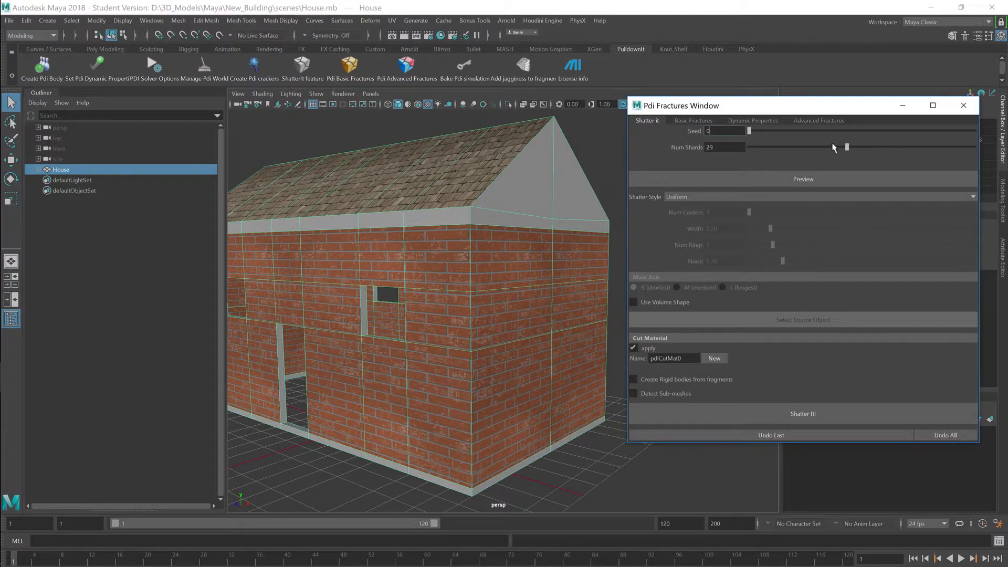
pyautogui.moveTo(846, 147); pyautogui.dragTo(973, 147)
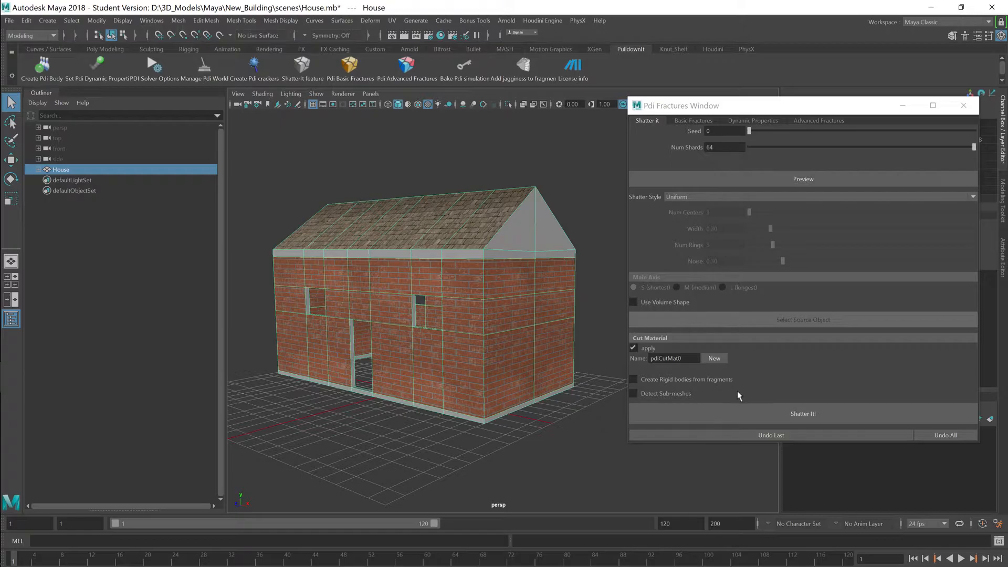
# - Shatter the house into 64 uniform House_shard pieces and inspect the broken front wall
pyautogui.click(802, 414)
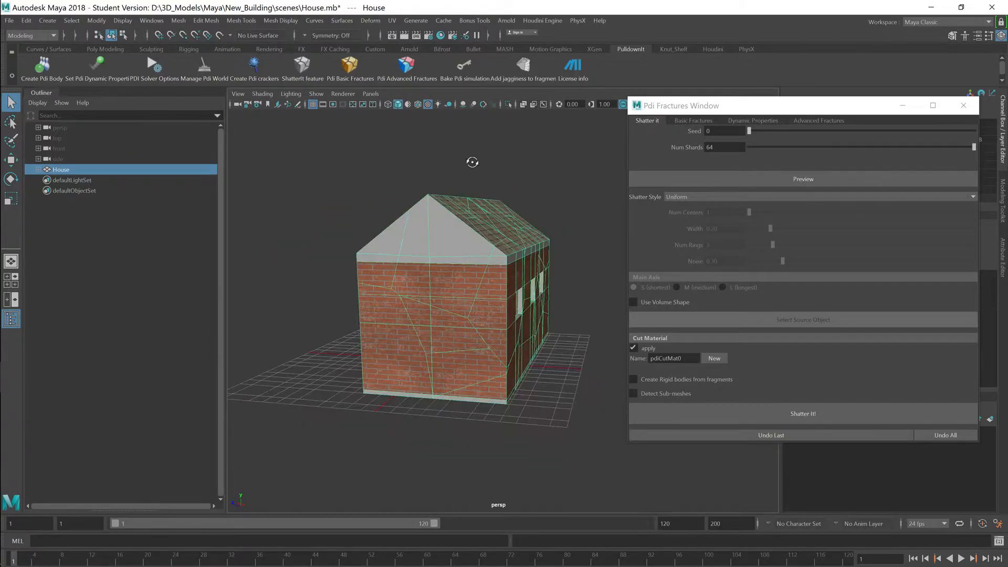
pyautogui.moveTo(472, 162); pyautogui.dragTo(546, 171)
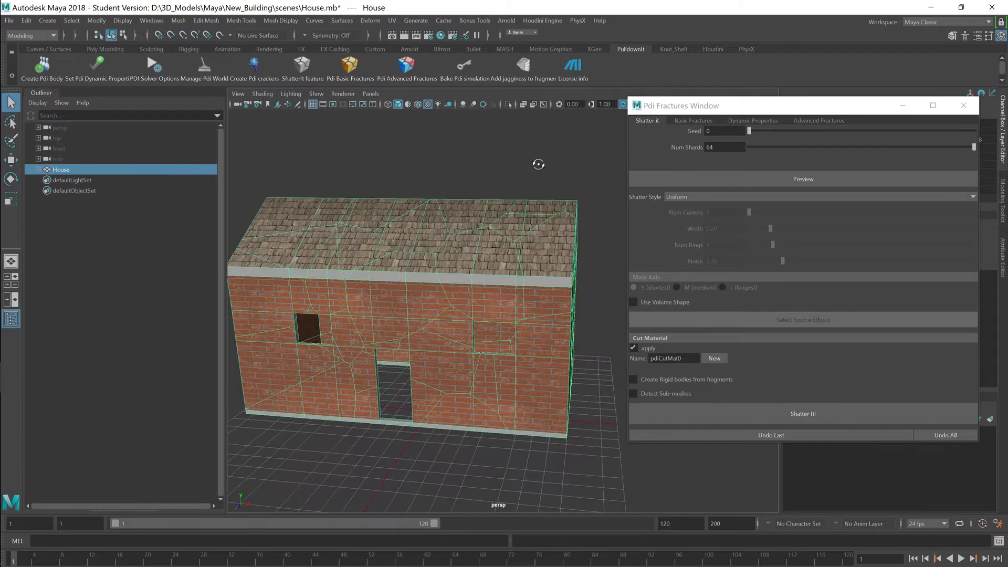
pyautogui.click(803, 414)
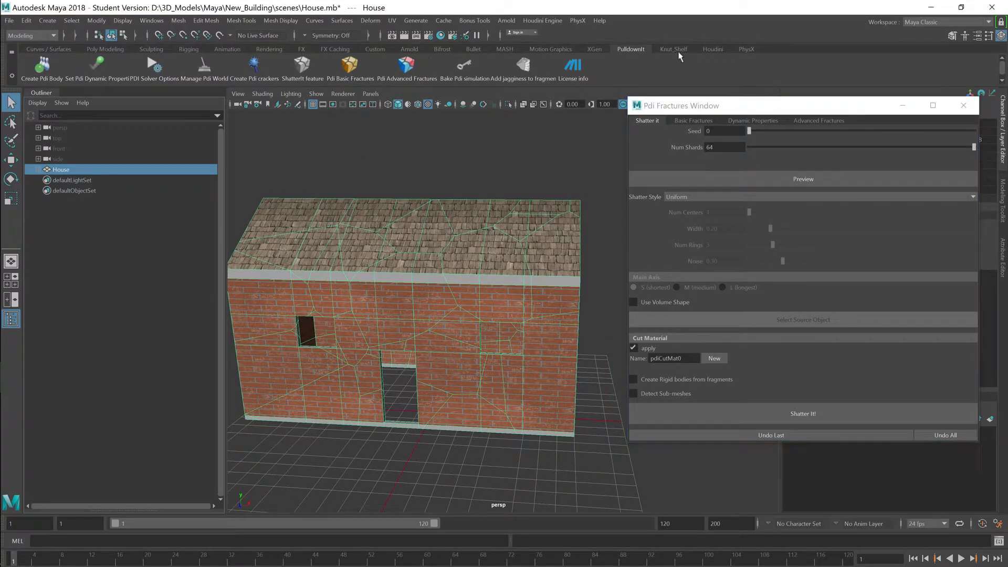
pyautogui.click(675, 50)
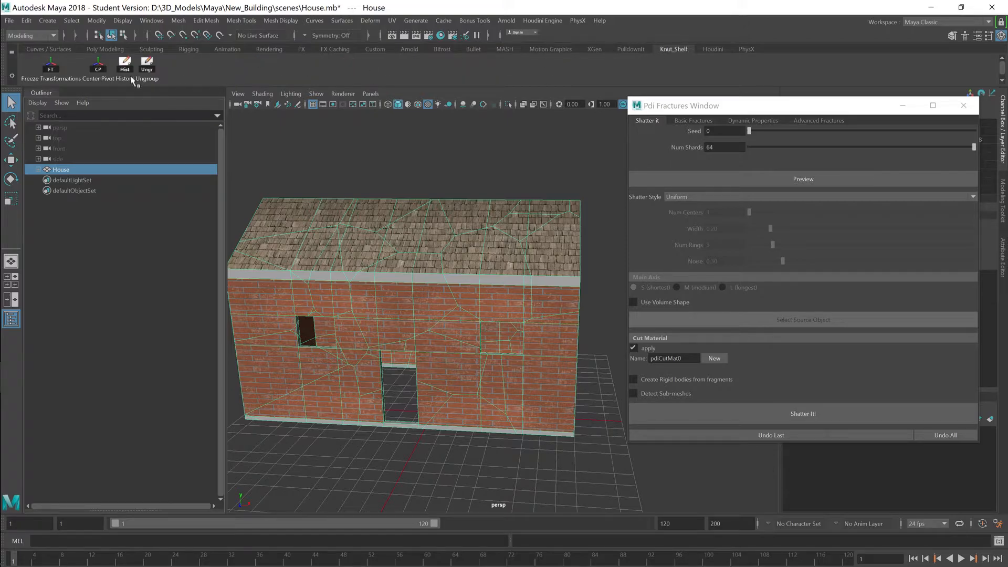
pyautogui.click(803, 414)
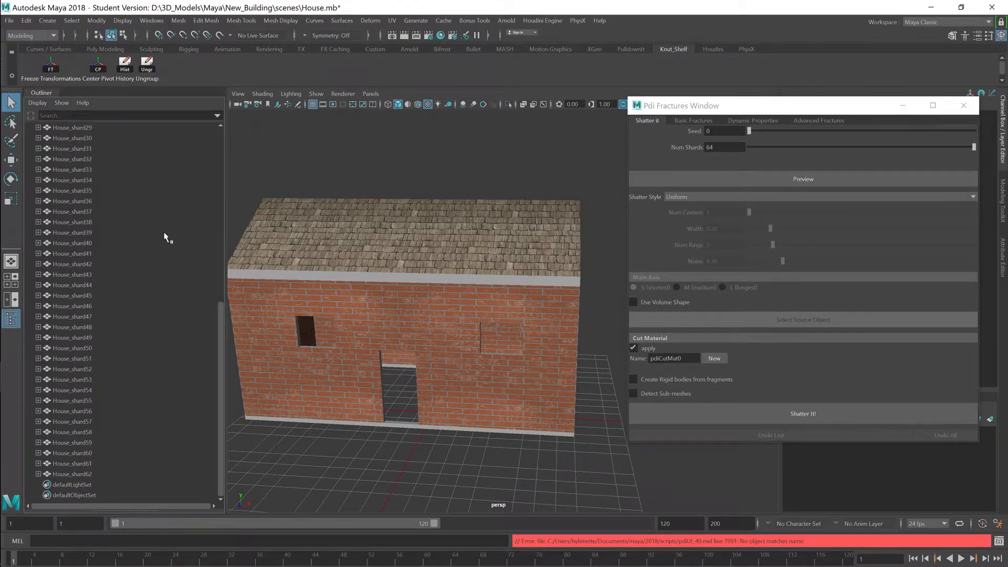
pyautogui.moveTo(221, 340)
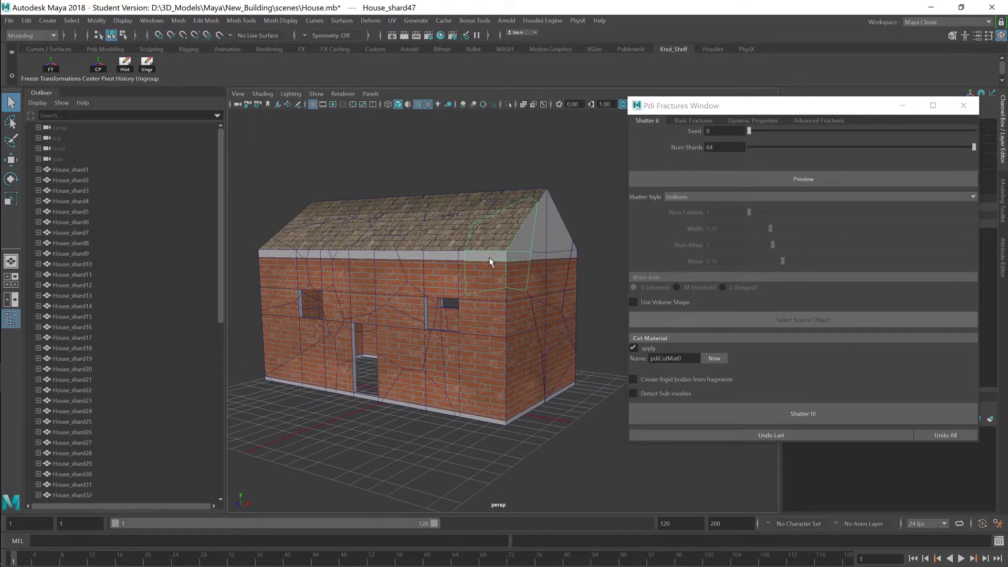
pyautogui.moveTo(558, 203)
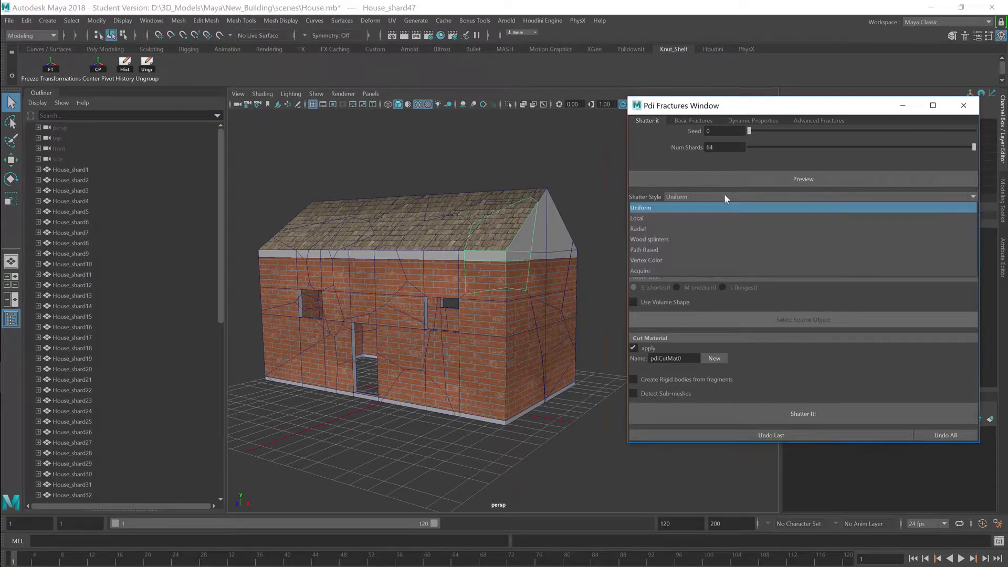
# - Re-shatter the selected gable shard with the Radial shatter style
pyautogui.click(637, 228)
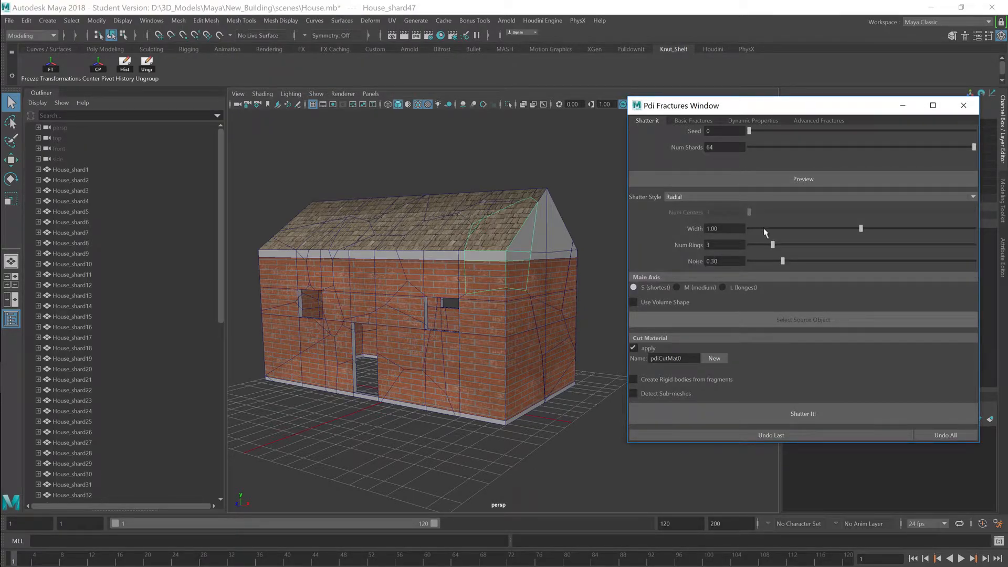
pyautogui.click(802, 178)
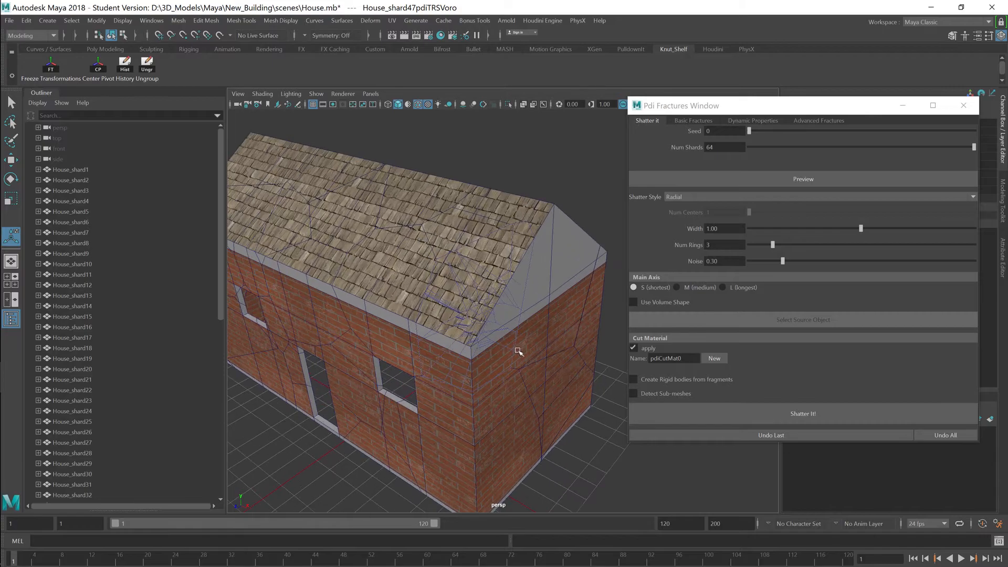
pyautogui.moveTo(151, 218)
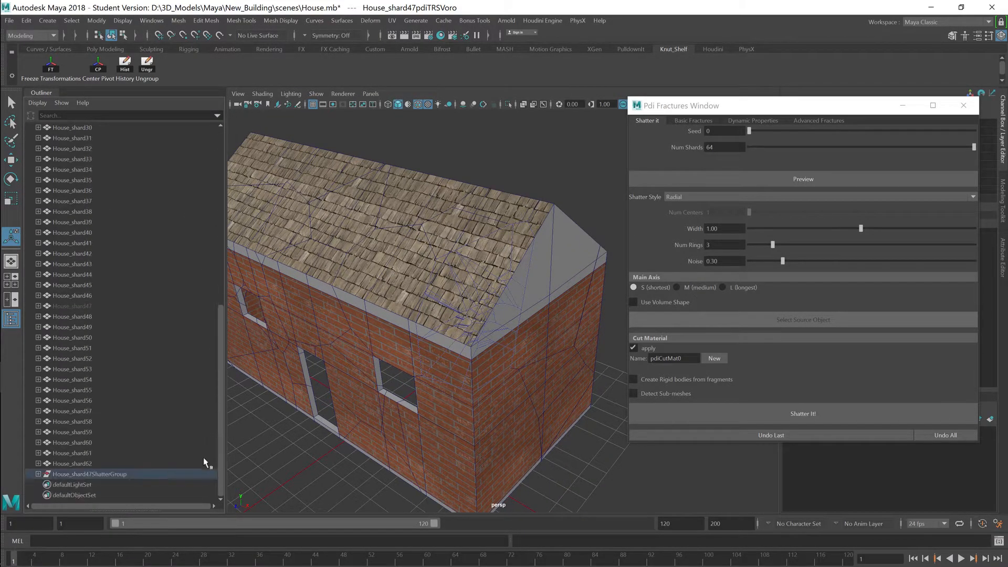
# - Select House_shard47 and its new shatter group of sub-pieces in the Outliner
pyautogui.click(73, 306)
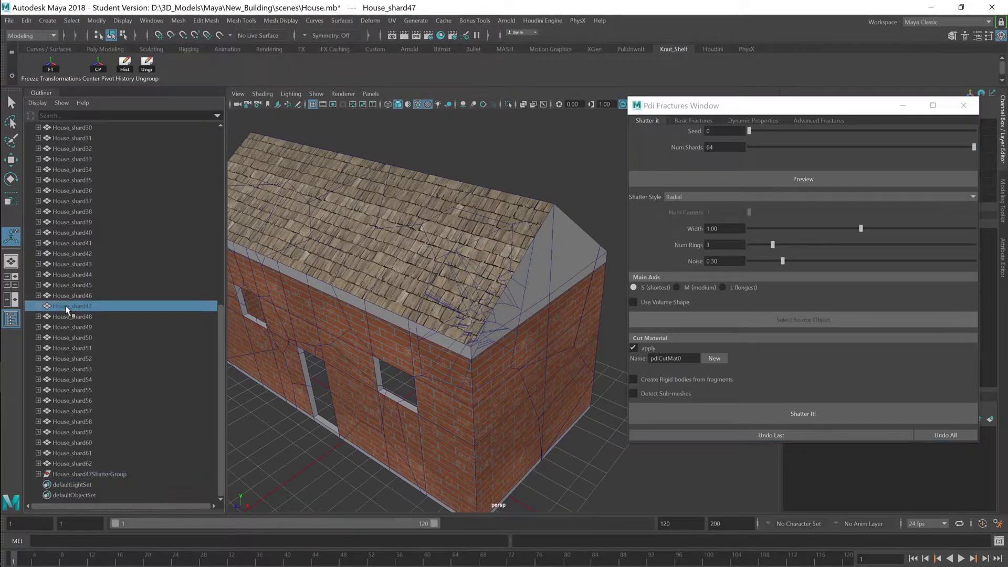
pyautogui.click(89, 473)
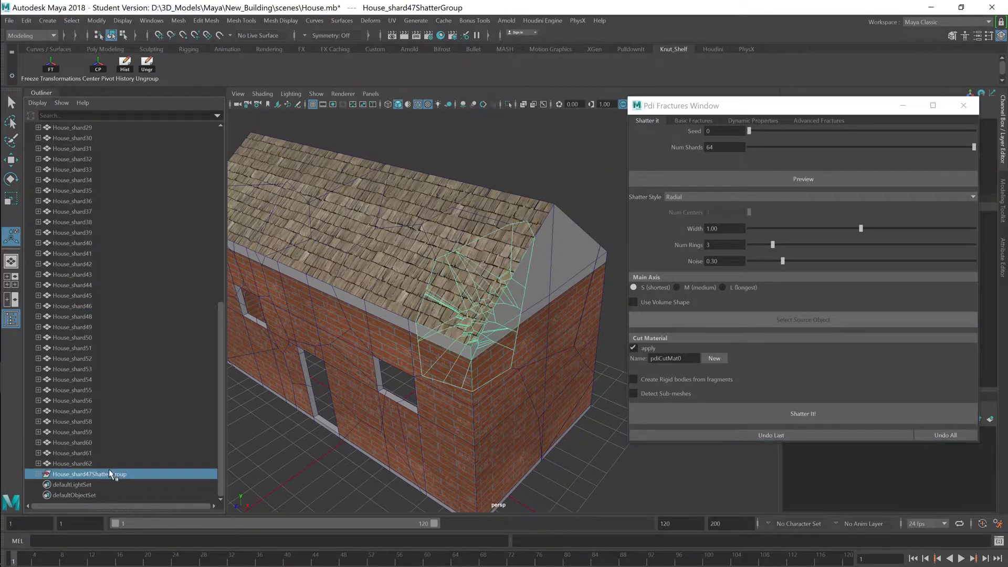
pyautogui.click(147, 64)
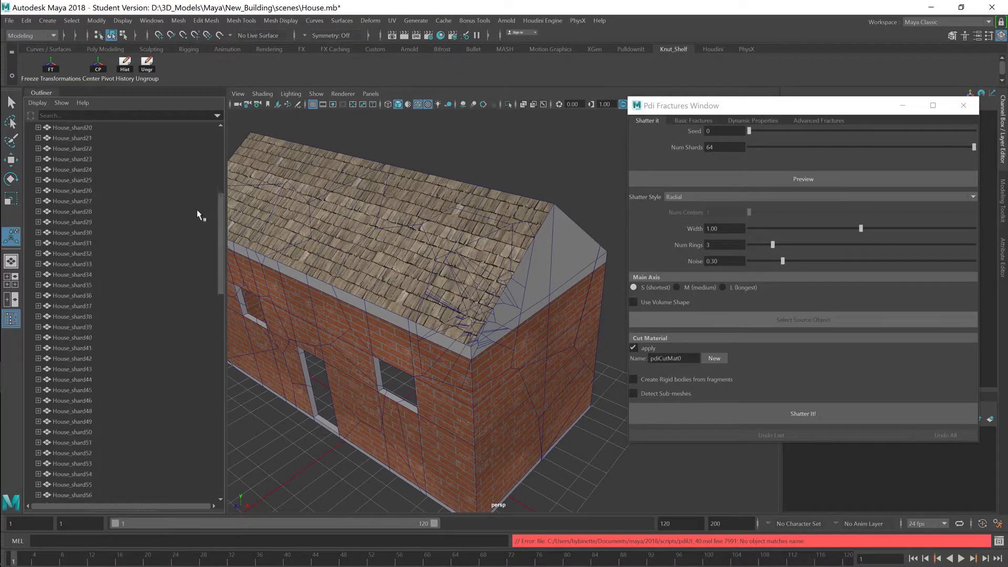
pyautogui.scroll(-3)
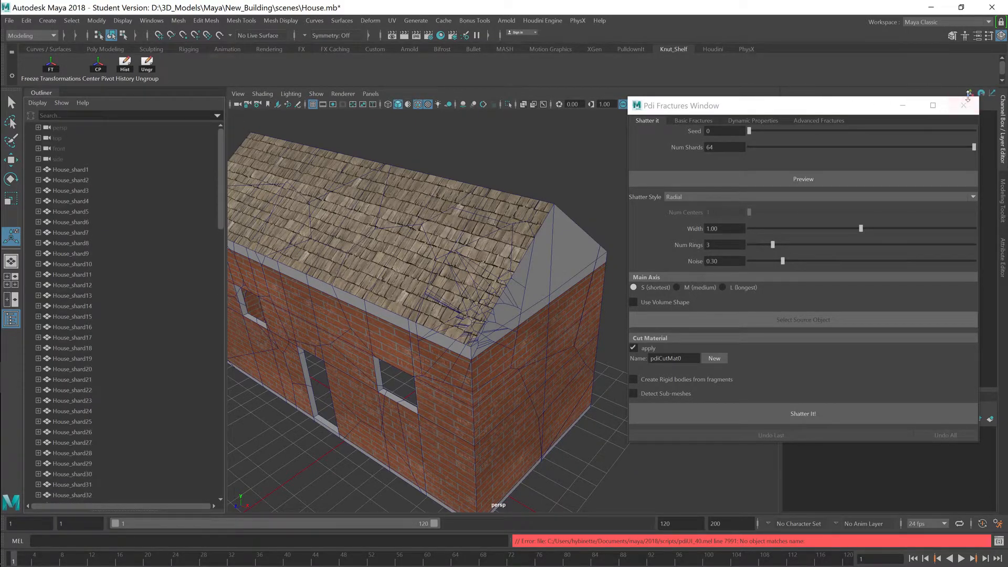
# - Show the Bullet shelf and switch the menu set to FX
pyautogui.click(964, 105)
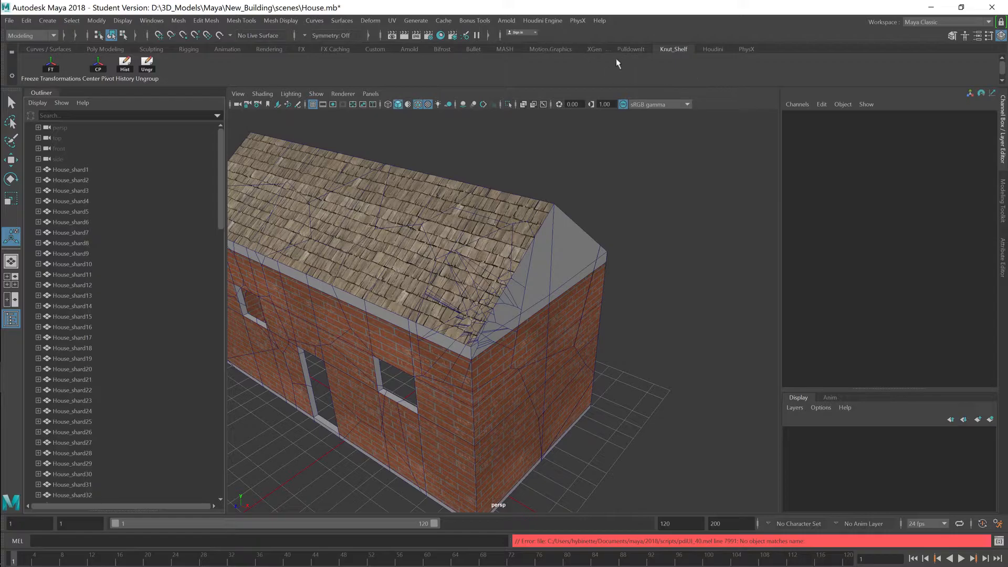
pyautogui.moveTo(712, 63)
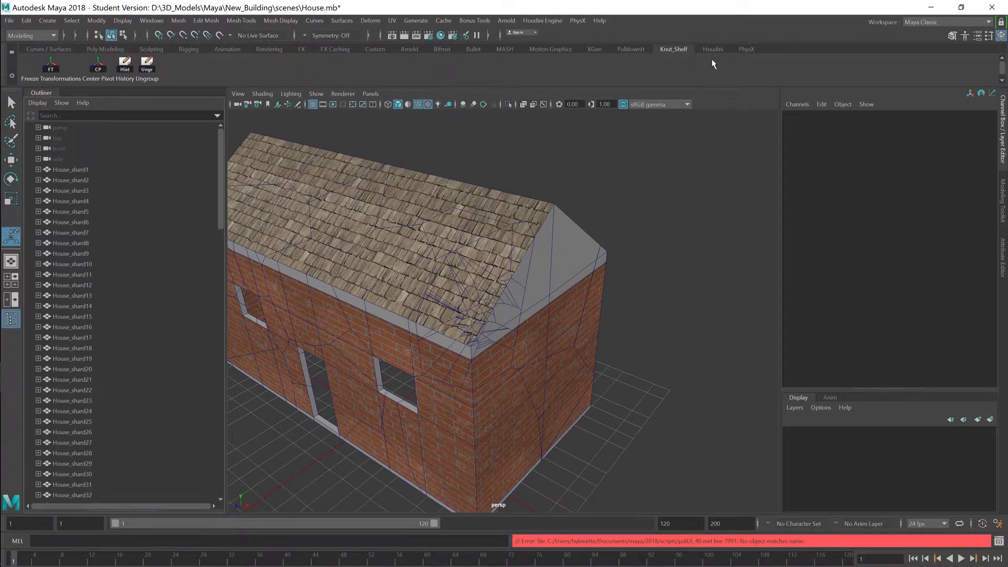
pyautogui.click(472, 49)
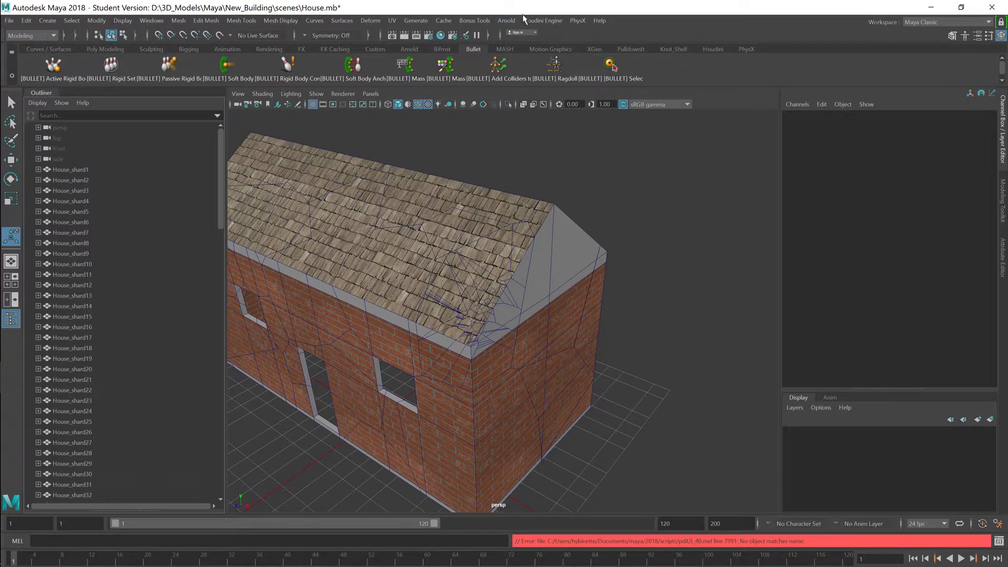
pyautogui.click(29, 36)
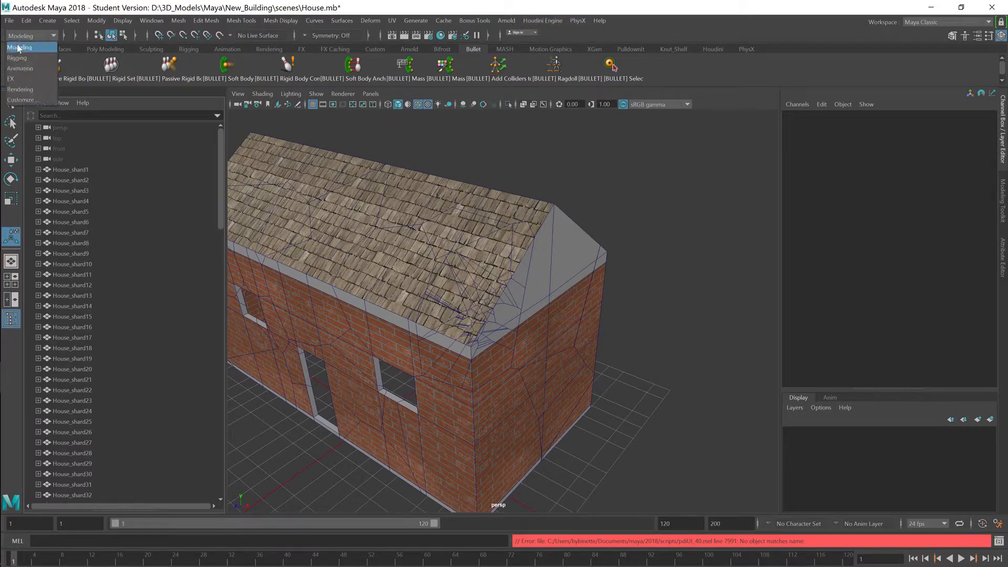
pyautogui.click(497, 20)
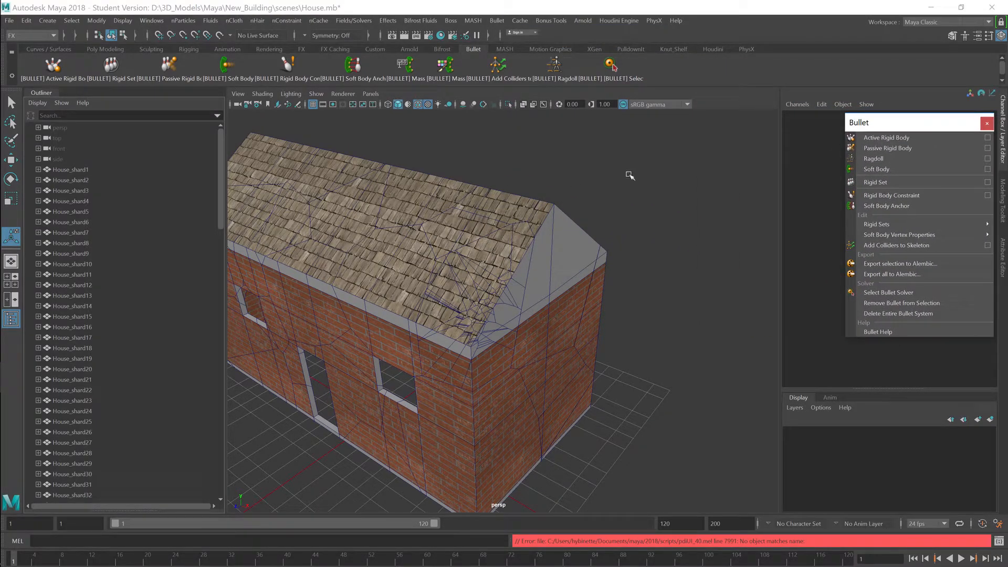
pyautogui.moveTo(886, 137)
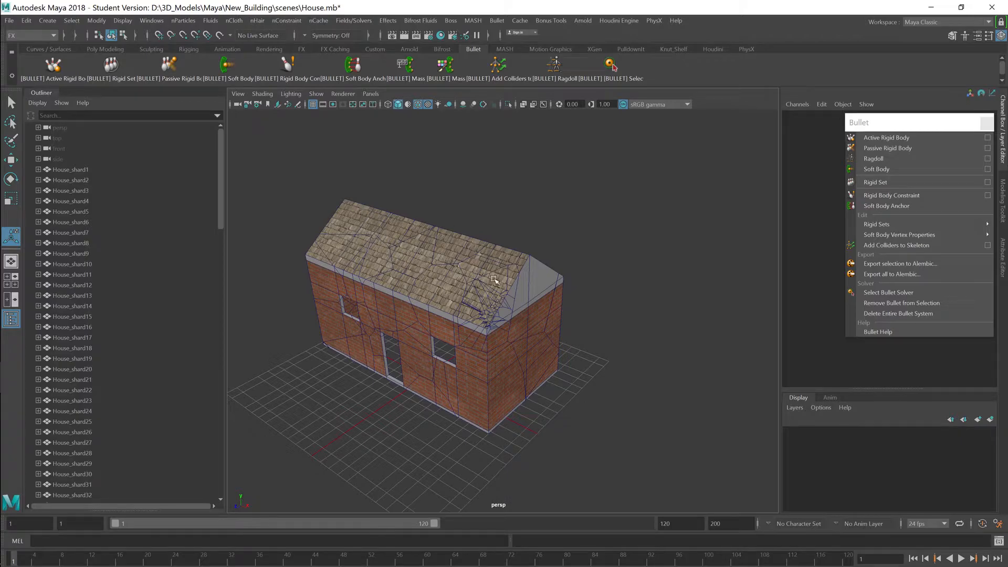
pyautogui.moveTo(875, 181)
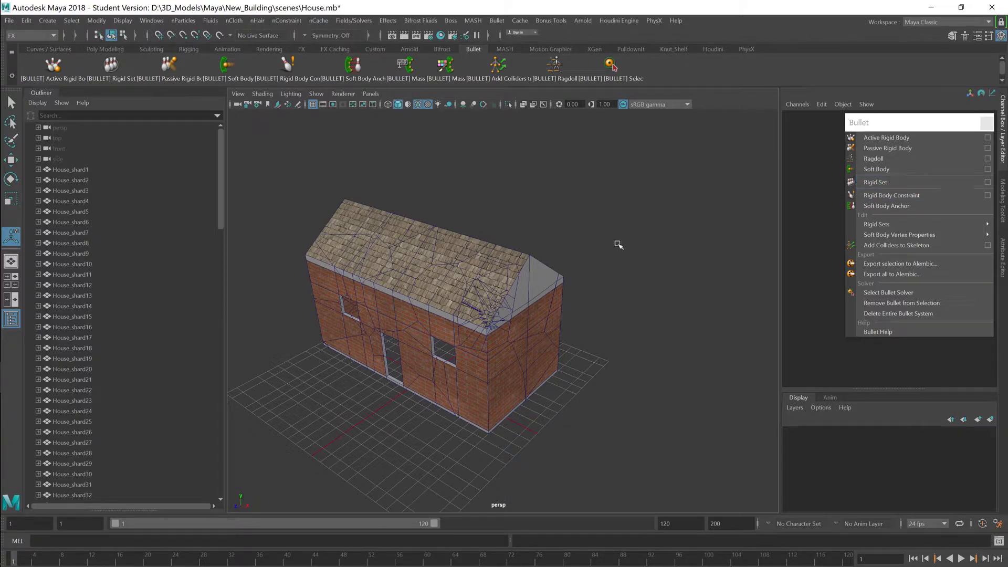
pyautogui.moveTo(623, 216)
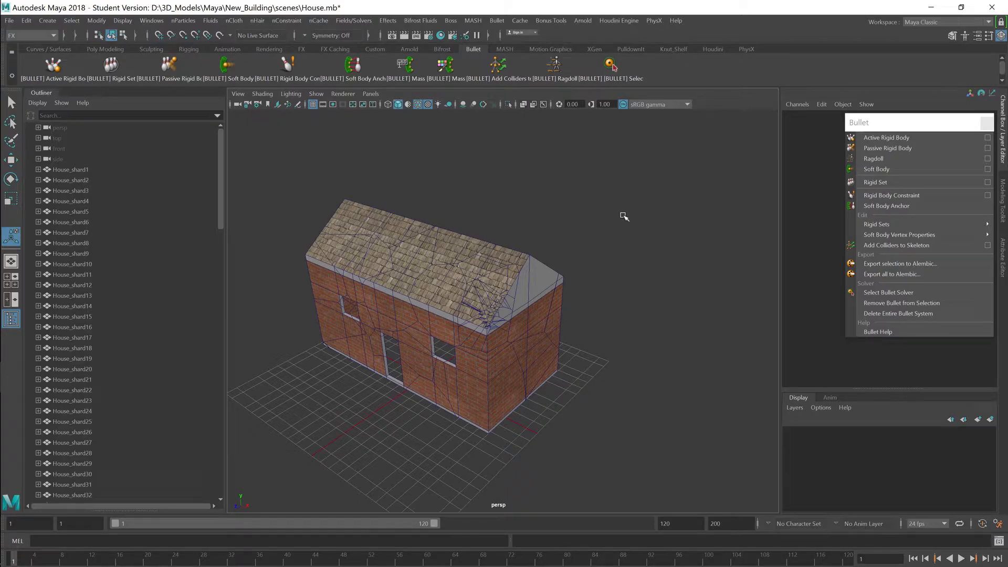
pyautogui.moveTo(638, 182)
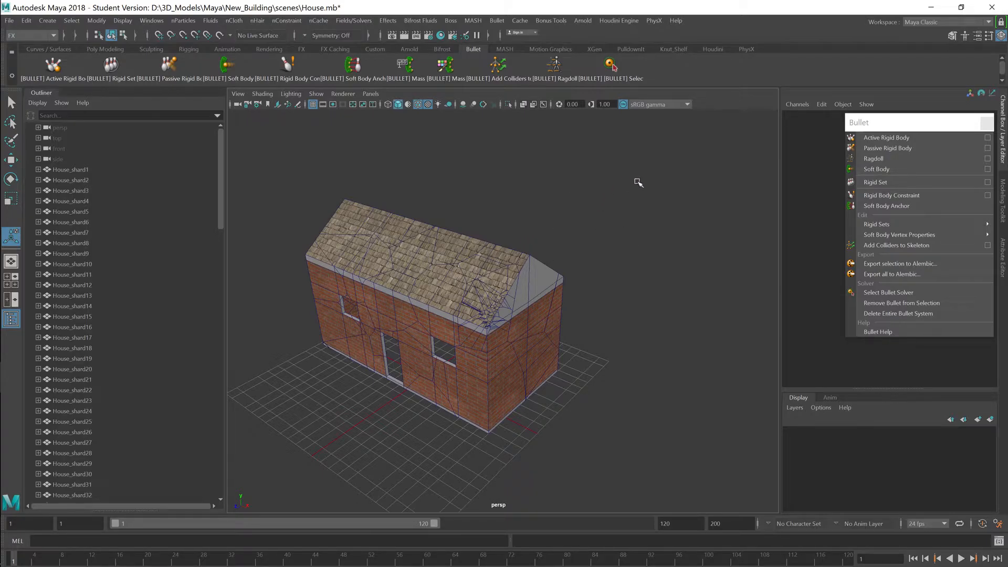
pyautogui.moveTo(665, 191)
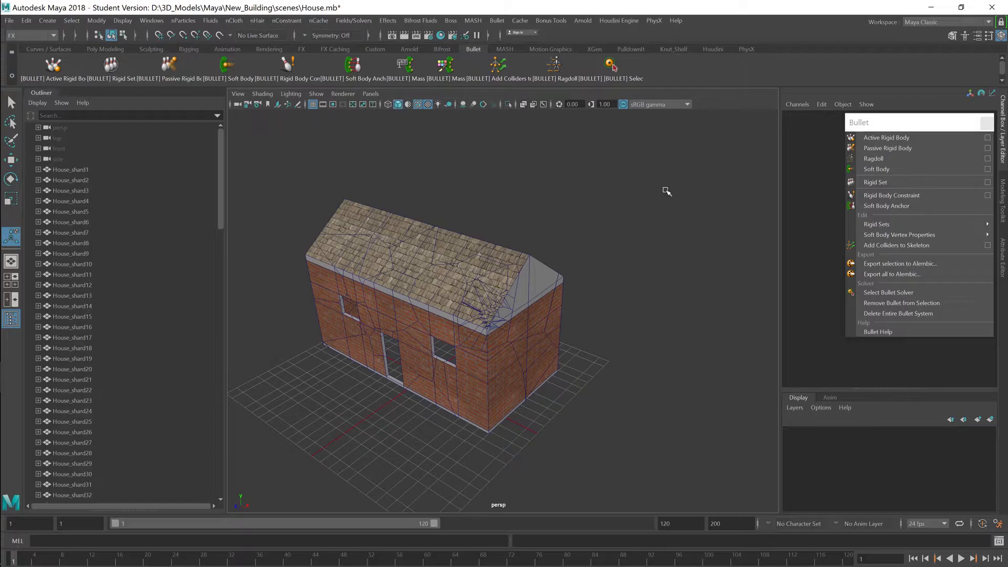
pyautogui.moveTo(672, 201)
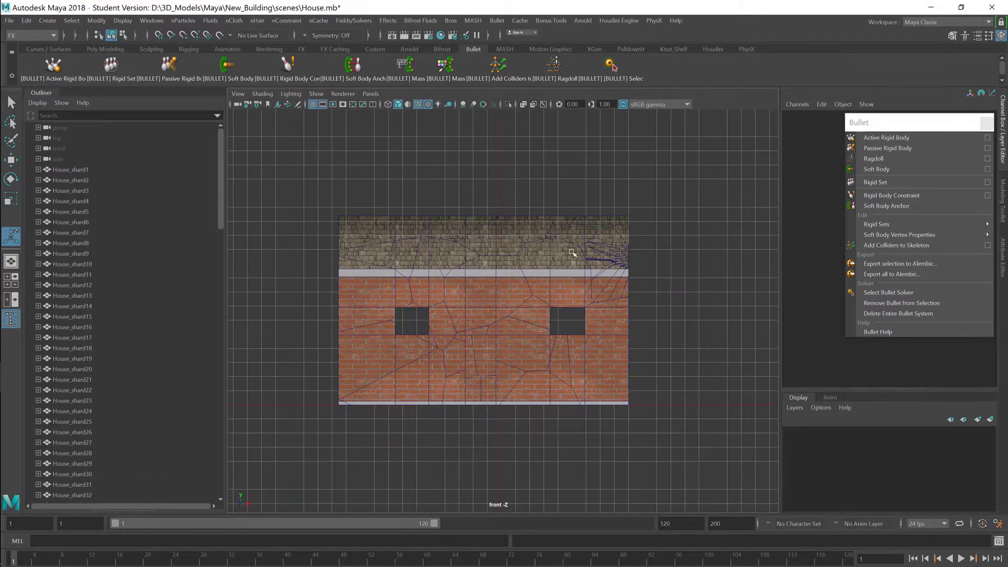
# - Marquee-select most house shards, group them and rename group1 to BigHouse
pyautogui.moveTo(573, 251); pyautogui.dragTo(540, 445)
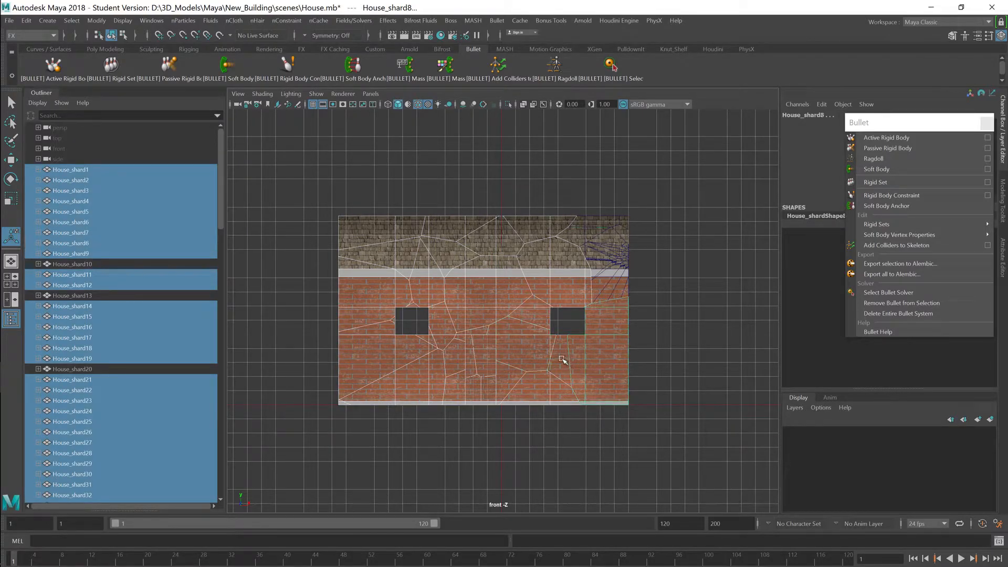
pyautogui.moveTo(498, 309); pyautogui.dragTo(630, 291)
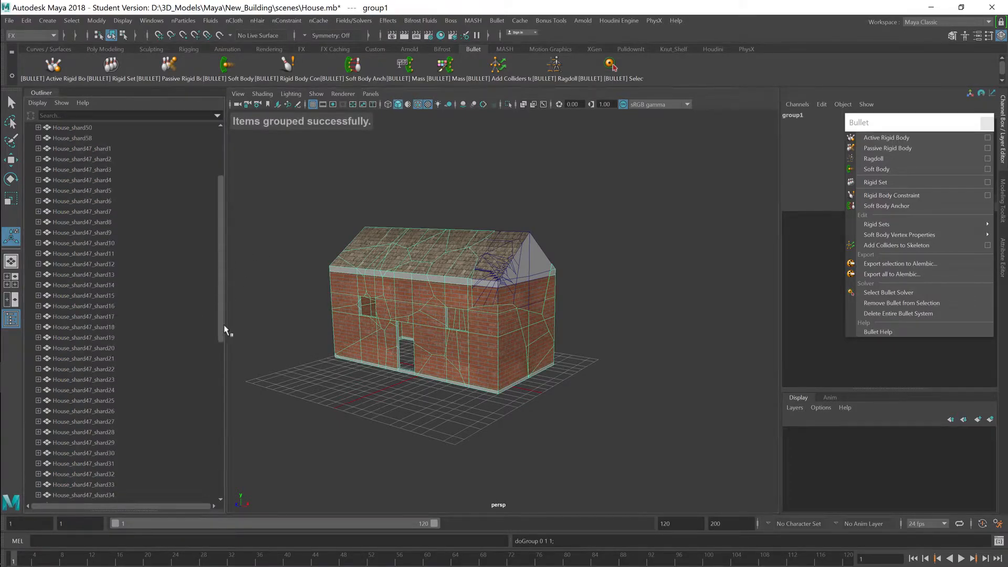
pyautogui.scroll(-3)
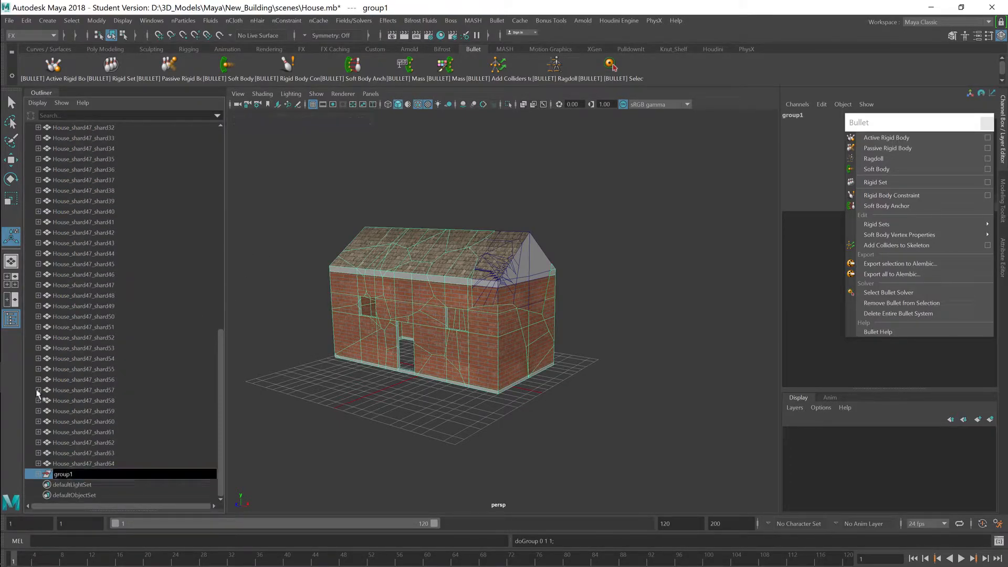
pyautogui.write('B')
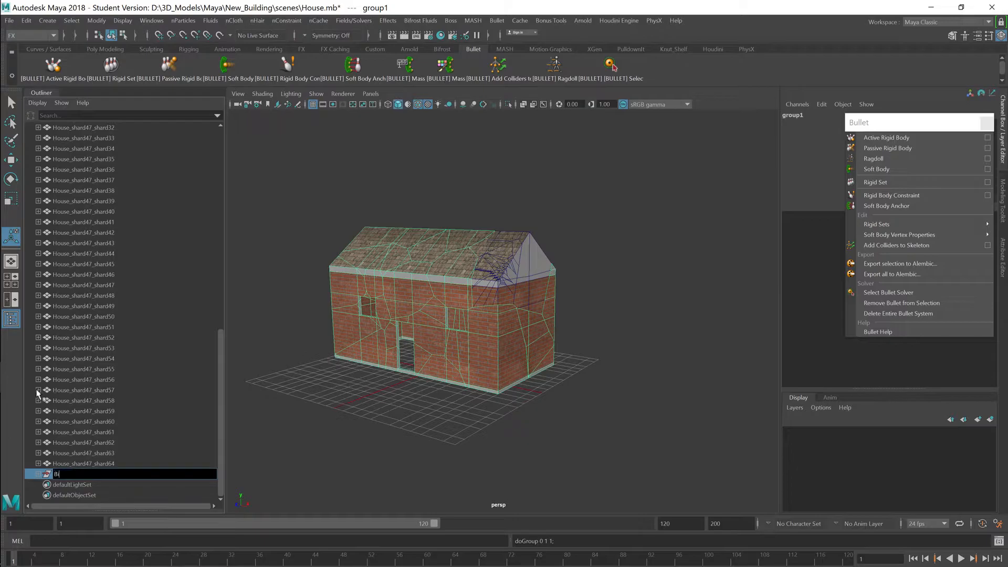
pyautogui.write('igHouse')
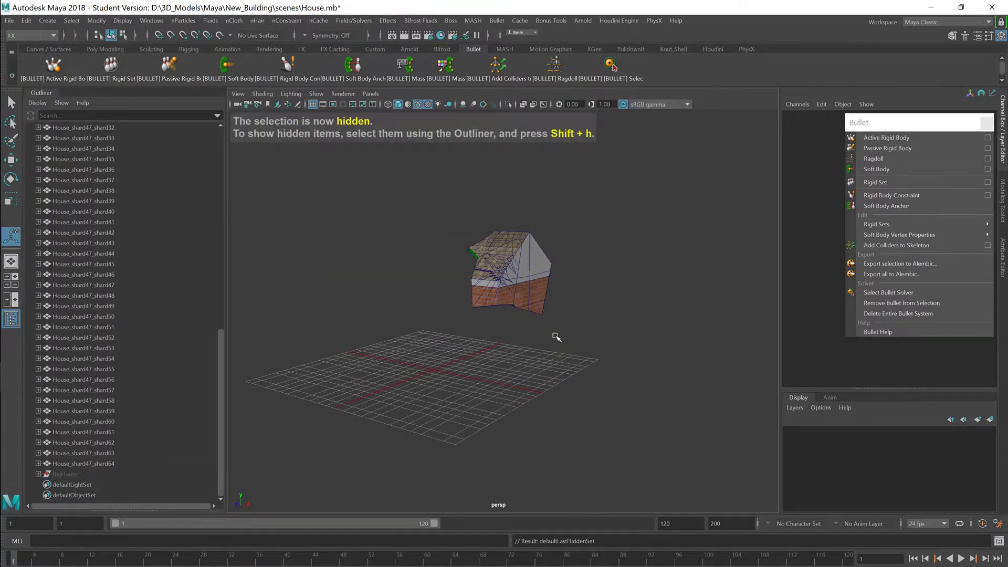
# - Group the leftover corner shards as Target, then show all hidden house pieces again
pyautogui.moveTo(557, 336); pyautogui.dragTo(497, 293)
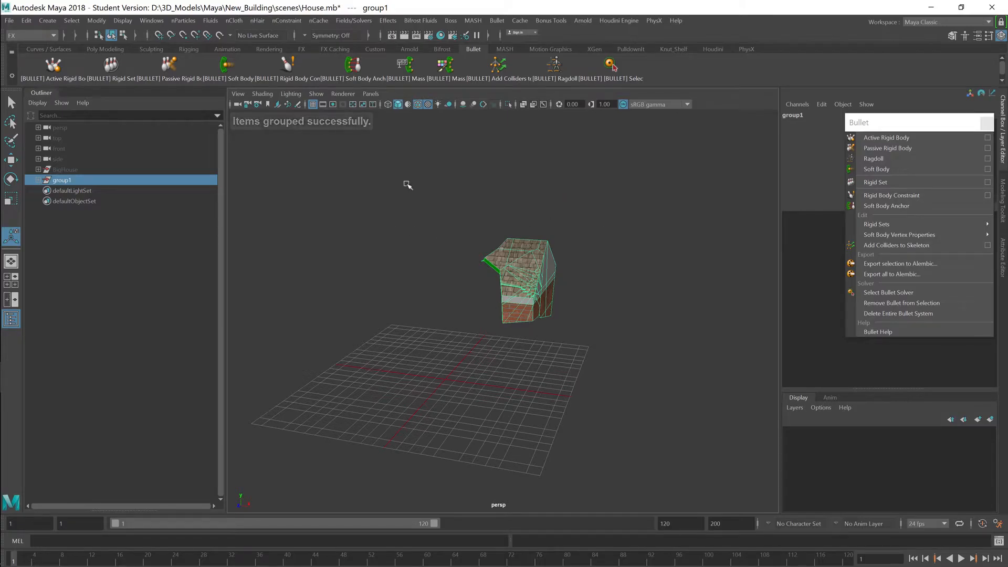
pyautogui.moveTo(535, 242)
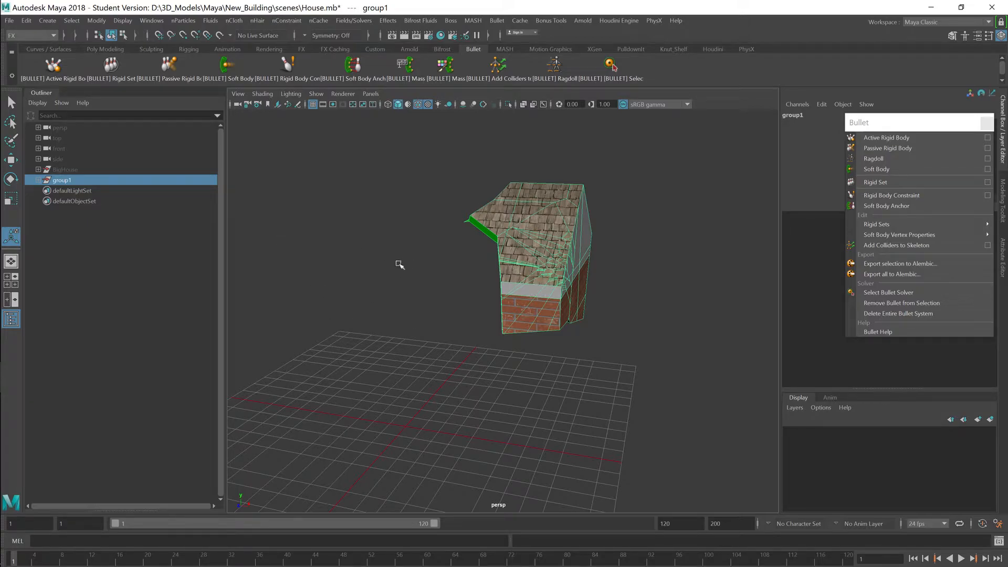
pyautogui.moveTo(388, 268)
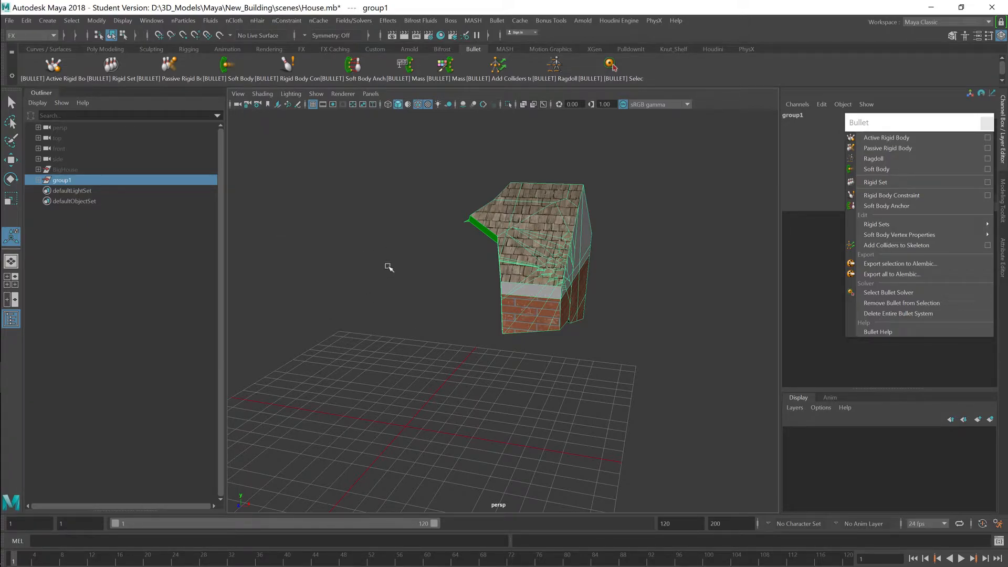
pyautogui.moveTo(34, 252)
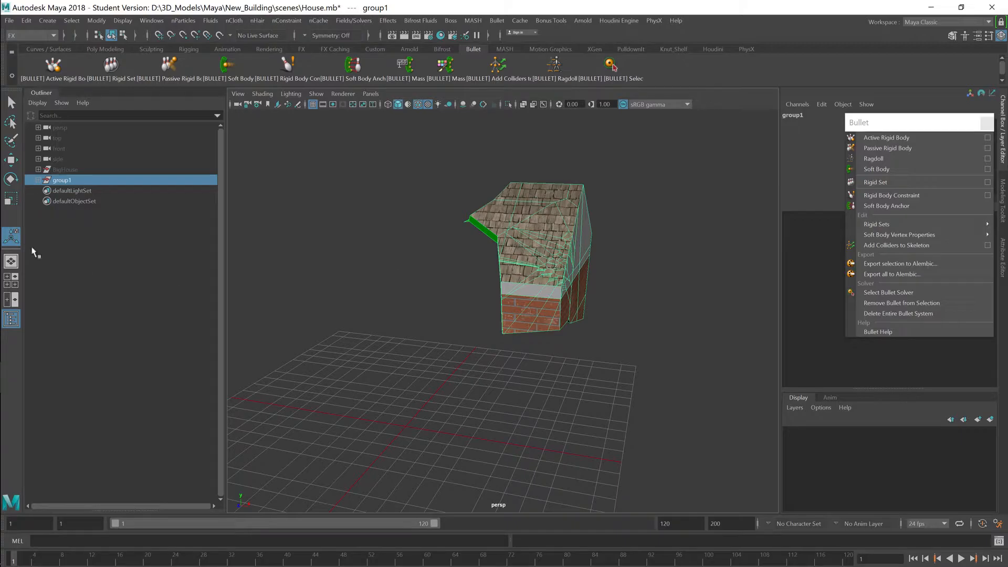
pyautogui.moveTo(227, 186)
pyautogui.write('Target')
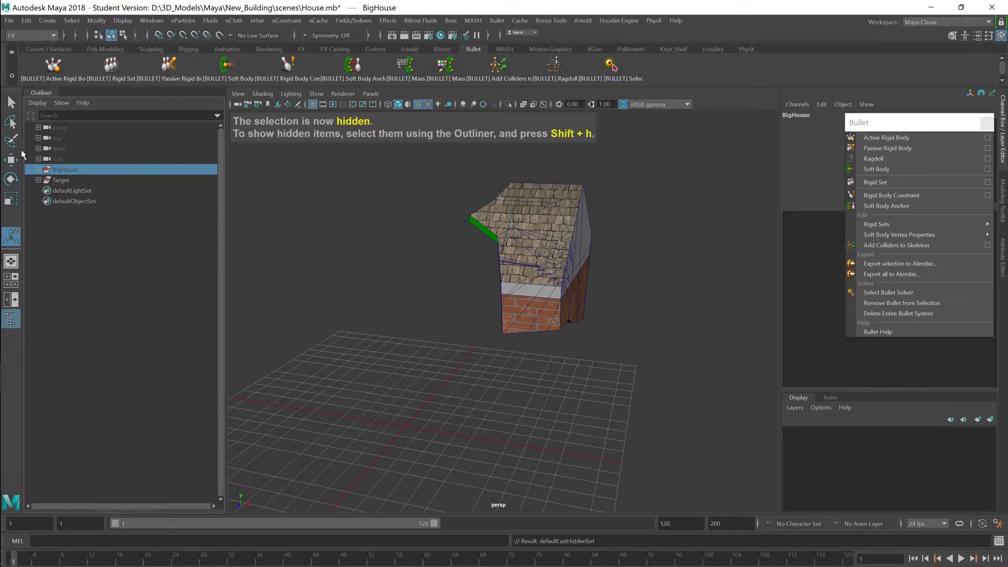
pyautogui.click(122, 20)
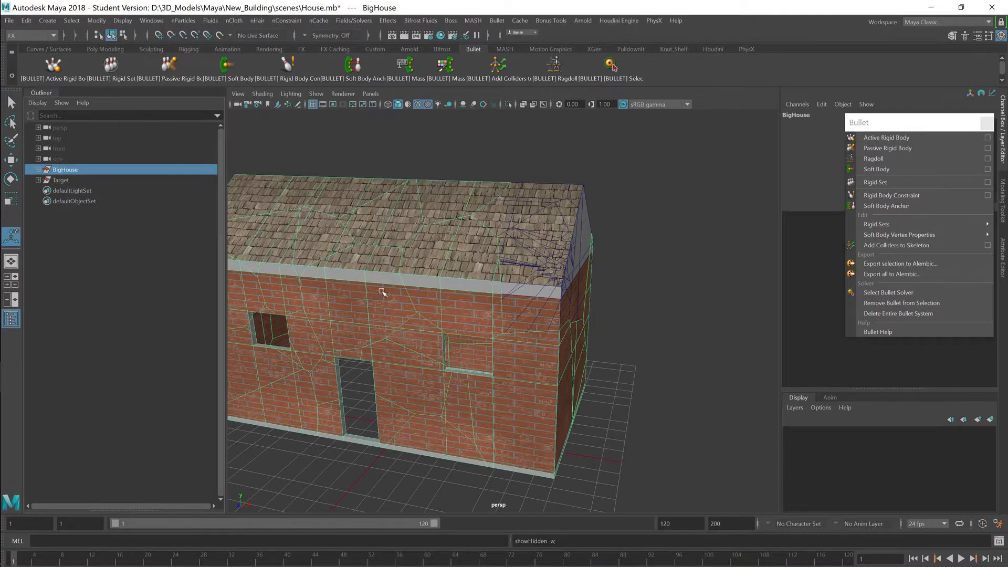
pyautogui.moveTo(872, 158)
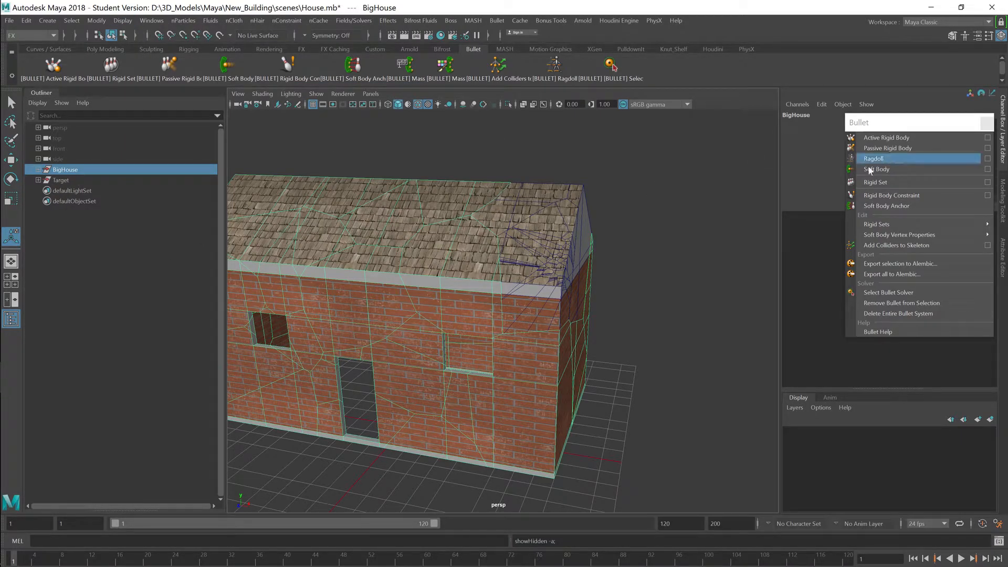
# - Create a Bullet rigid set named Big_House from the BigHouse group
pyautogui.click(60, 180)
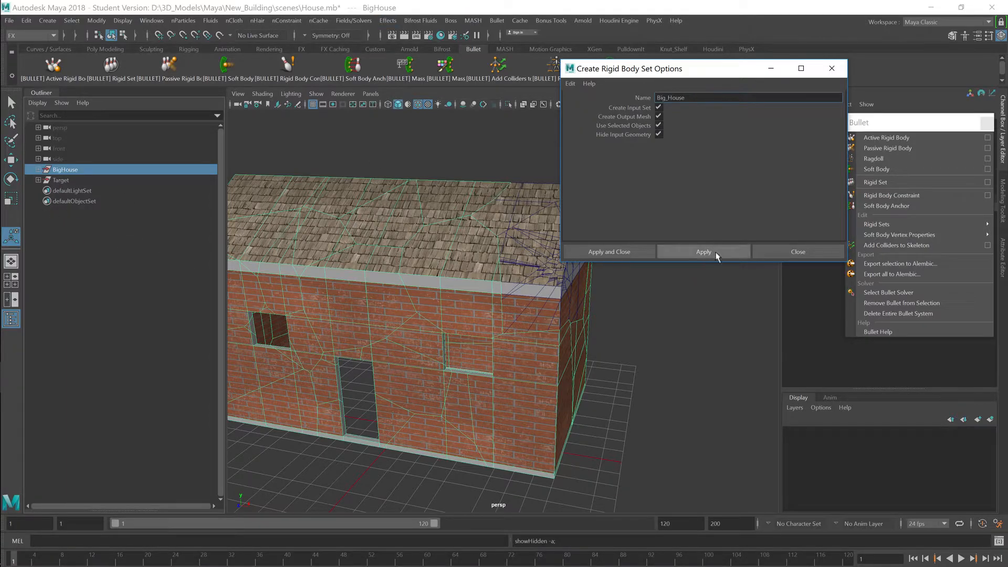
pyautogui.click(704, 252)
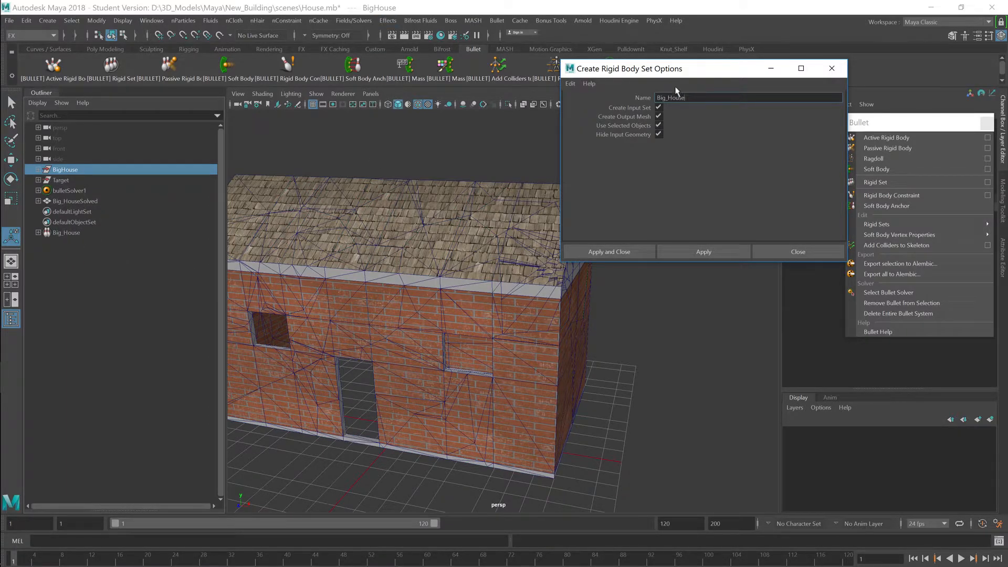
# - Create a second rigid set named Target_House from the Target group
pyautogui.click(61, 179)
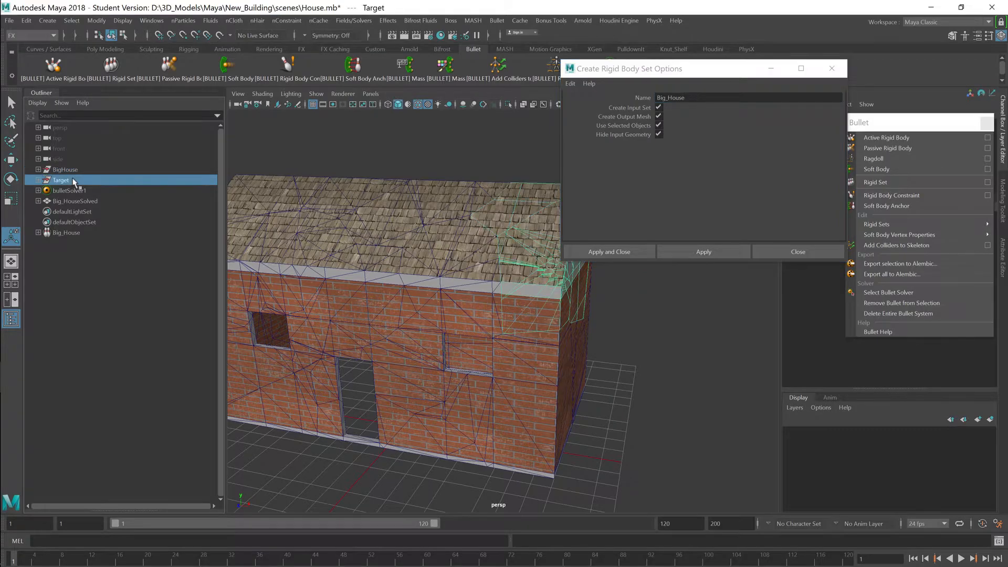
pyautogui.click(748, 97)
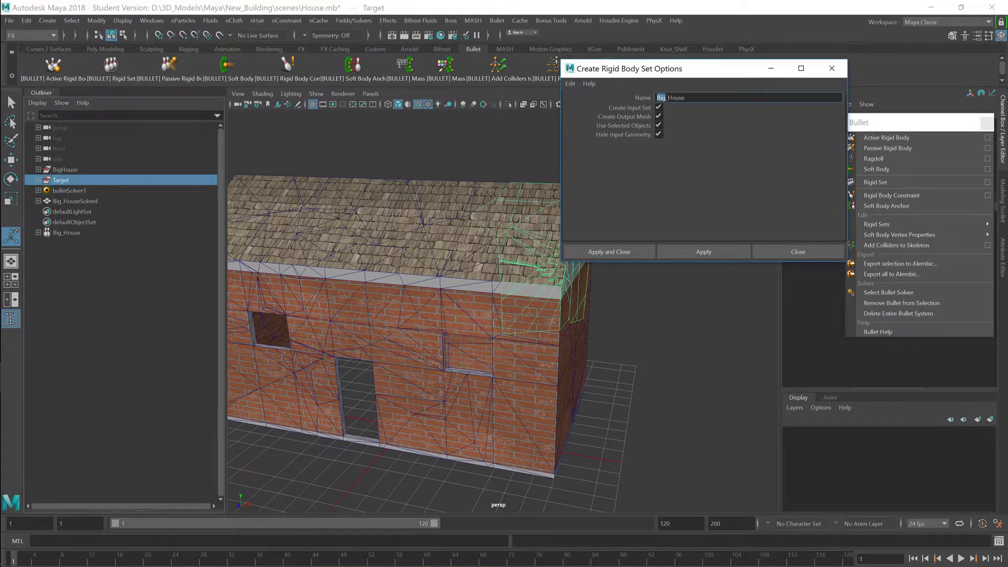
pyautogui.write('Target_House')
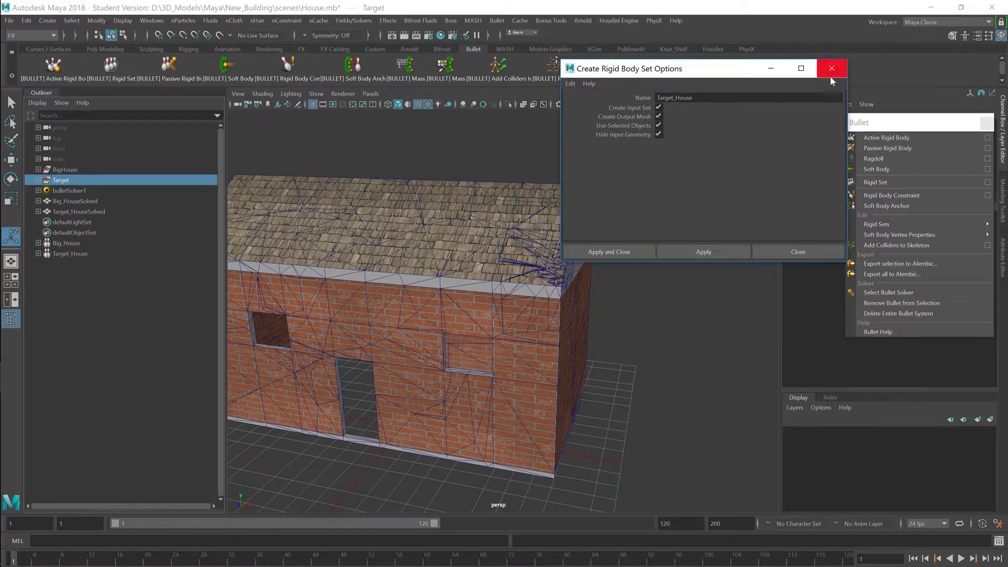
pyautogui.click(832, 68)
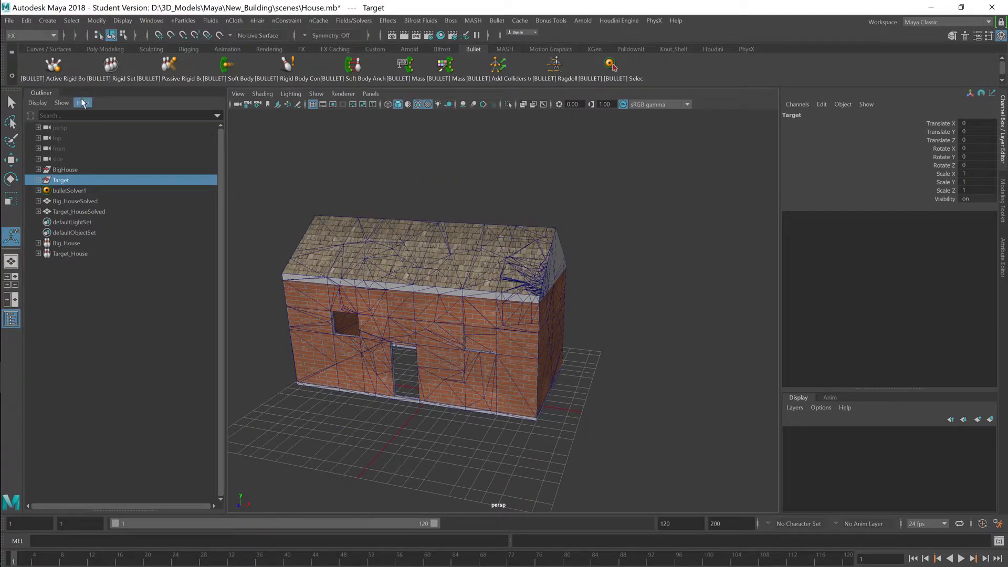
# - Enable Ground Plane on bulletSolverShape1 and test-play the shards falling onto it
pyautogui.click(70, 190)
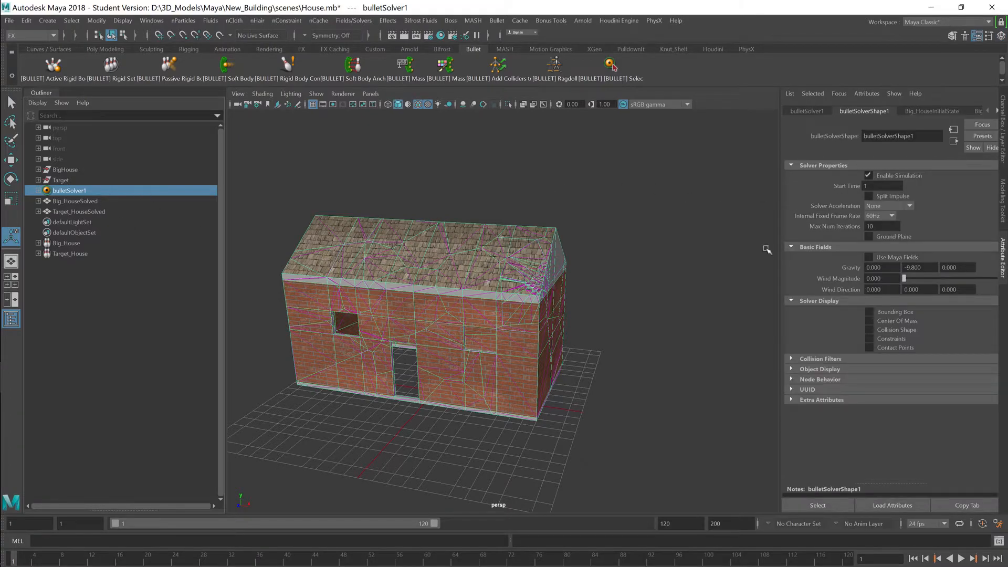
pyautogui.moveTo(797, 223)
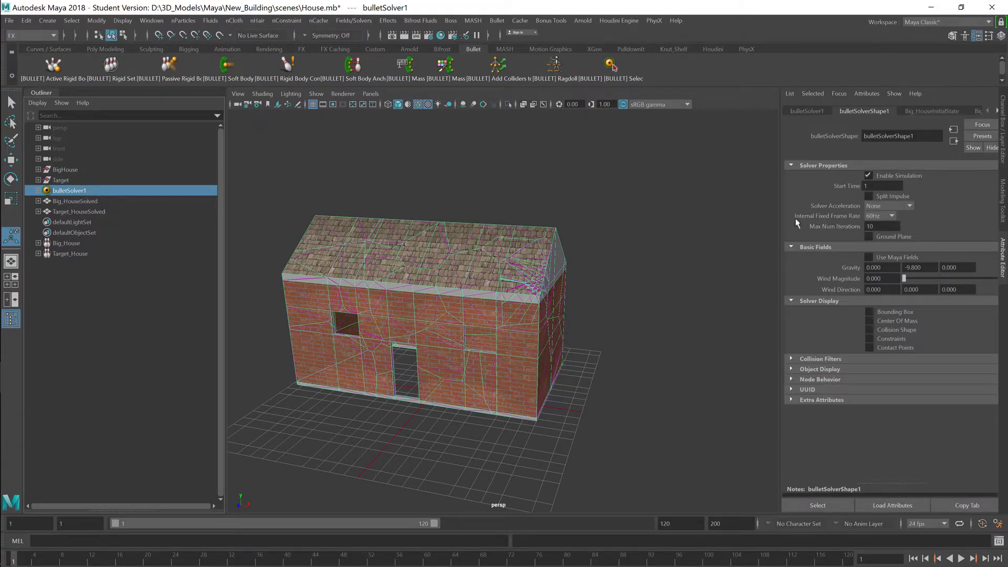
pyautogui.click(869, 236)
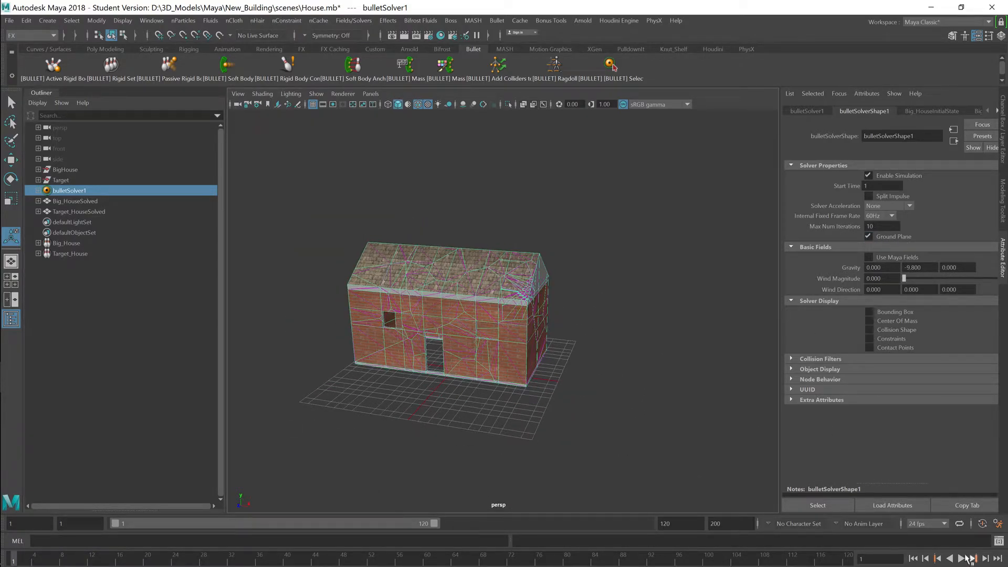
pyautogui.click(965, 557)
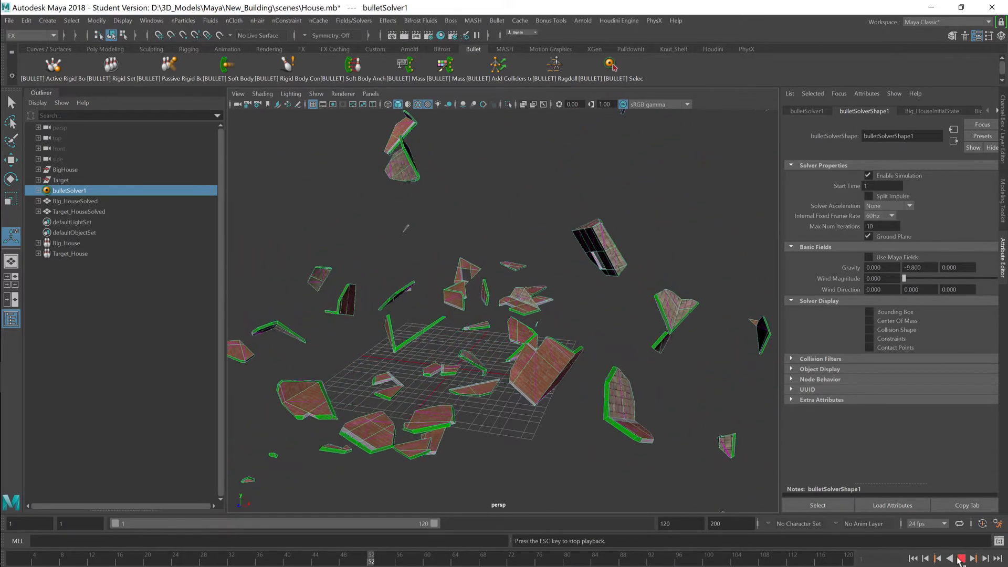
pyautogui.click(913, 557)
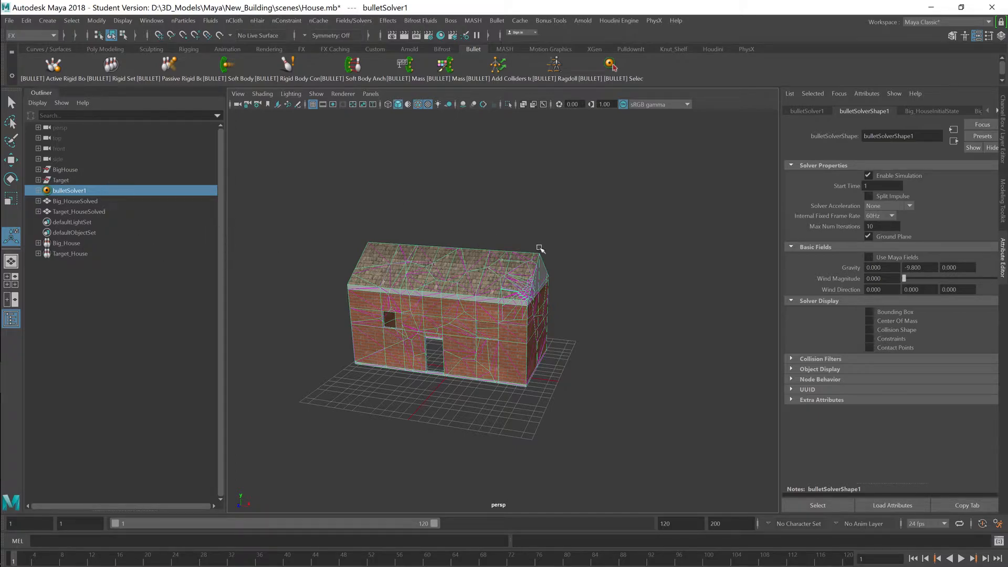
pyautogui.click(38, 190)
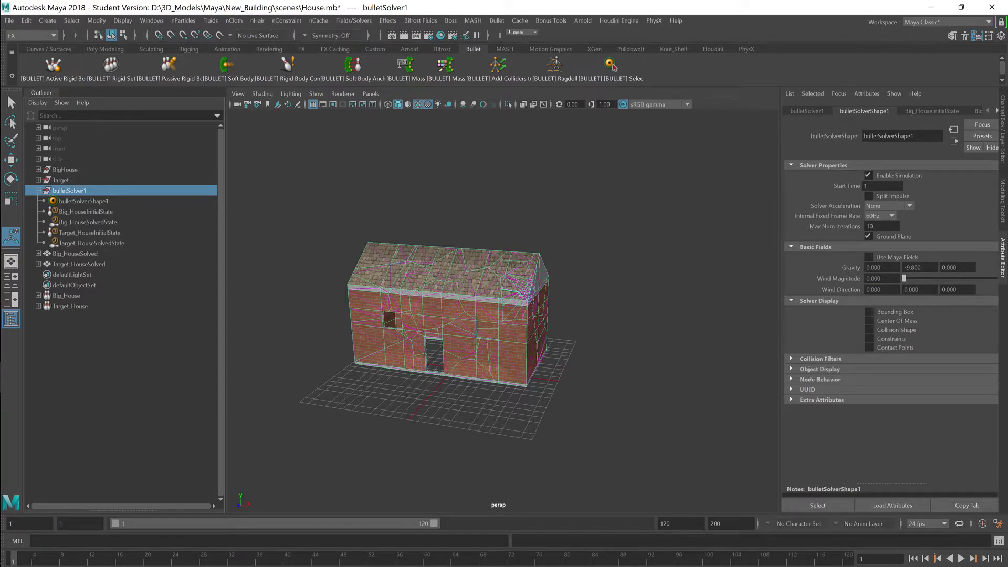
# - Set Big_HouseInitialState to a large mass, initially sleeping, glued shapes and hull collision
pyautogui.write('in')
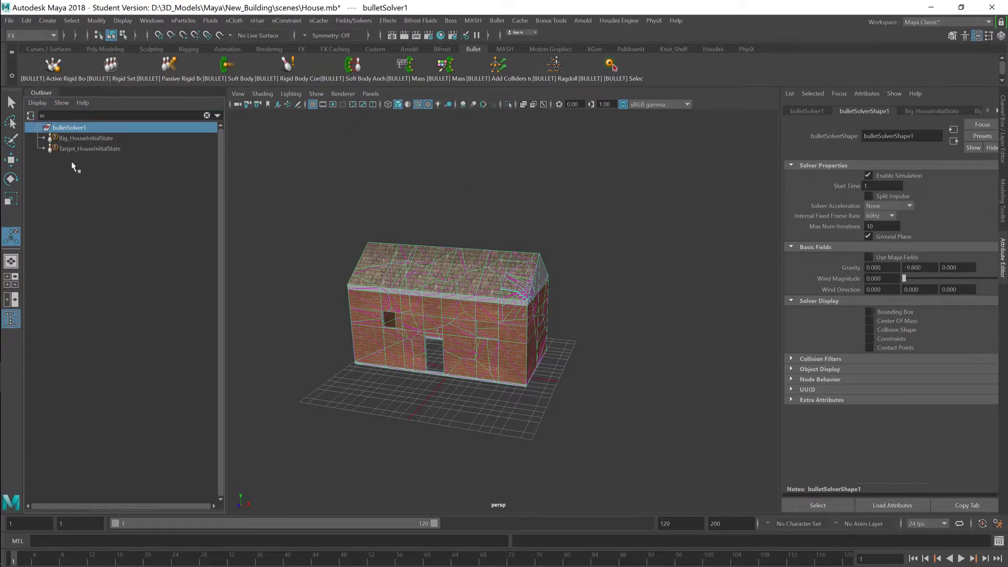
pyautogui.click(85, 137)
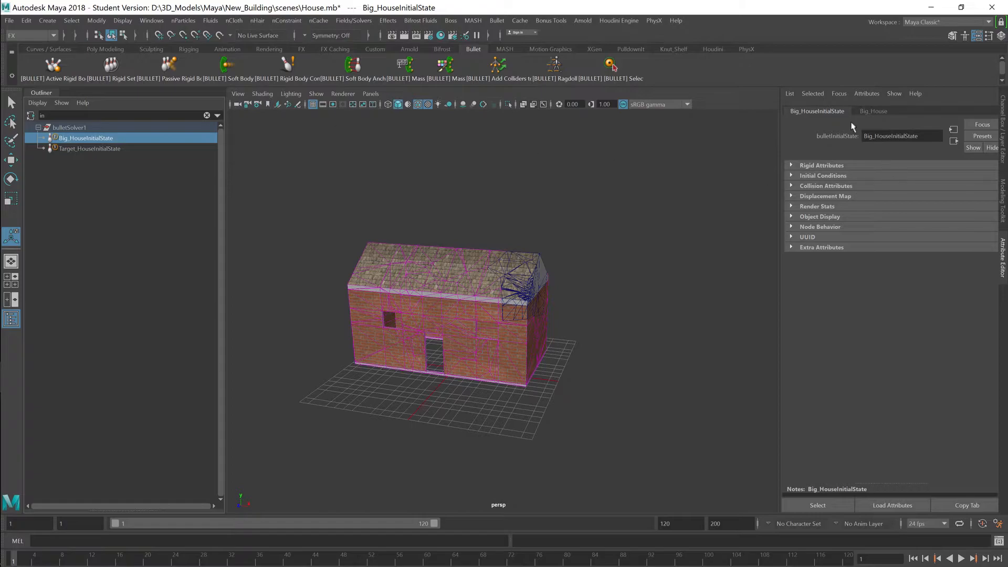
pyautogui.click(821, 165)
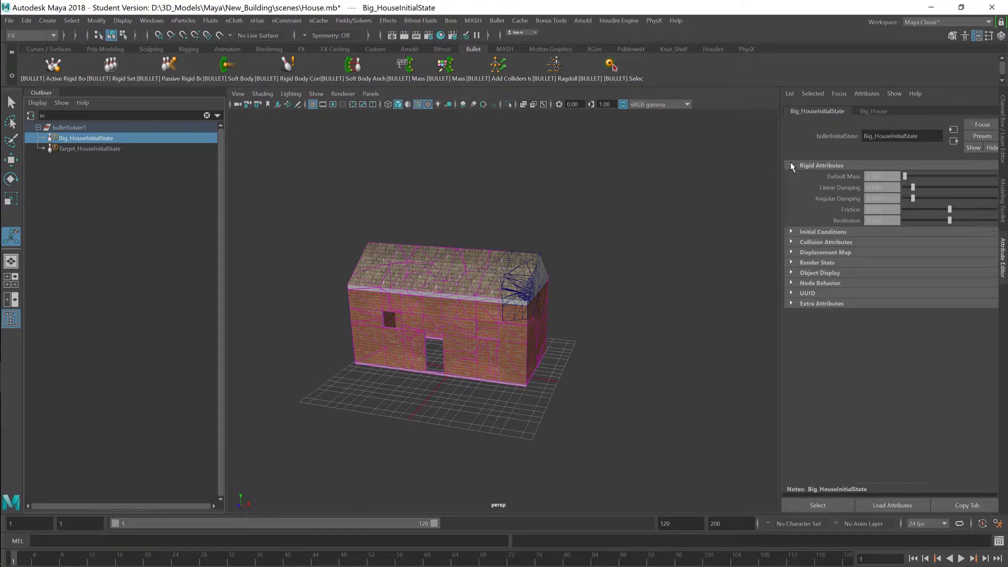
pyautogui.click(792, 232)
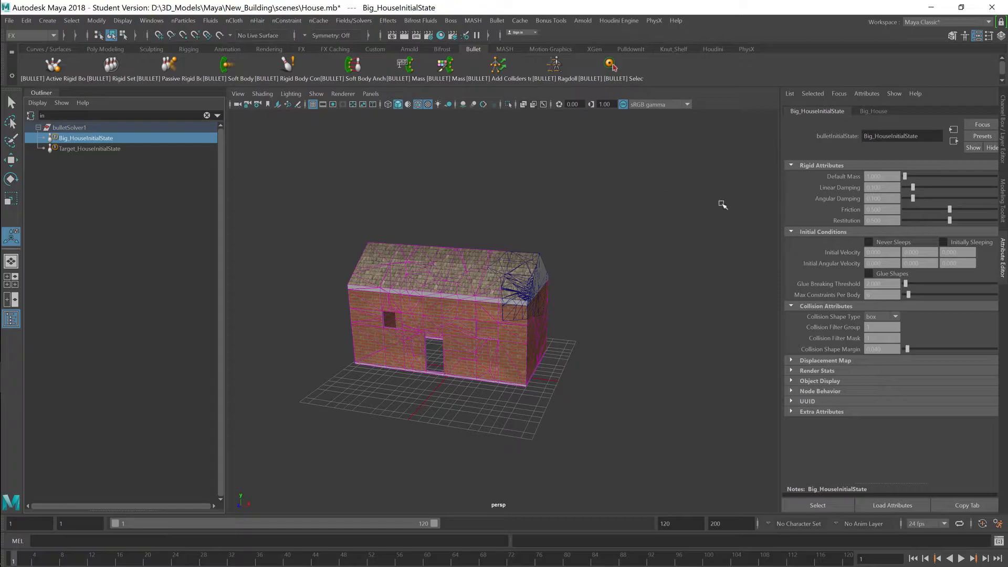
pyautogui.click(881, 176)
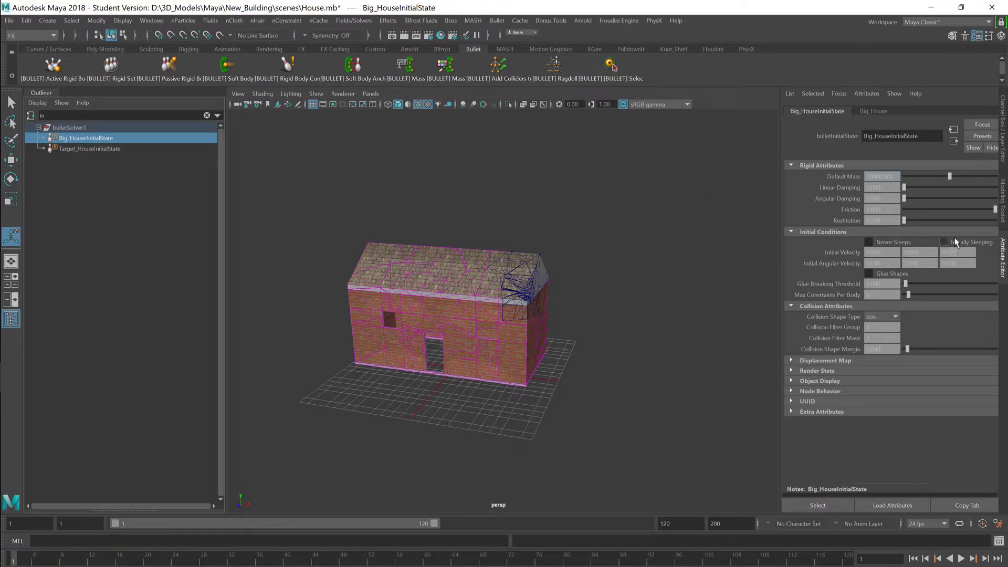
pyautogui.click(944, 242)
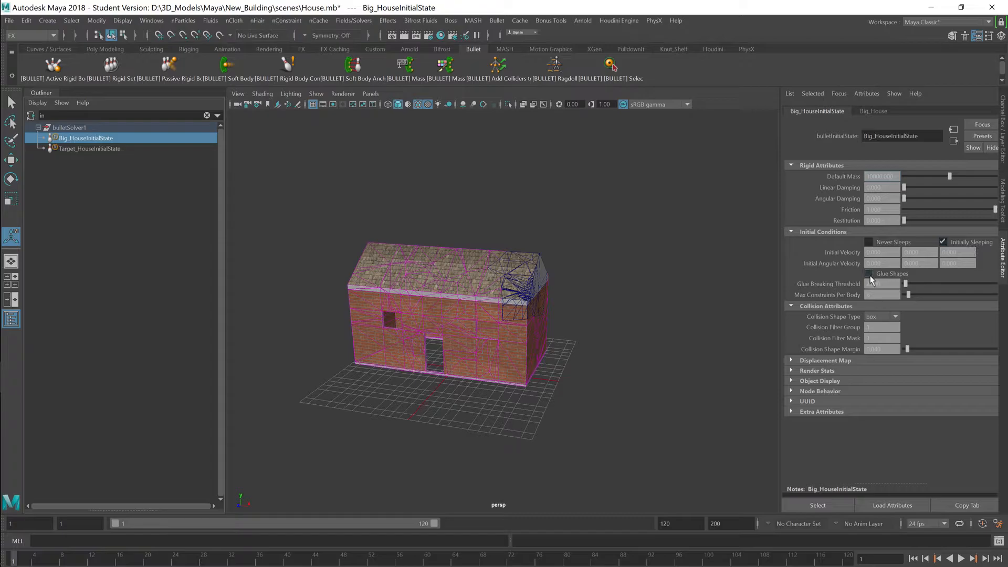
pyautogui.click(871, 273)
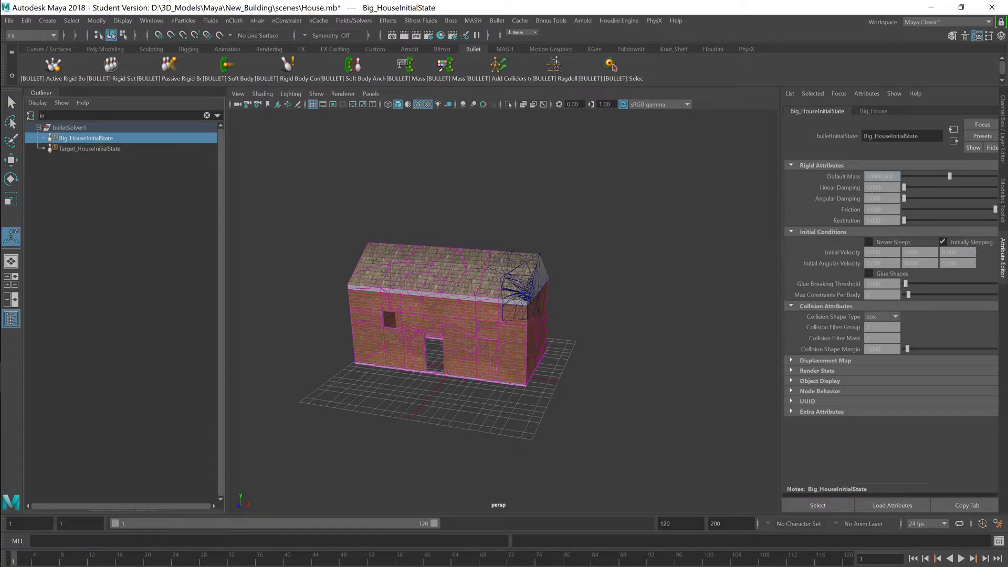
pyautogui.click(868, 273)
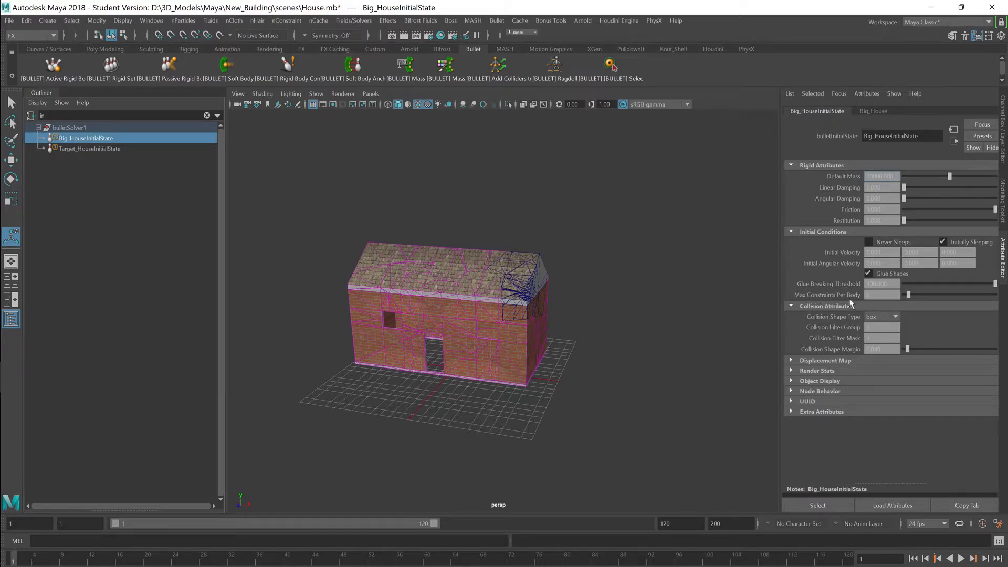
pyautogui.click(881, 316)
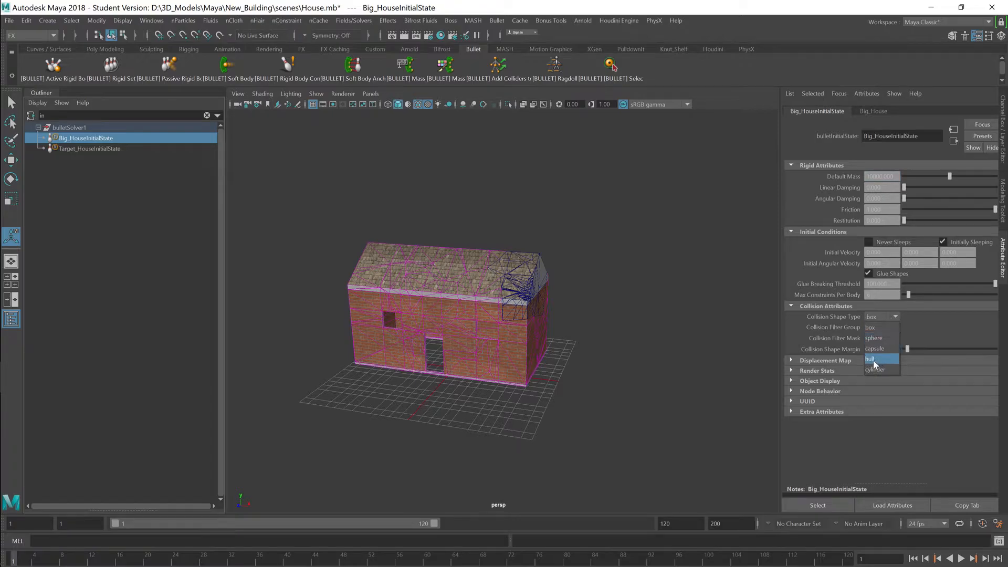
pyautogui.click(872, 359)
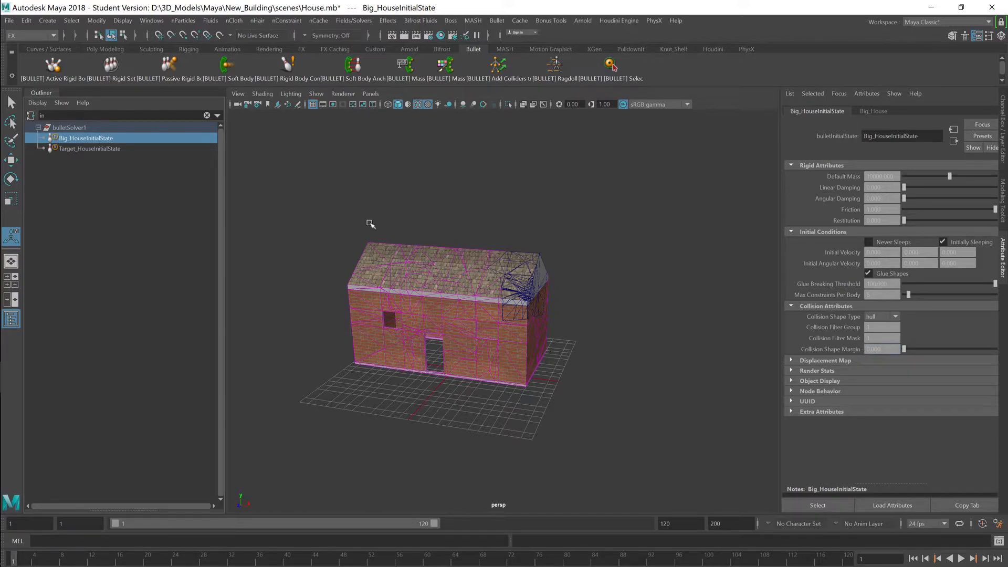
# - Set Target_HouseInitialState to initially sleeping with a hull collision shape
pyautogui.click(88, 148)
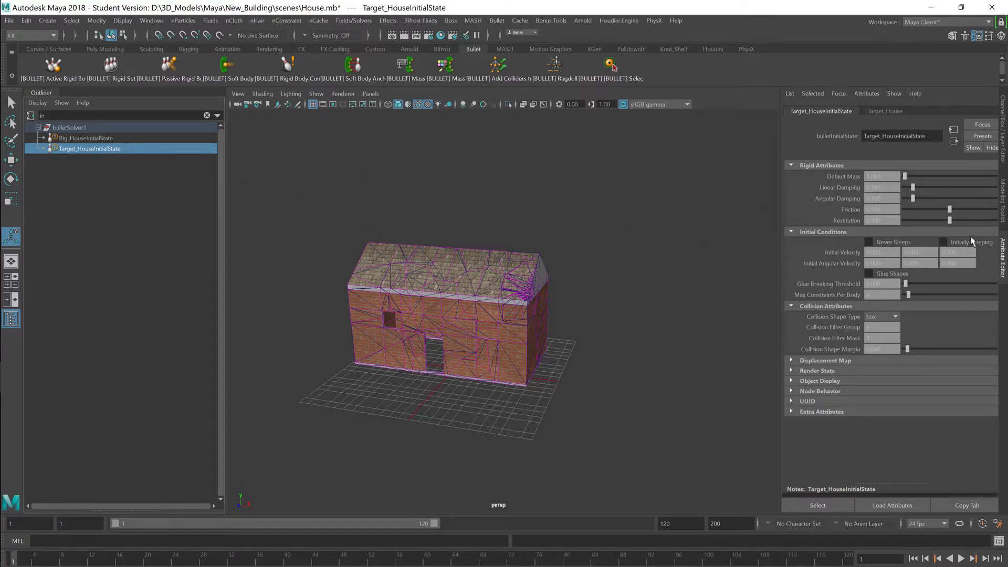
pyautogui.click(944, 242)
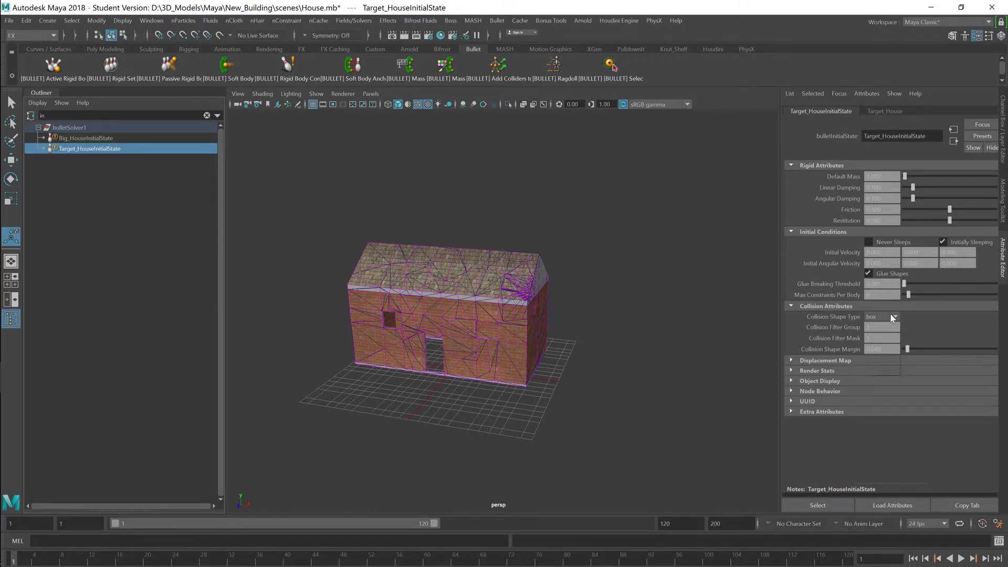
pyautogui.click(894, 316)
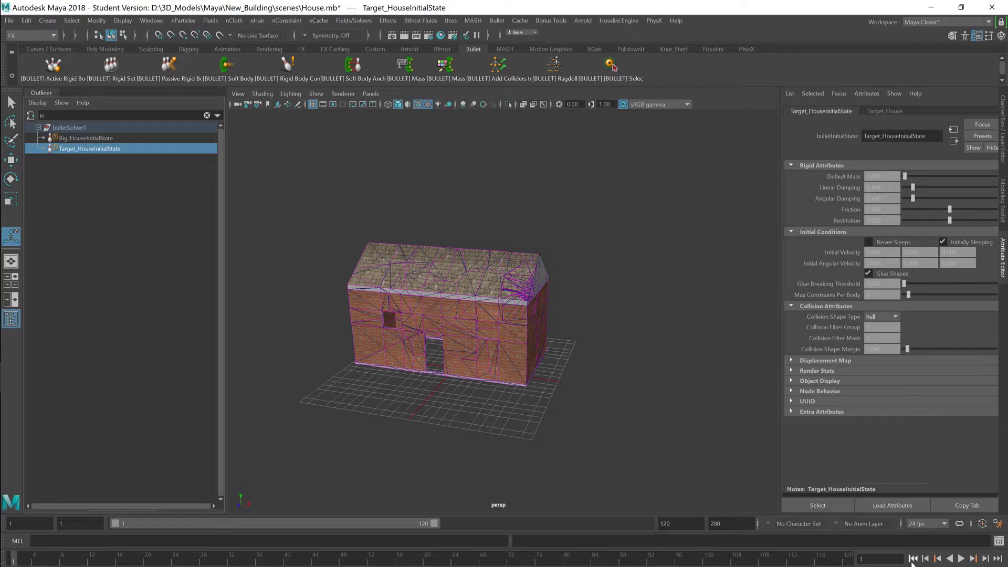
pyautogui.click(962, 557)
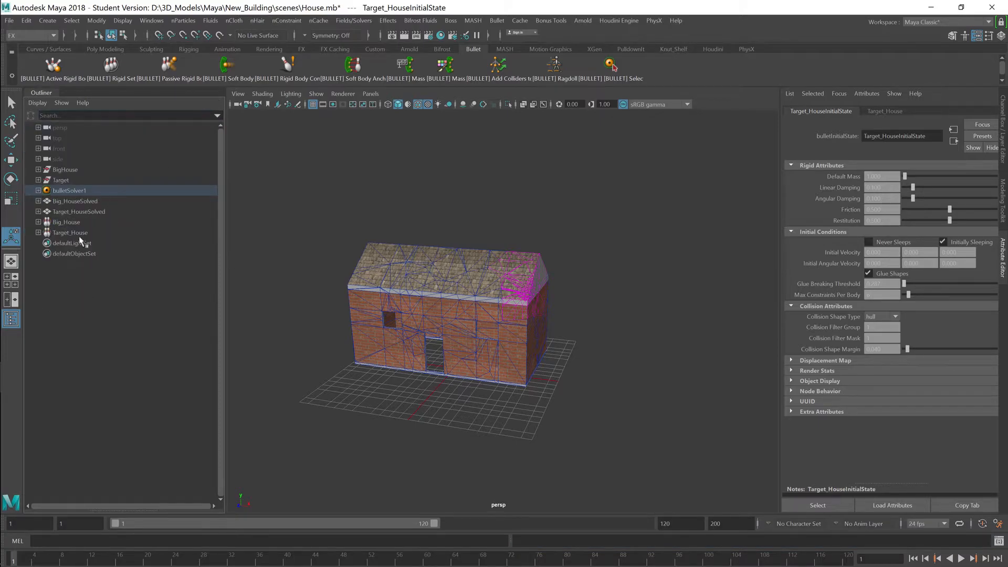
# - Create polygon sphere pSphere1 and move it up beside the house's right gable
pyautogui.click(48, 20)
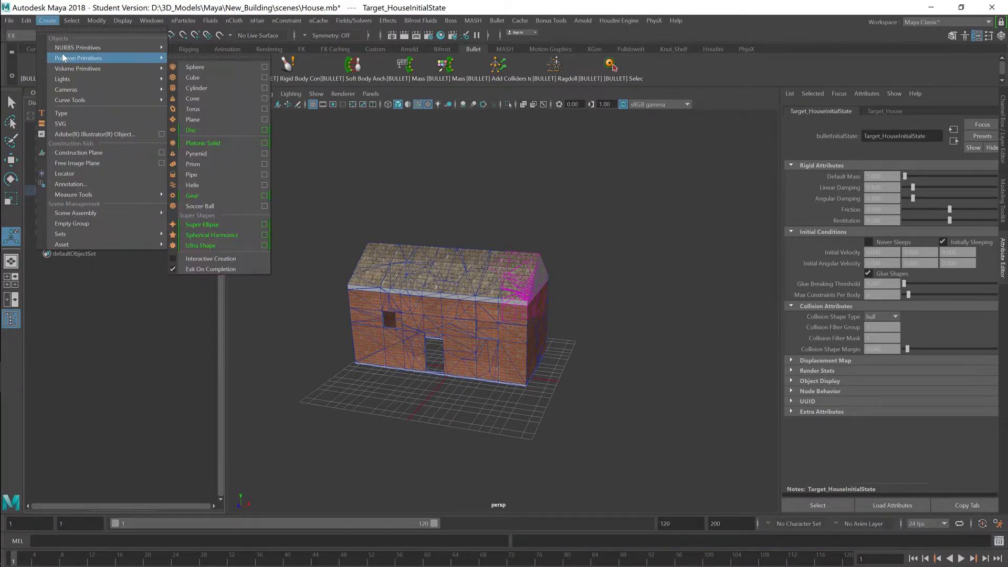
pyautogui.click(195, 67)
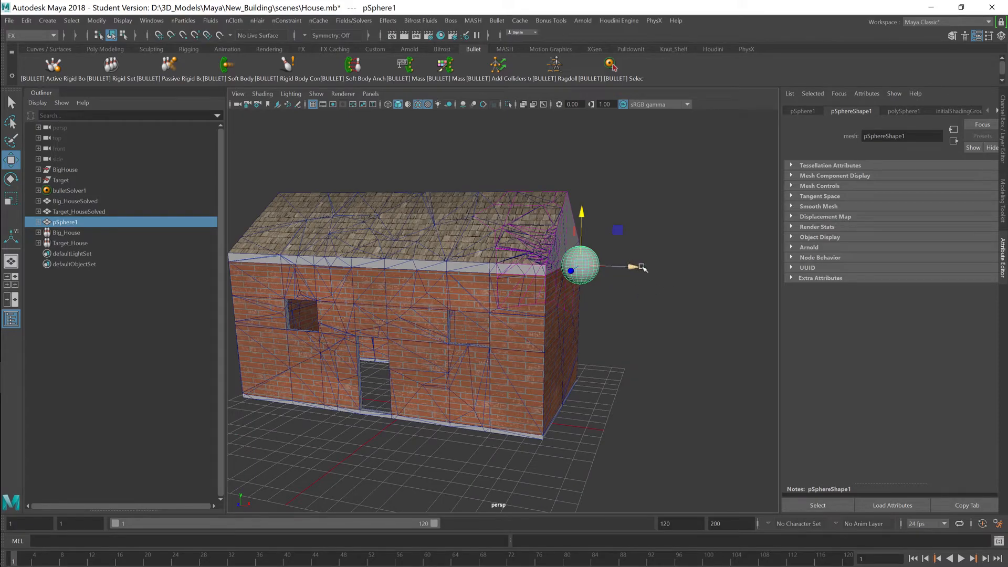
pyautogui.moveTo(581, 267); pyautogui.dragTo(598, 270)
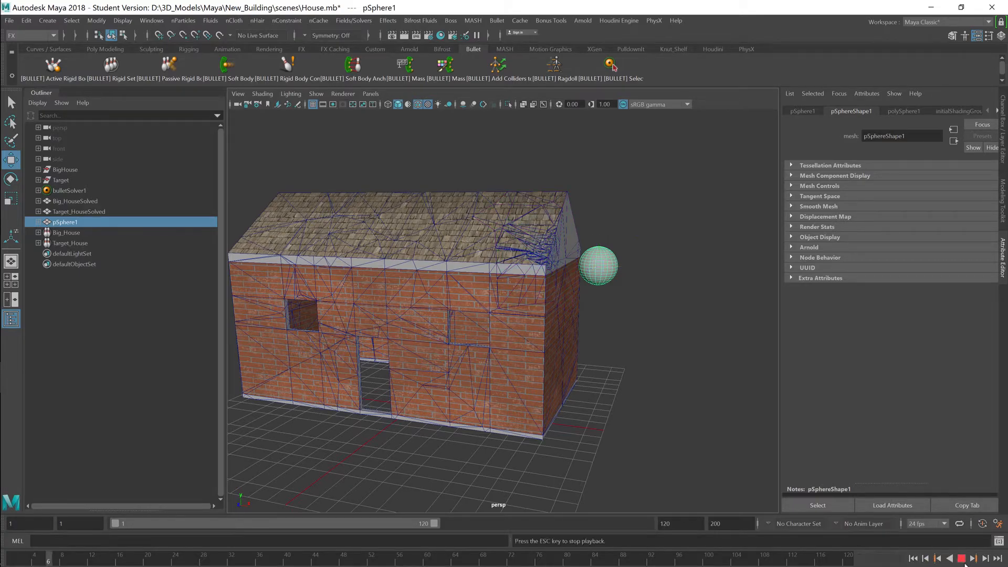
pyautogui.click(962, 558)
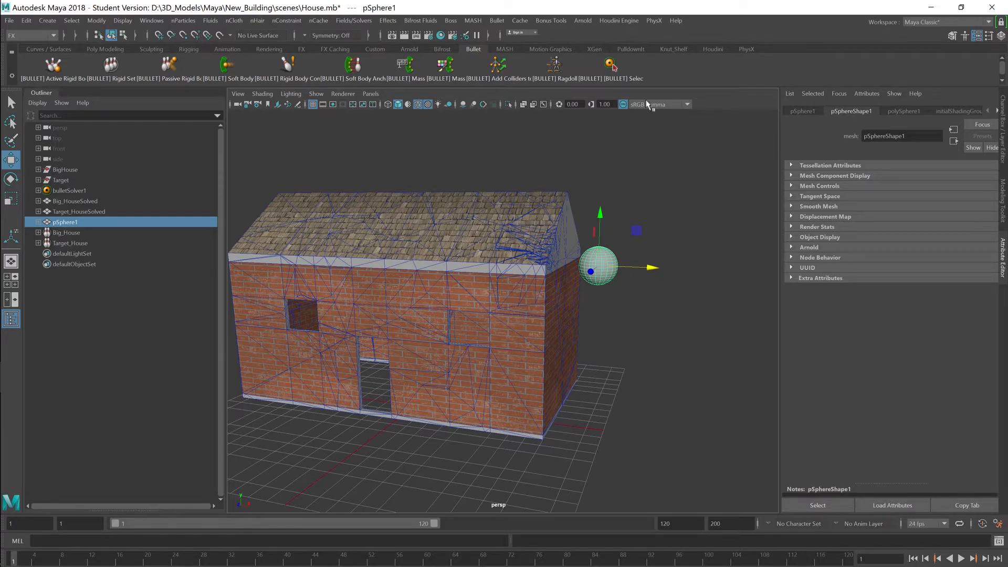
# - Make the sphere a Bullet active rigid body, rewind to frame one and reselect it
pyautogui.click(519, 20)
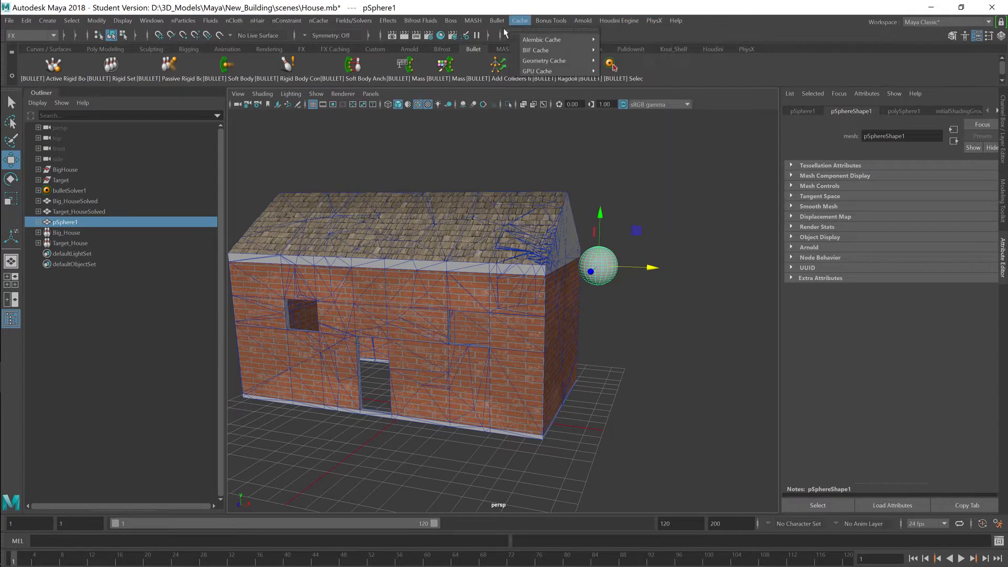
pyautogui.click(497, 20)
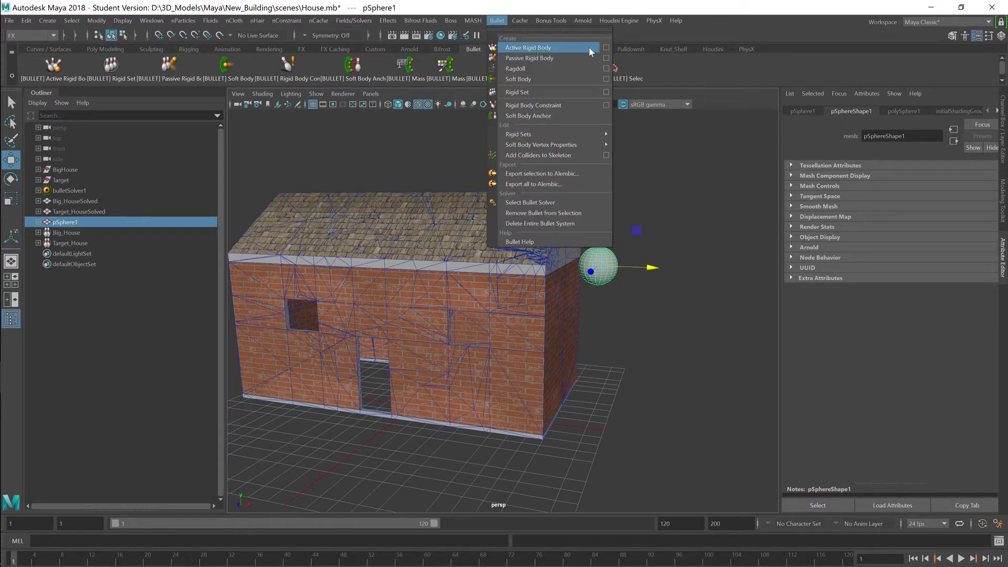
pyautogui.click(605, 47)
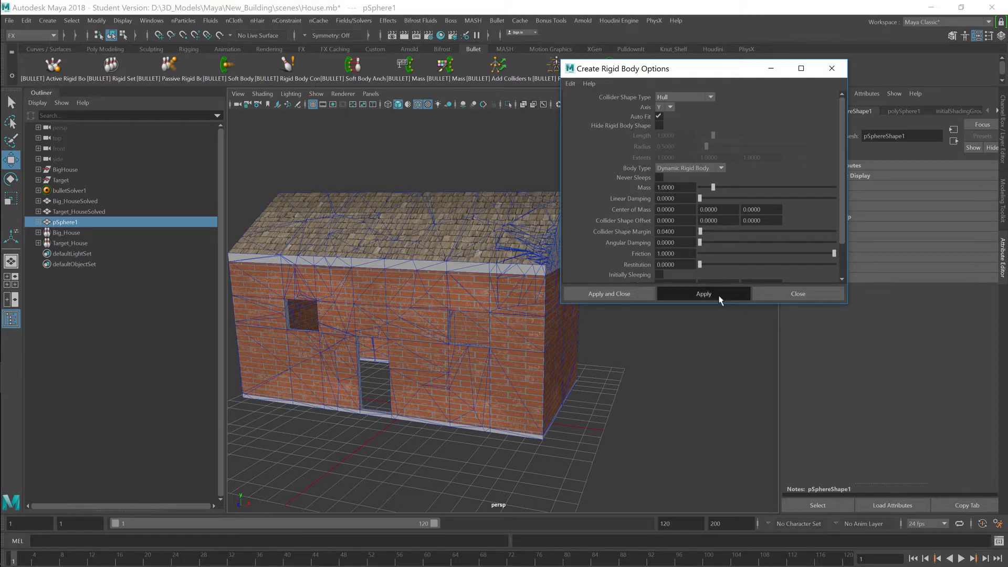
pyautogui.click(608, 294)
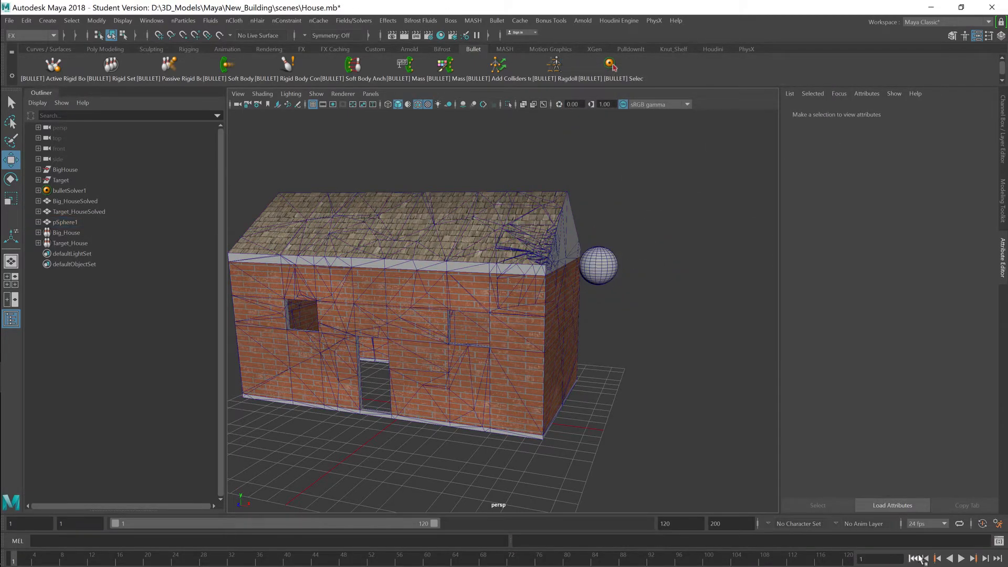
pyautogui.click(961, 557)
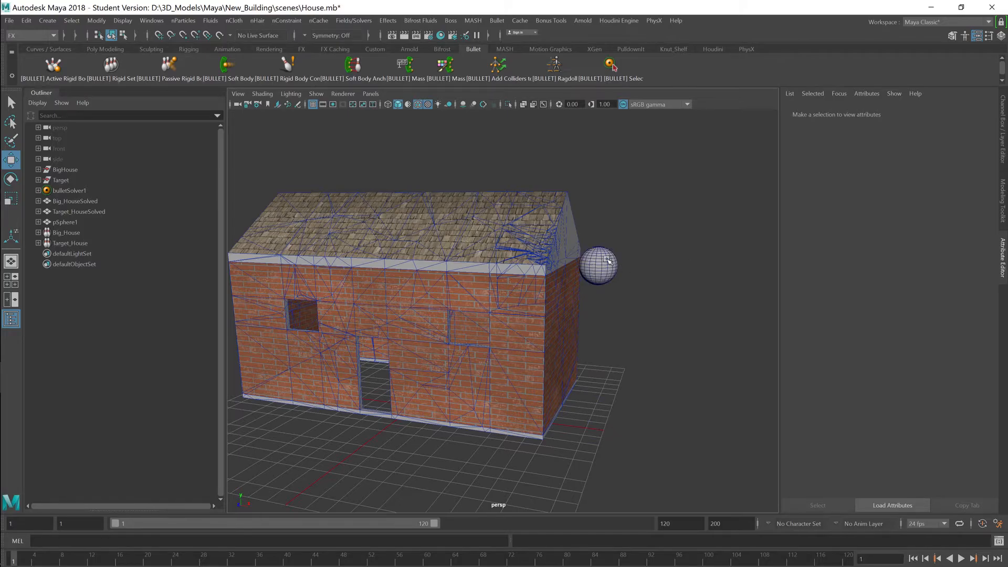
pyautogui.click(598, 263)
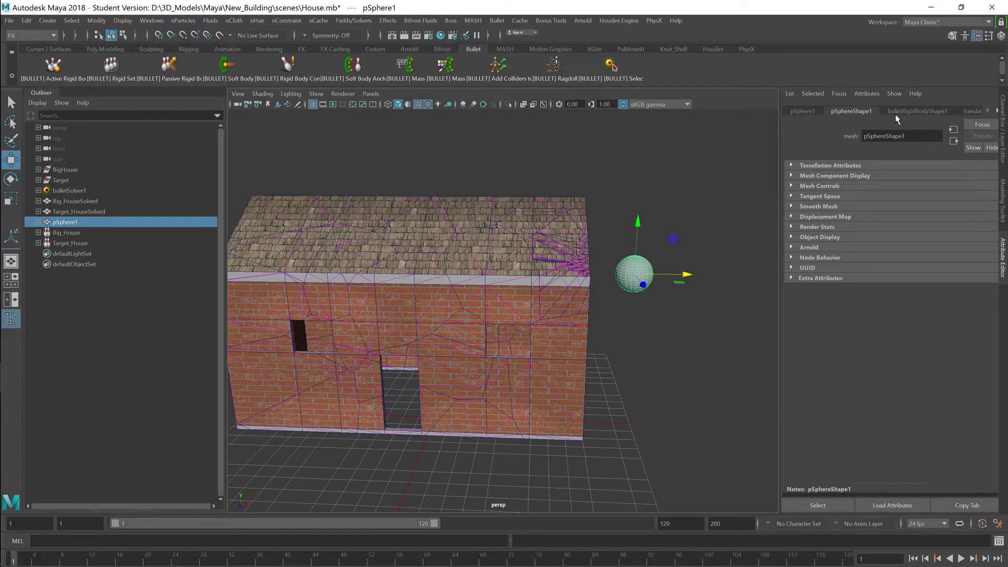
# - Under bulletRigidBodyShape1 Initial Conditions, enter an Initial Velocity aimed at the house
pyautogui.click(918, 110)
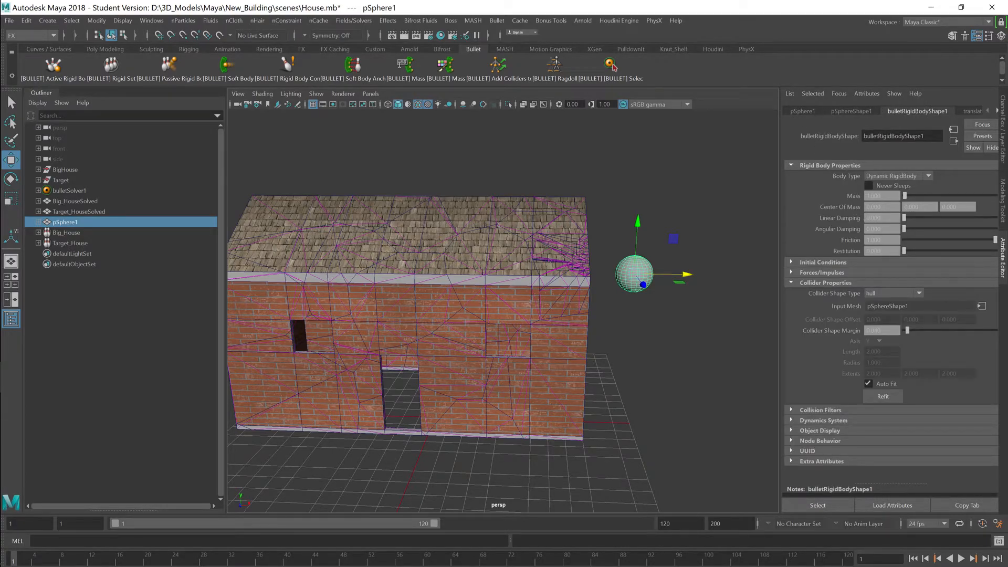
pyautogui.click(881, 195)
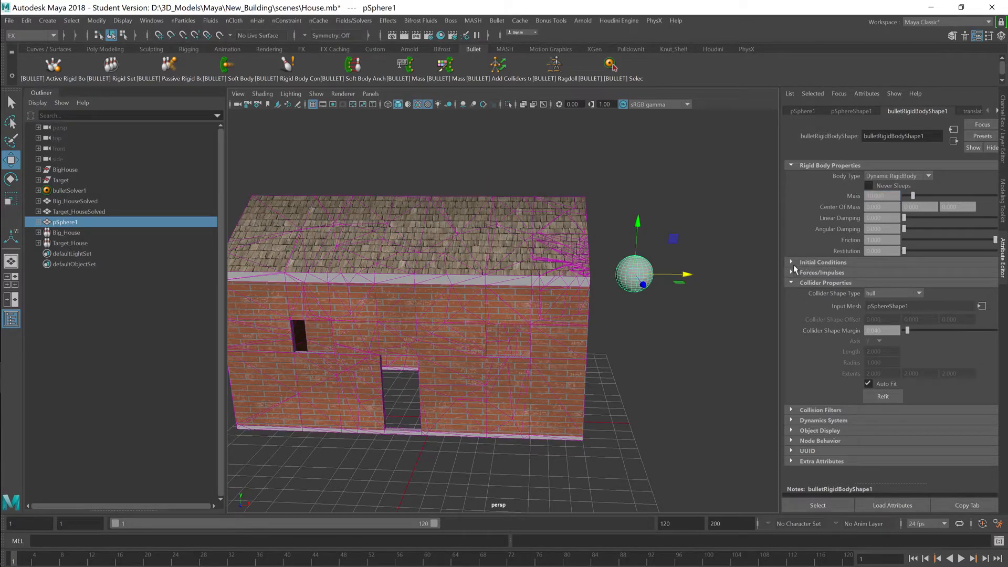
pyautogui.click(821, 261)
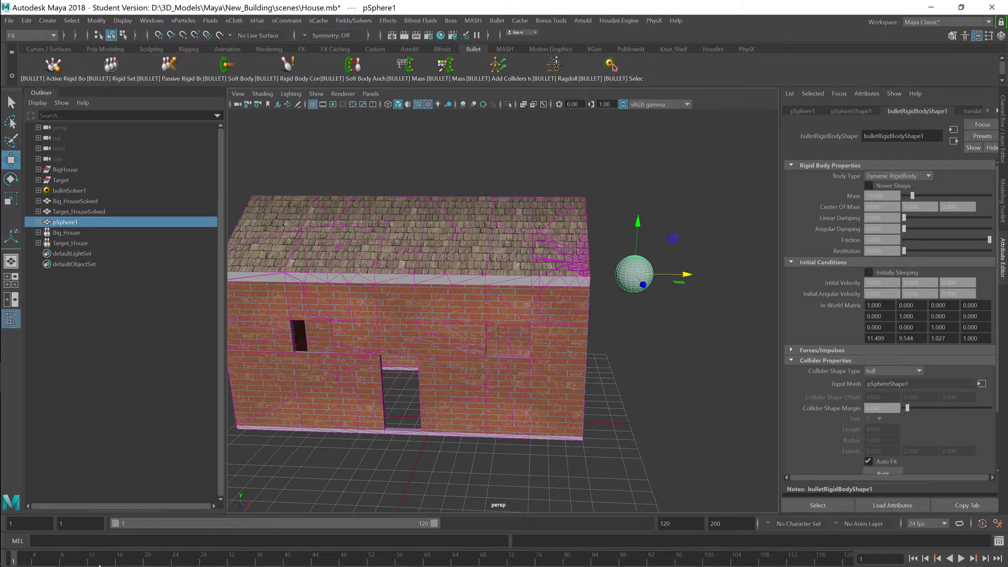
pyautogui.moveTo(879, 175)
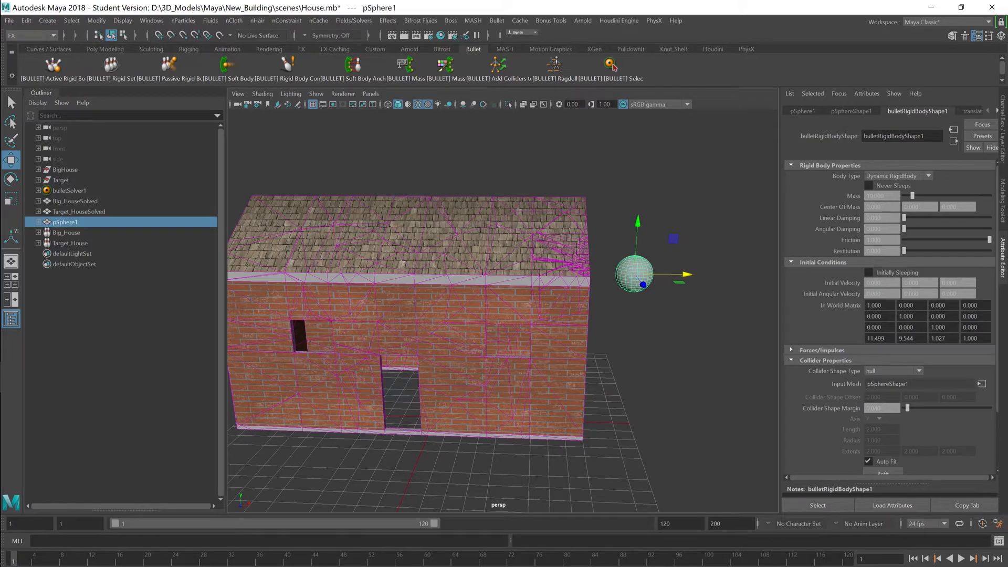
pyautogui.click(881, 283)
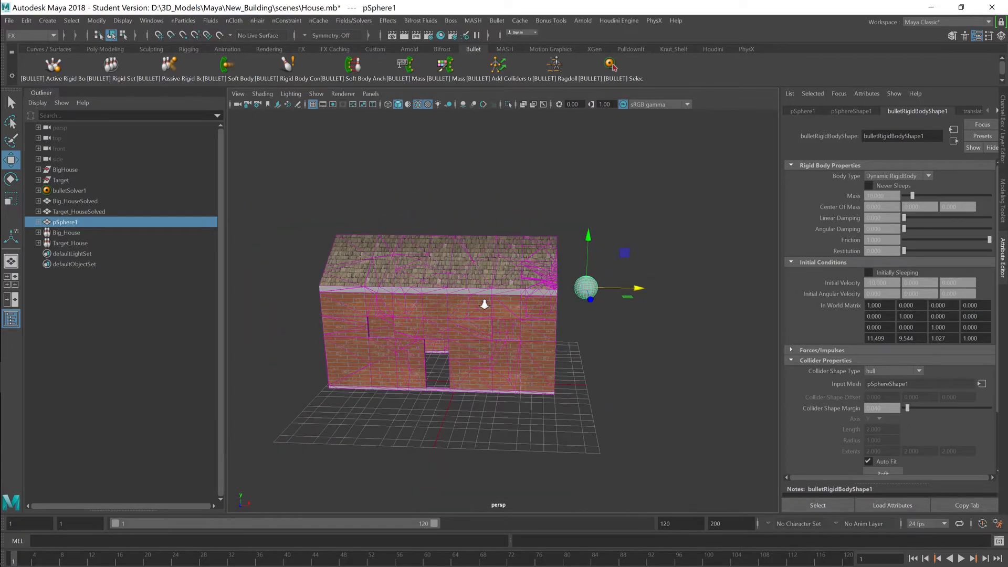
pyautogui.click(960, 558)
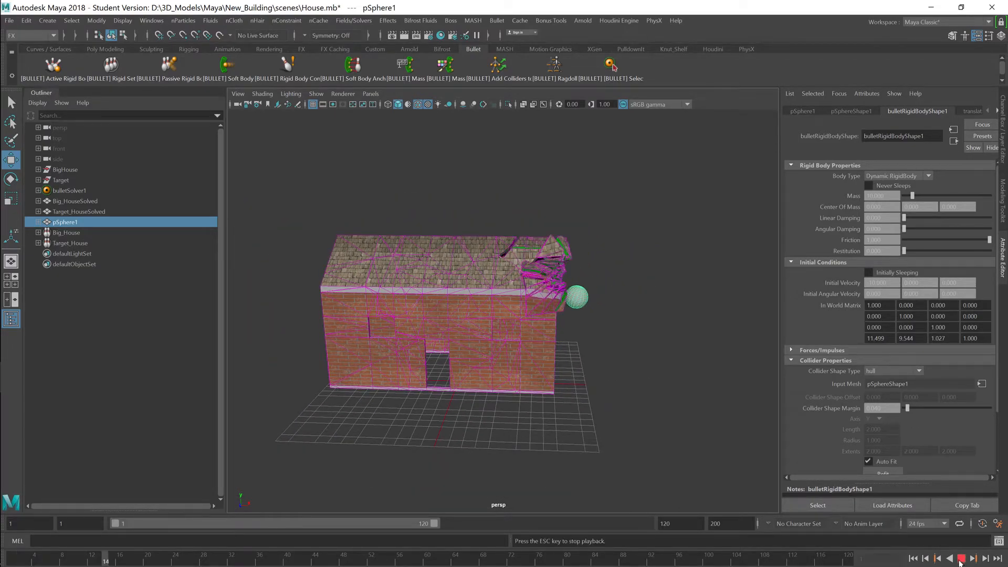
pyautogui.click(959, 558)
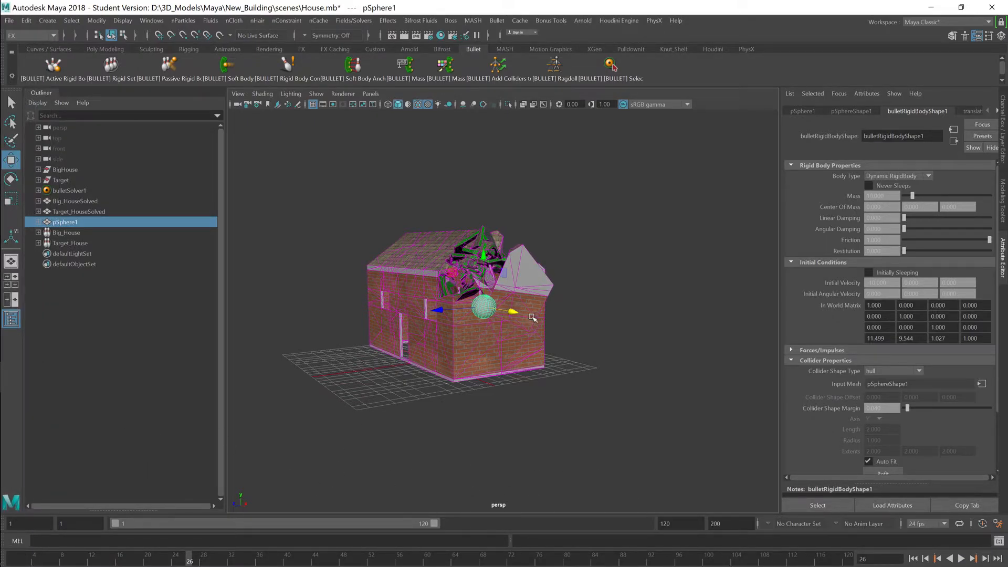
pyautogui.moveTo(666, 245)
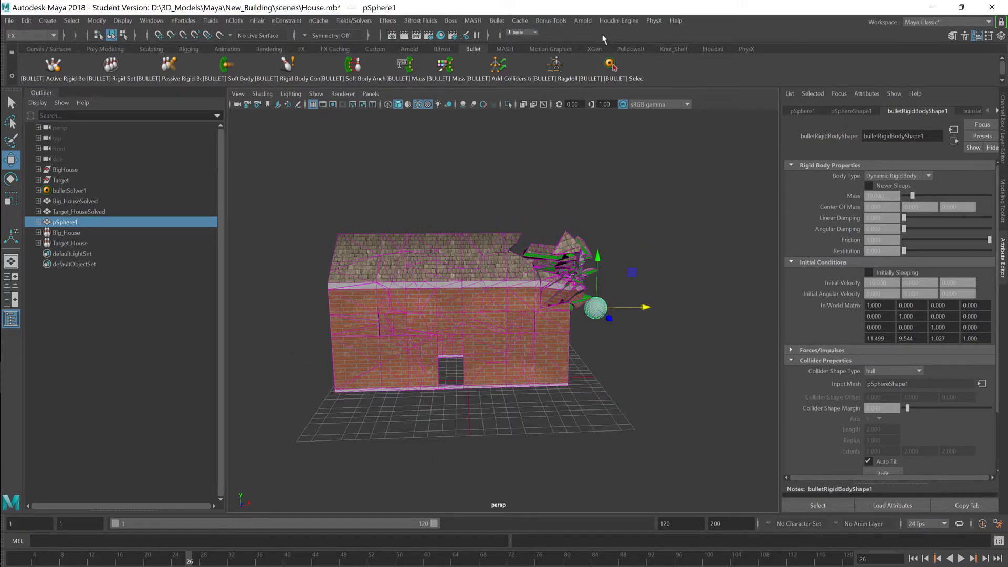
pyautogui.click(497, 20)
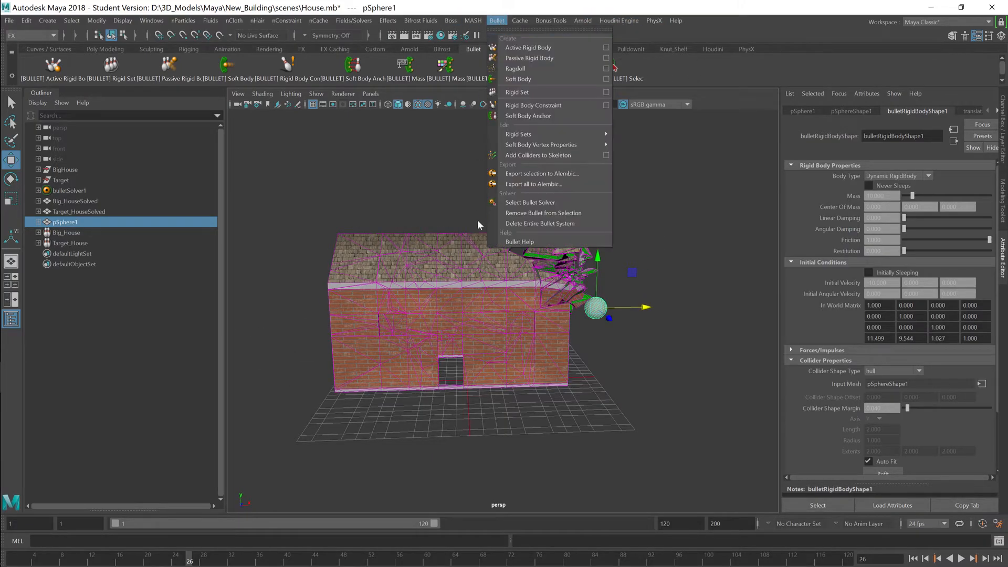
pyautogui.moveTo(534, 184)
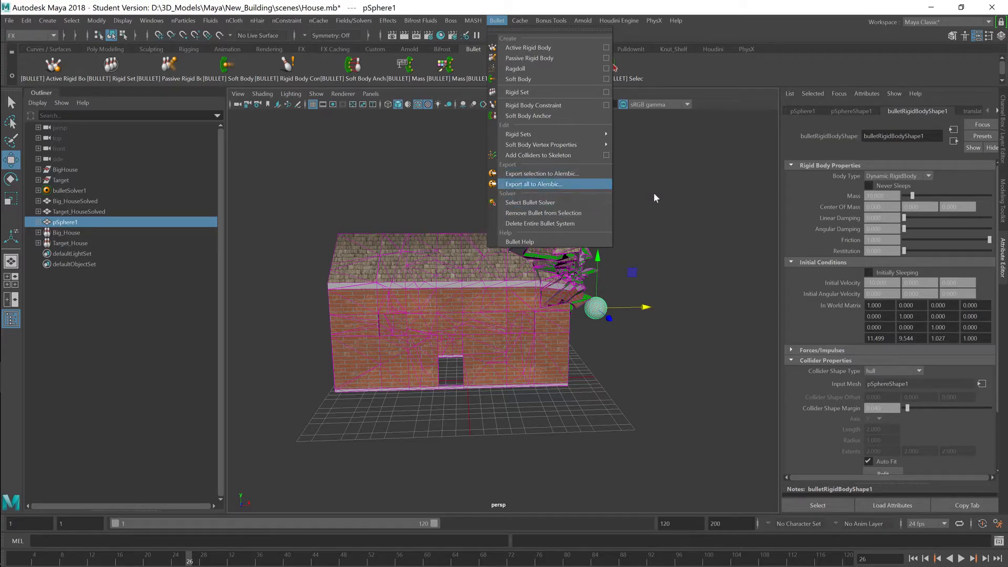
pyautogui.moveTo(554, 191)
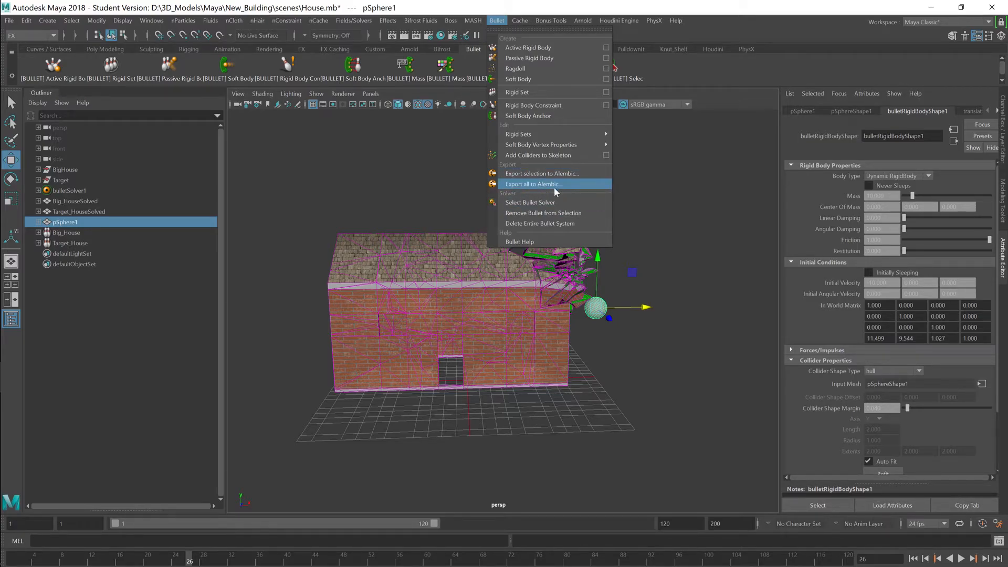
pyautogui.click(550, 20)
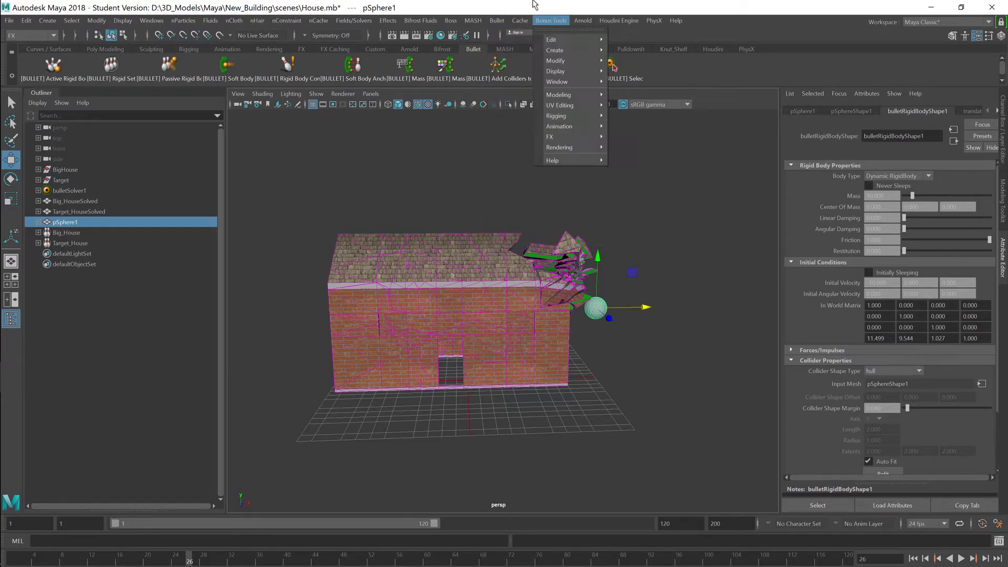
pyautogui.click(520, 20)
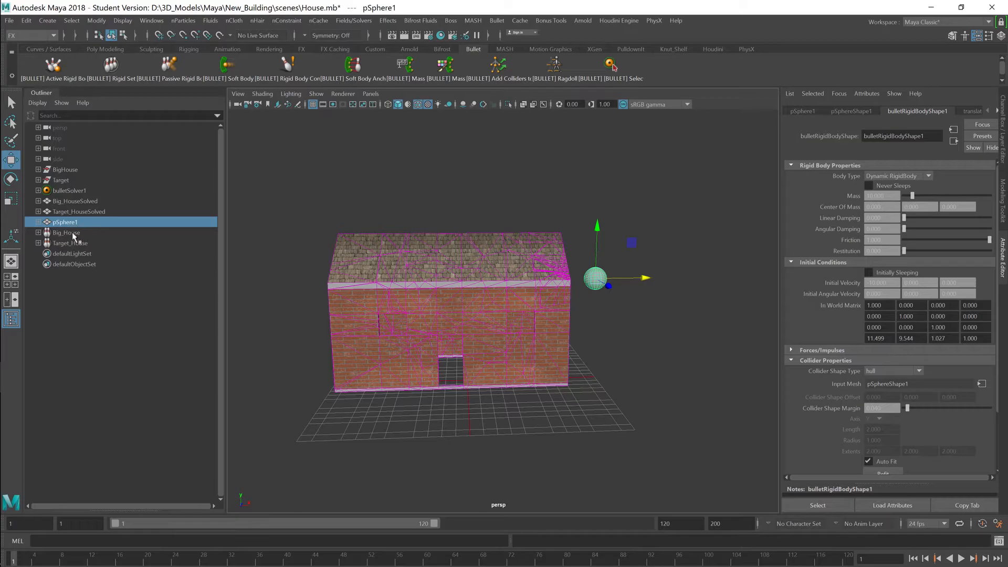
# - Select Big_House, Target_House and pSphere1 together in the Outliner
pyautogui.click(71, 243)
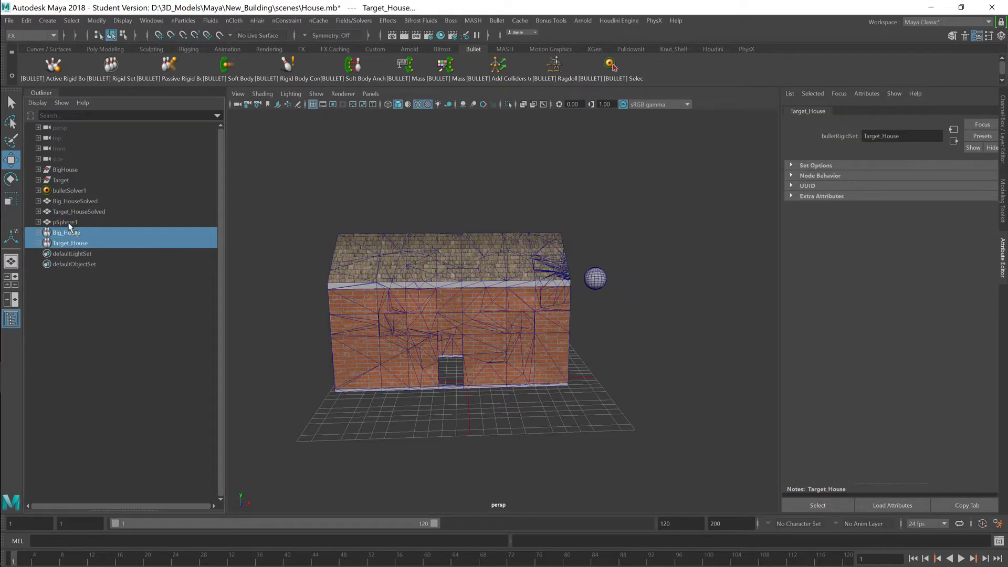
pyautogui.click(63, 222)
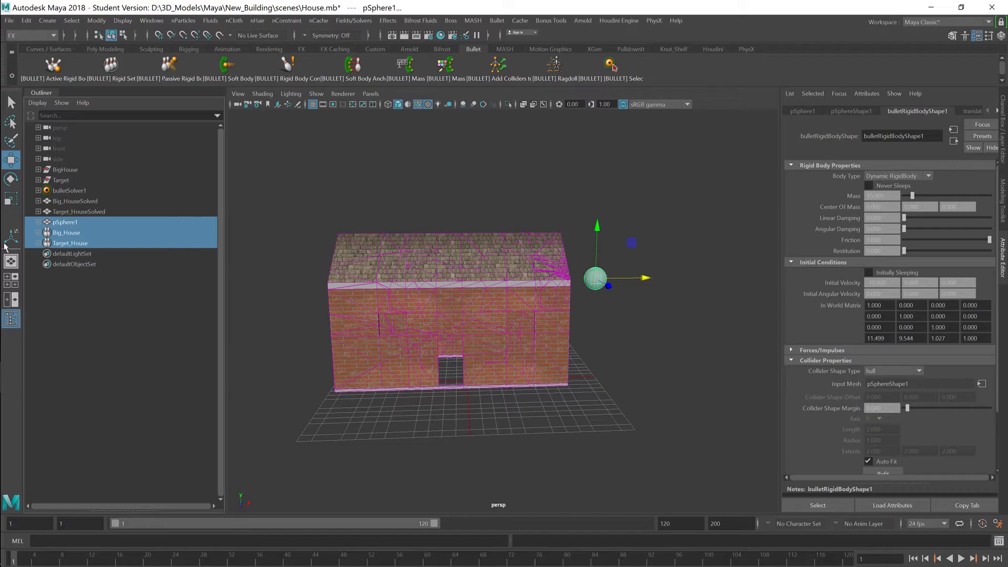
pyautogui.moveTo(519, 20)
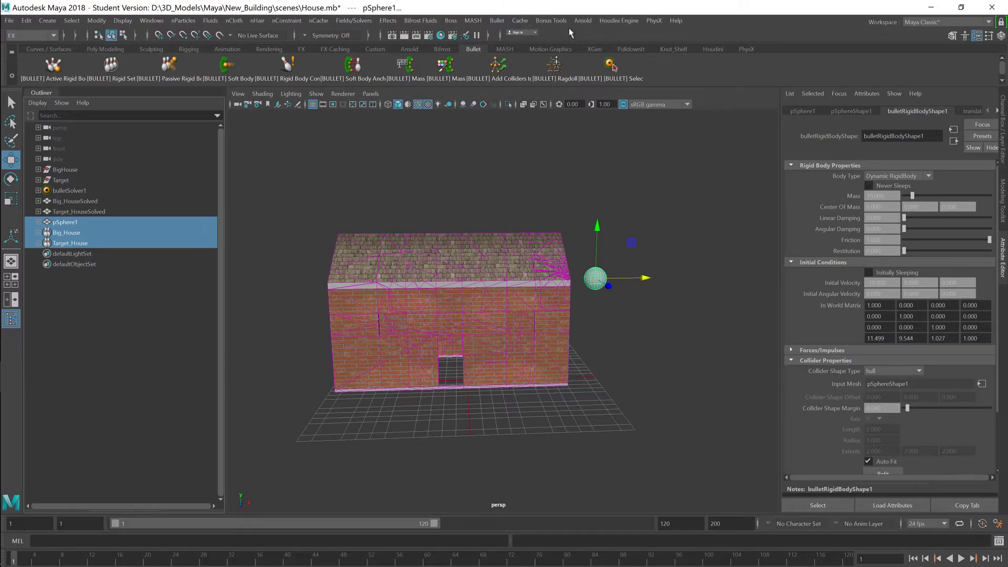
# - Browse the Arnold and fluid menus, then reach the Bullet commands for Alembic export
pyautogui.click(582, 19)
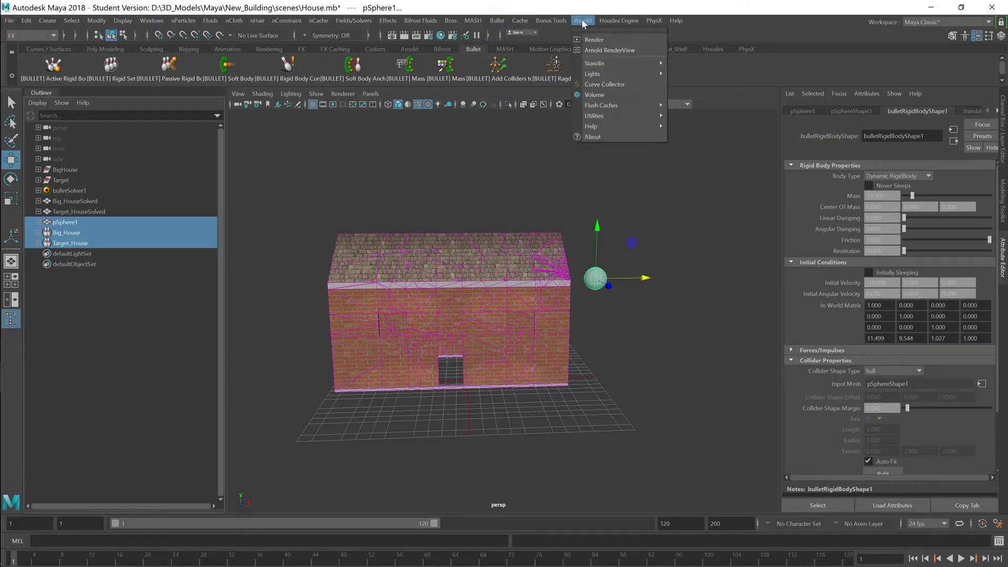
pyautogui.click(421, 20)
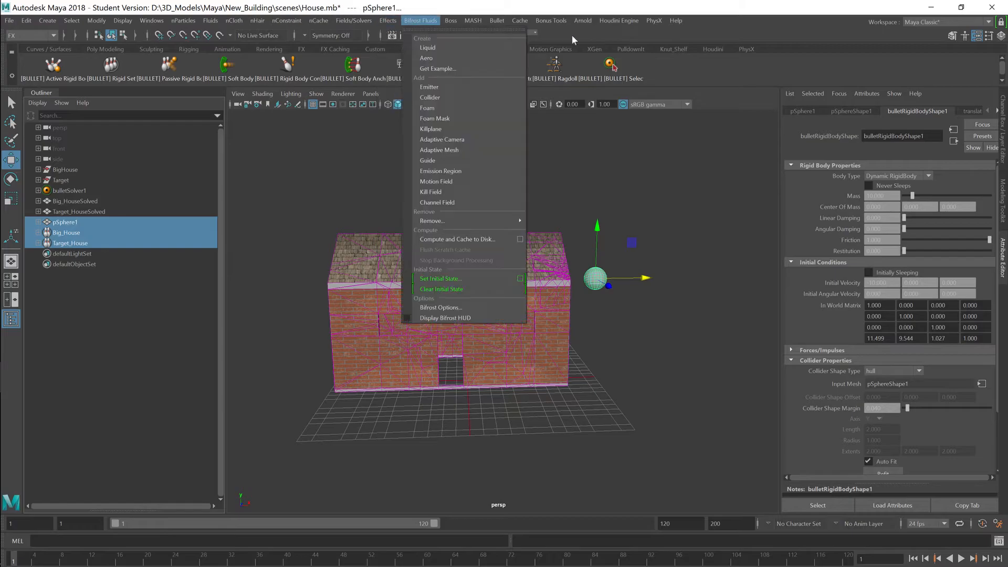
pyautogui.click(497, 20)
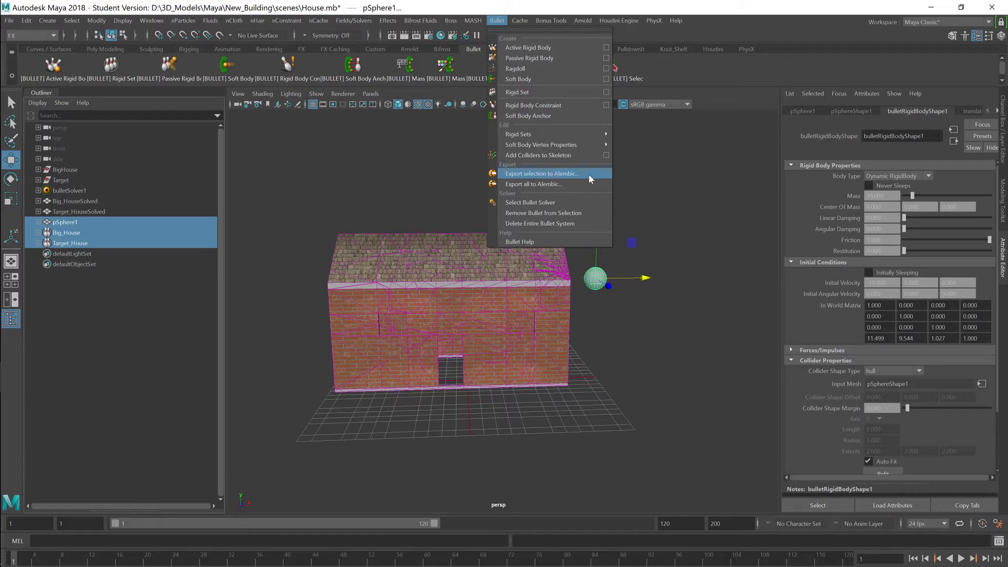
# - Set the Alembic export of the selection to file name House4 with end frame 120
pyautogui.click(542, 173)
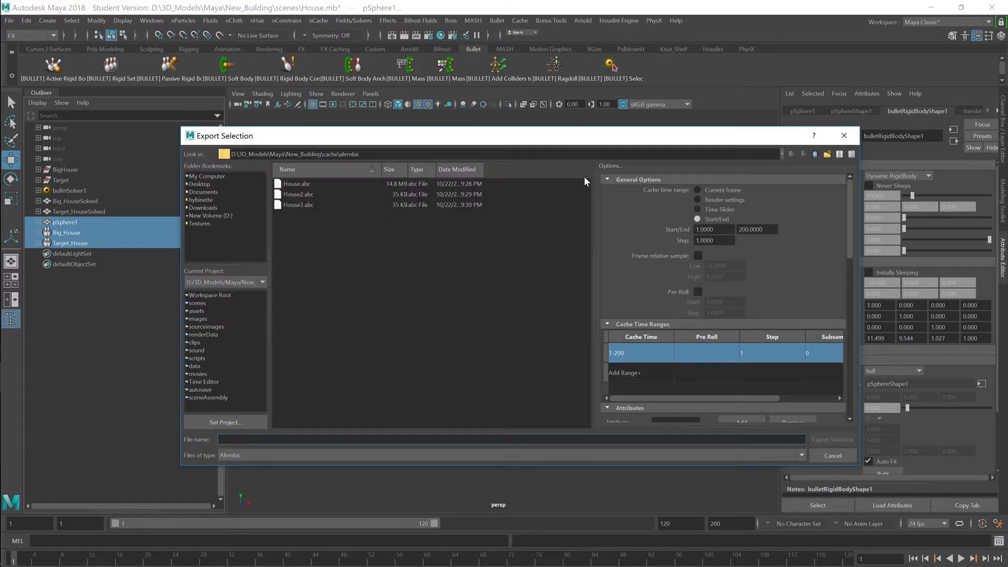
pyautogui.moveTo(308, 320)
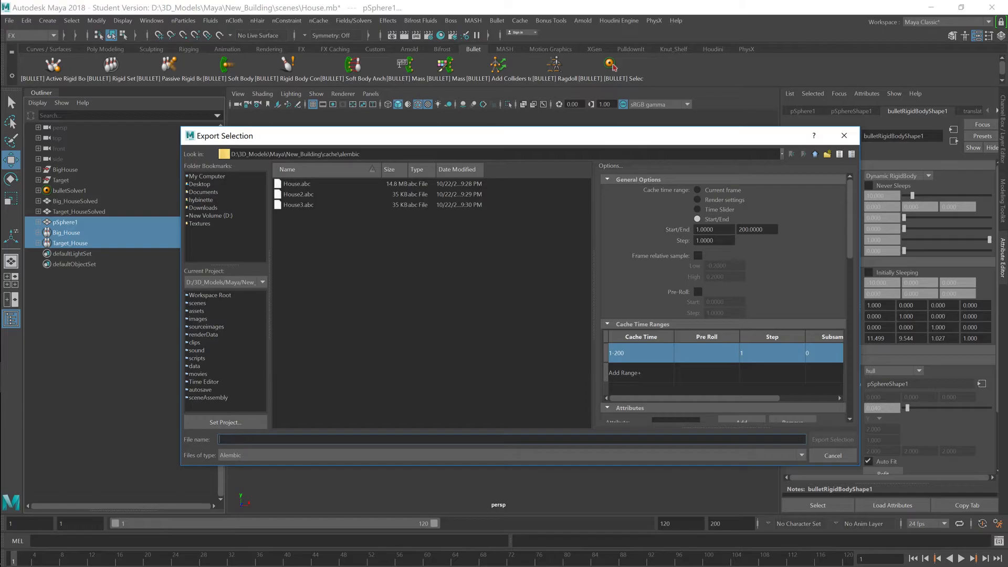
pyautogui.write('House4')
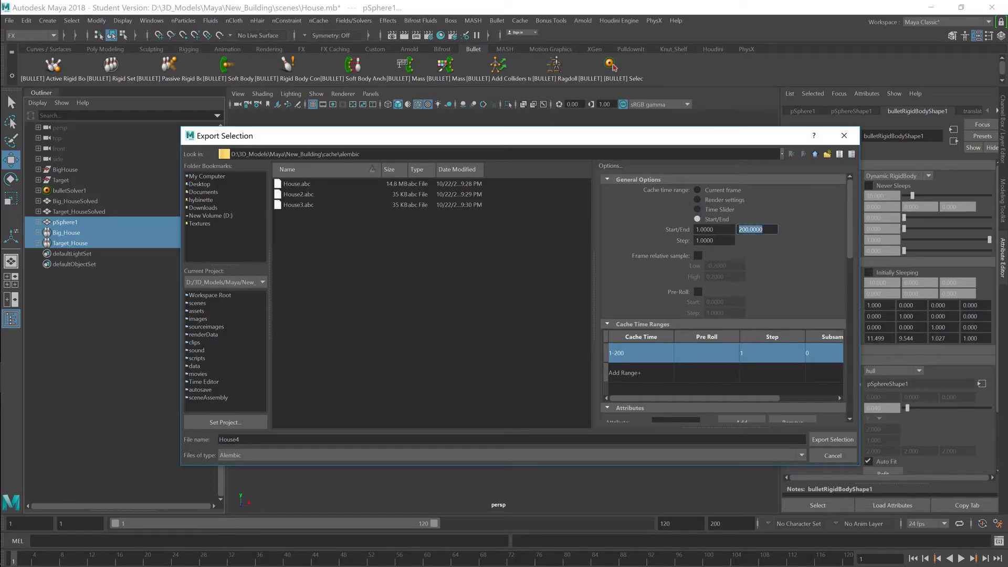
pyautogui.write('120')
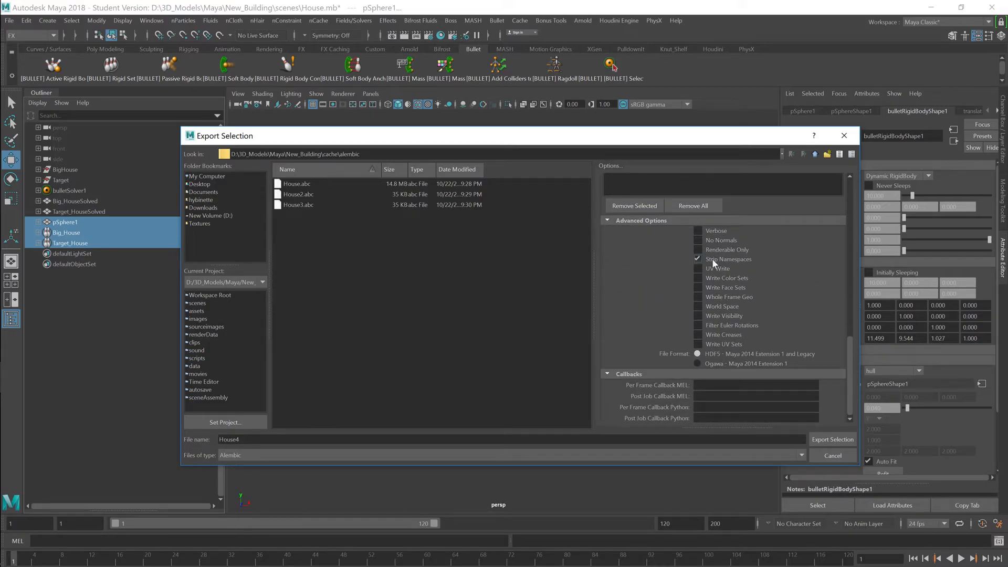
pyautogui.moveTo(741, 265)
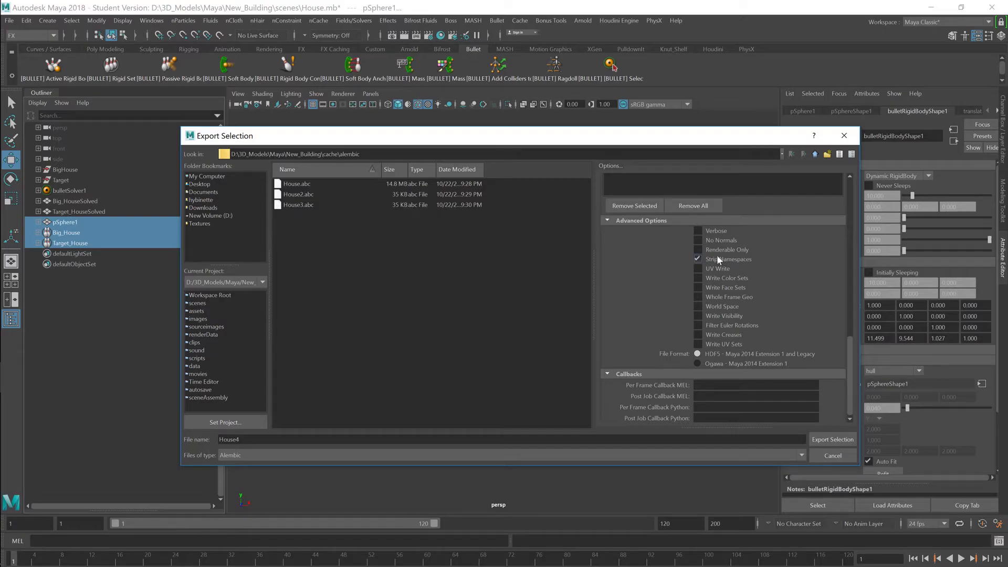
pyautogui.click(697, 259)
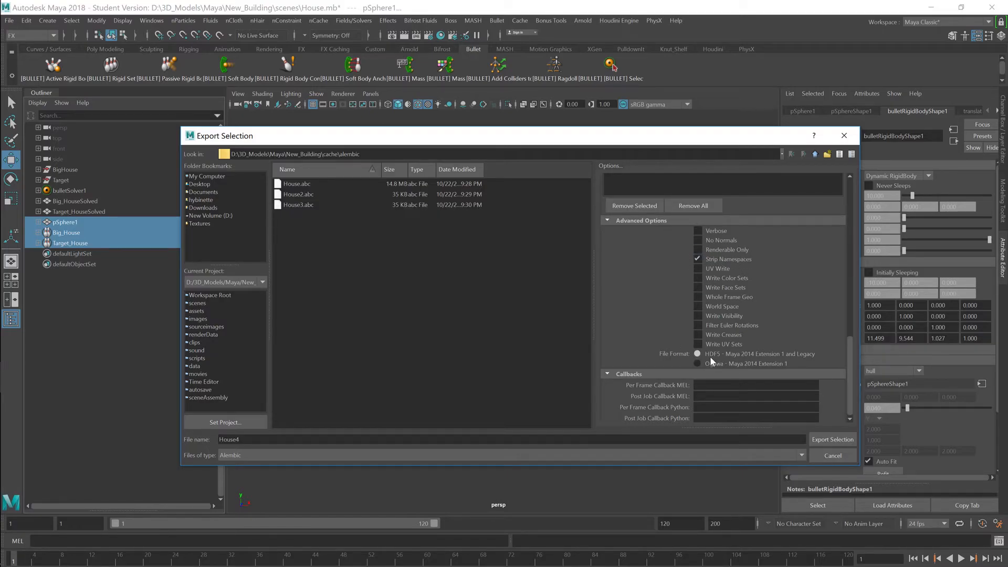
pyautogui.moveTo(675, 366)
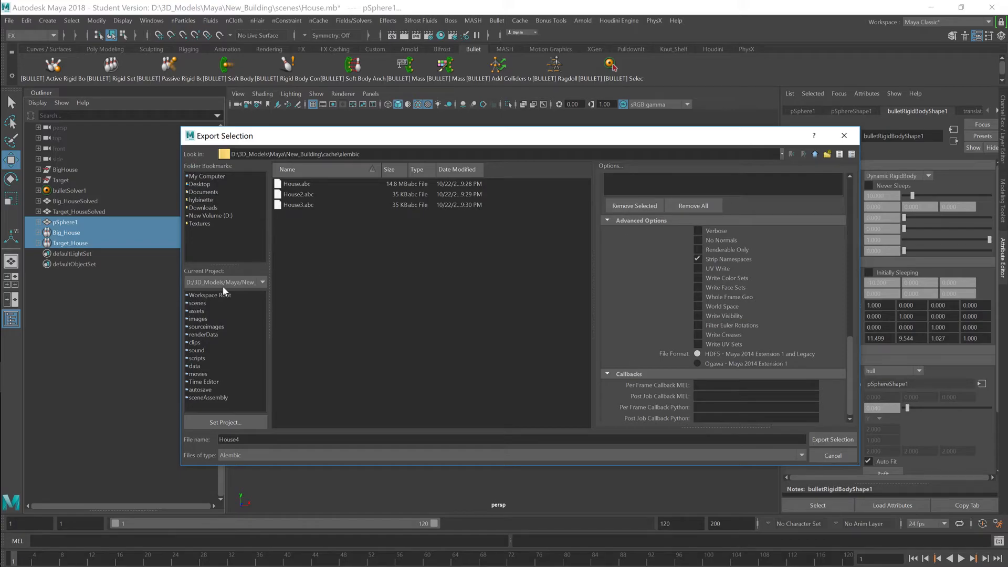
pyautogui.moveTo(832, 440)
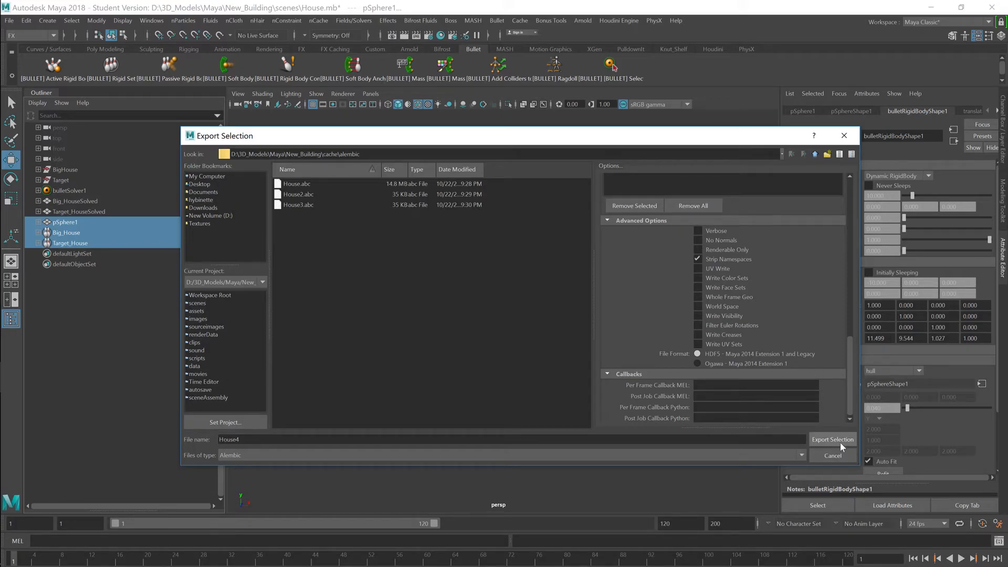
pyautogui.click(832, 439)
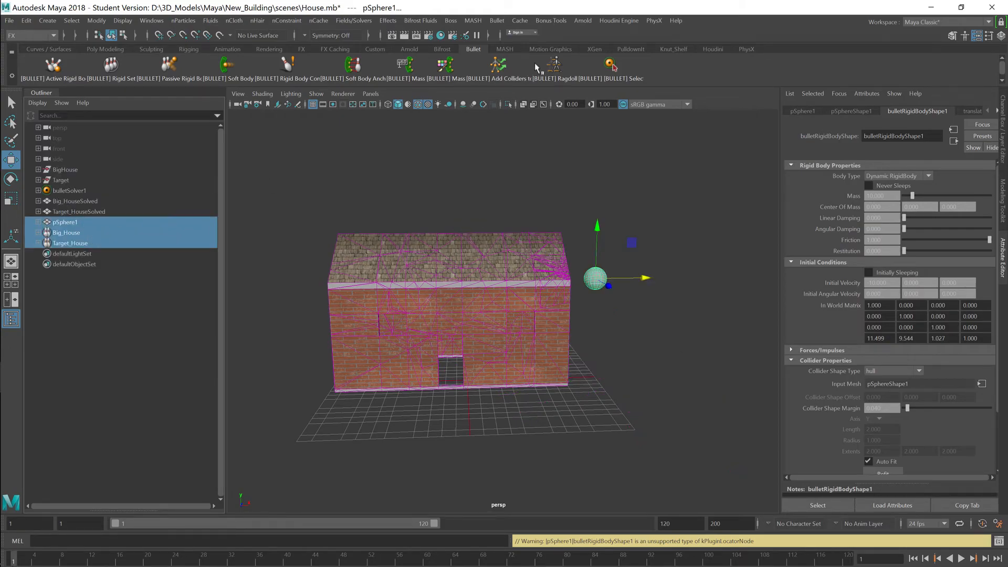
pyautogui.click(520, 20)
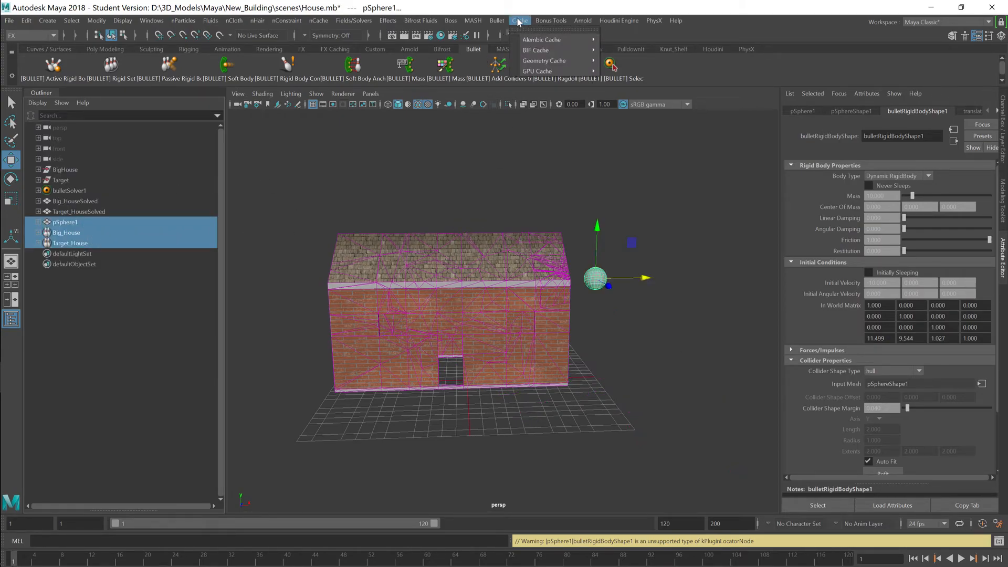
pyautogui.click(497, 20)
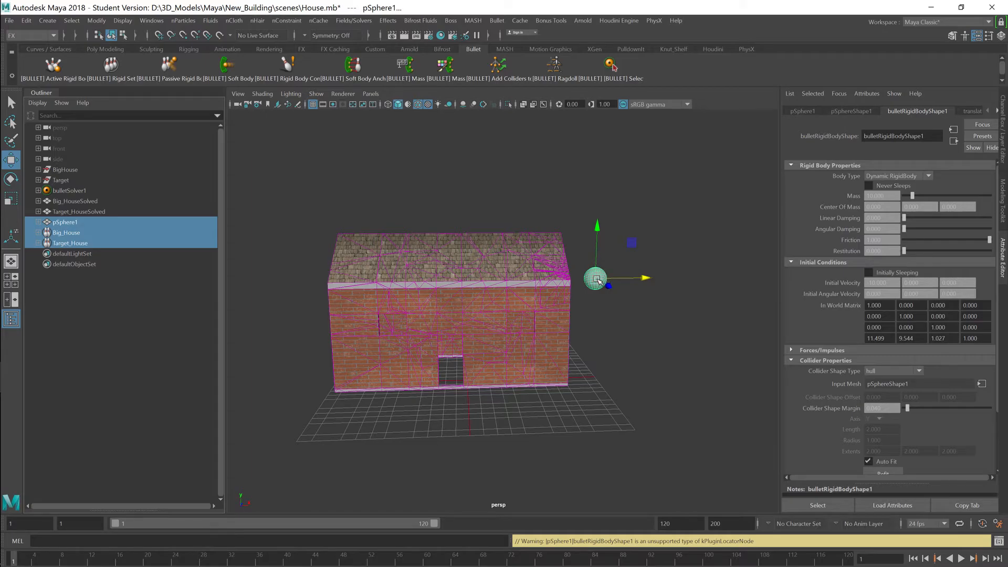
pyautogui.click(881, 196)
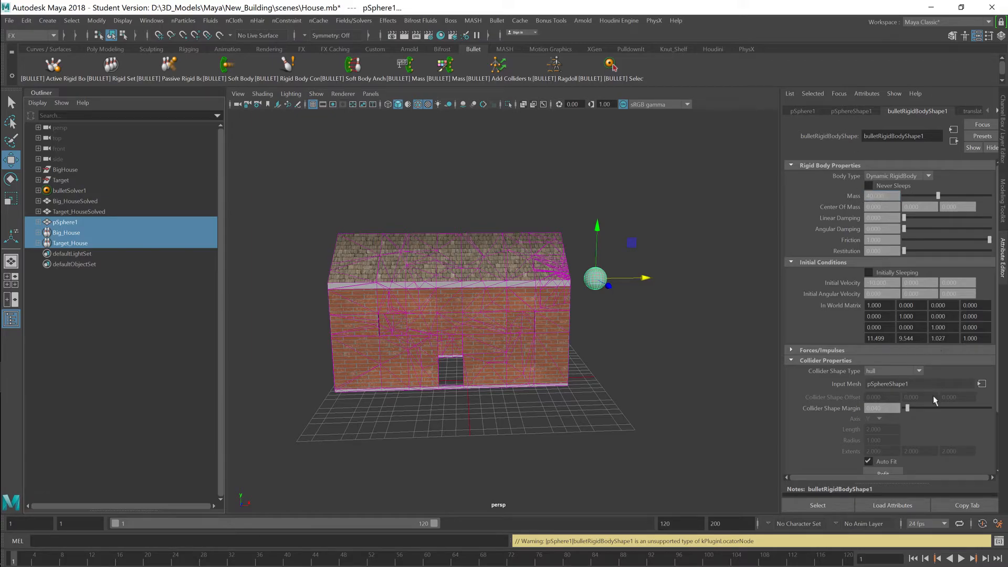
pyautogui.click(963, 557)
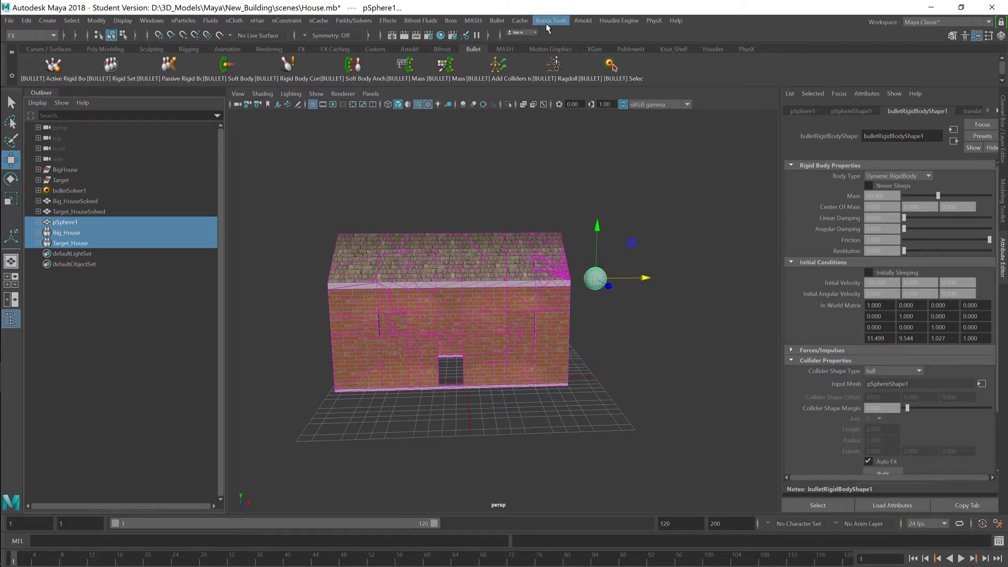
# - Export the selected bodies to Alembic using the House cache file name as a base
pyautogui.click(497, 20)
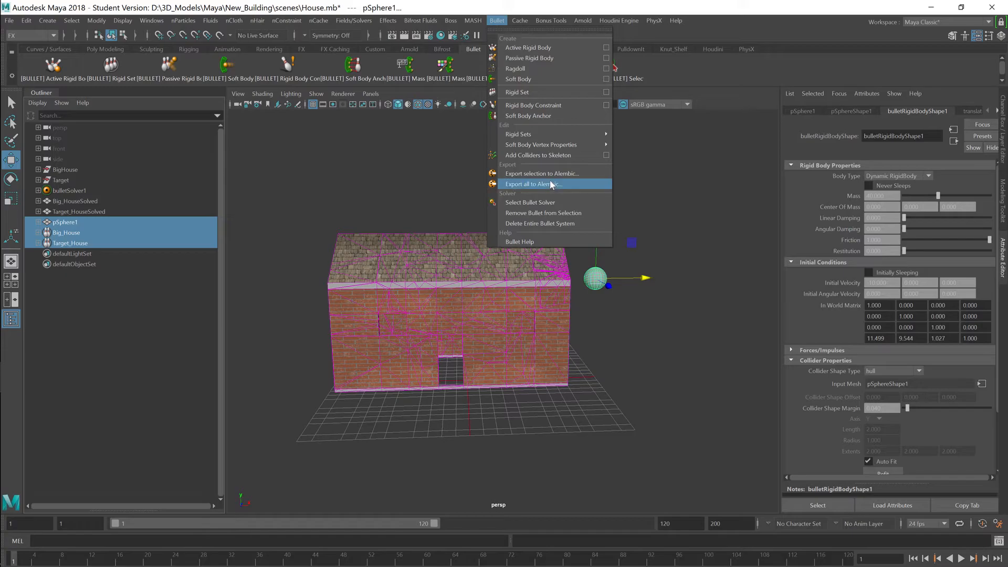
pyautogui.moveTo(542, 174)
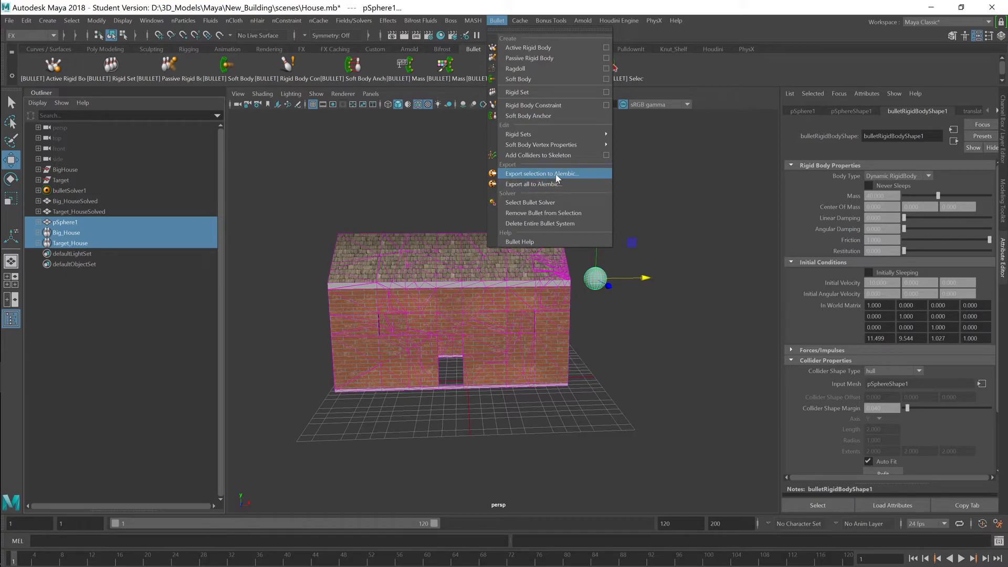
pyautogui.click(542, 173)
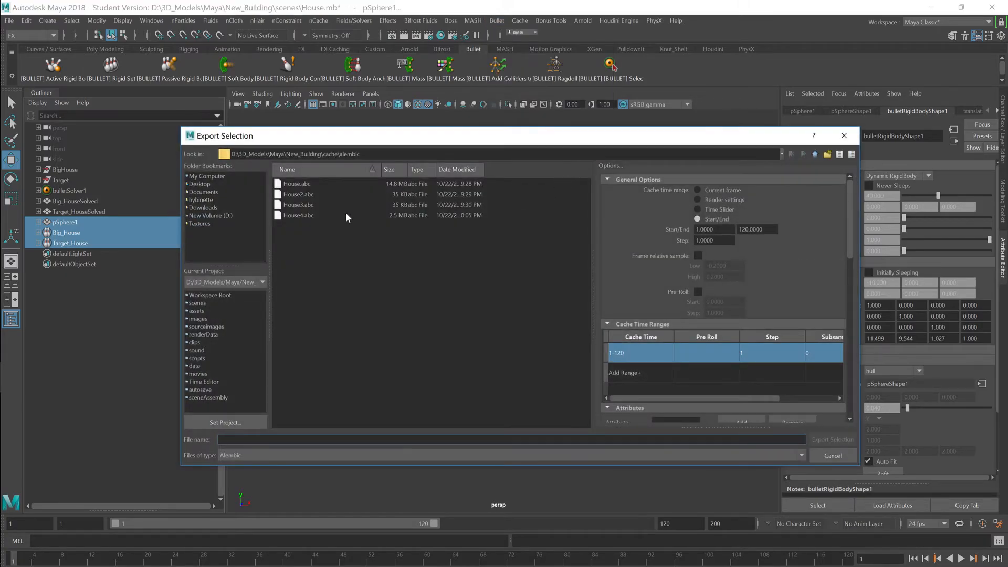
pyautogui.click(298, 215)
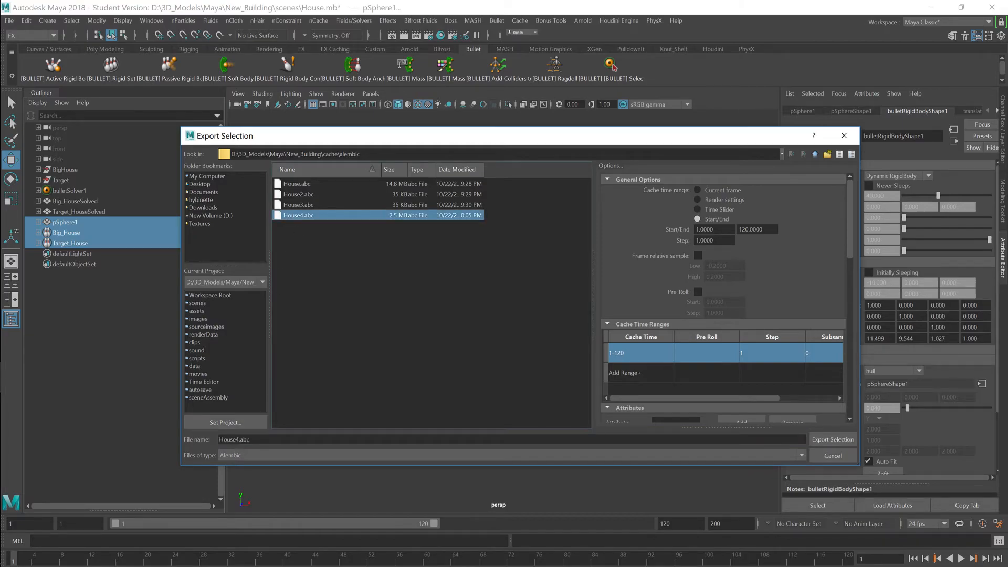
pyautogui.click(296, 184)
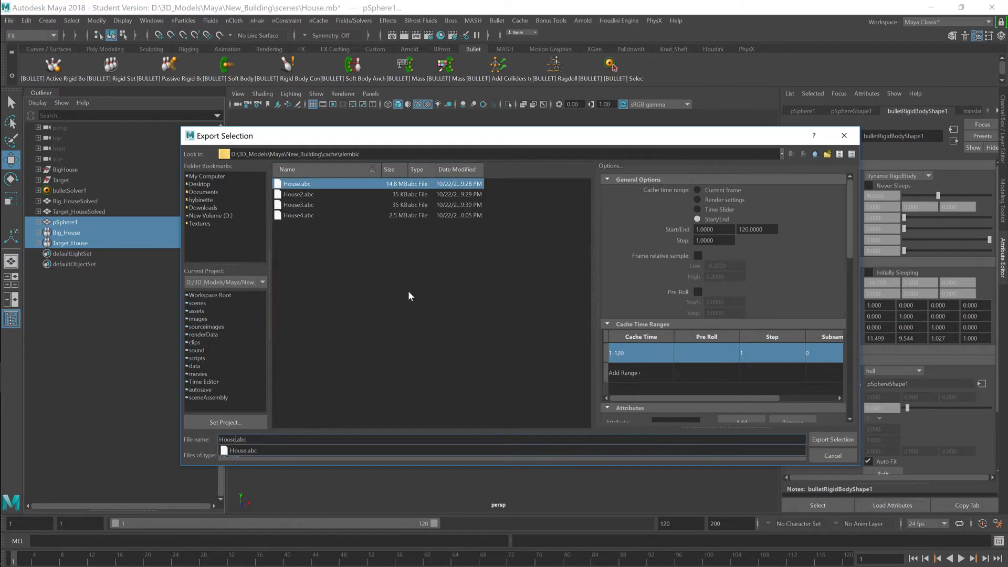
pyautogui.click(832, 439)
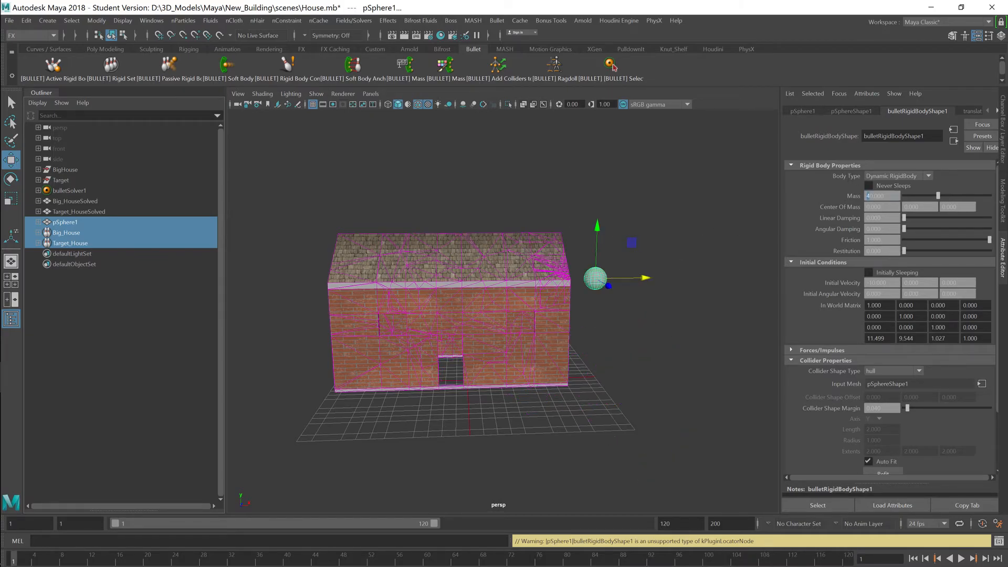
# - Export the selection to Alembic a second time, creating the House5 cache beside House4
pyautogui.click(878, 282)
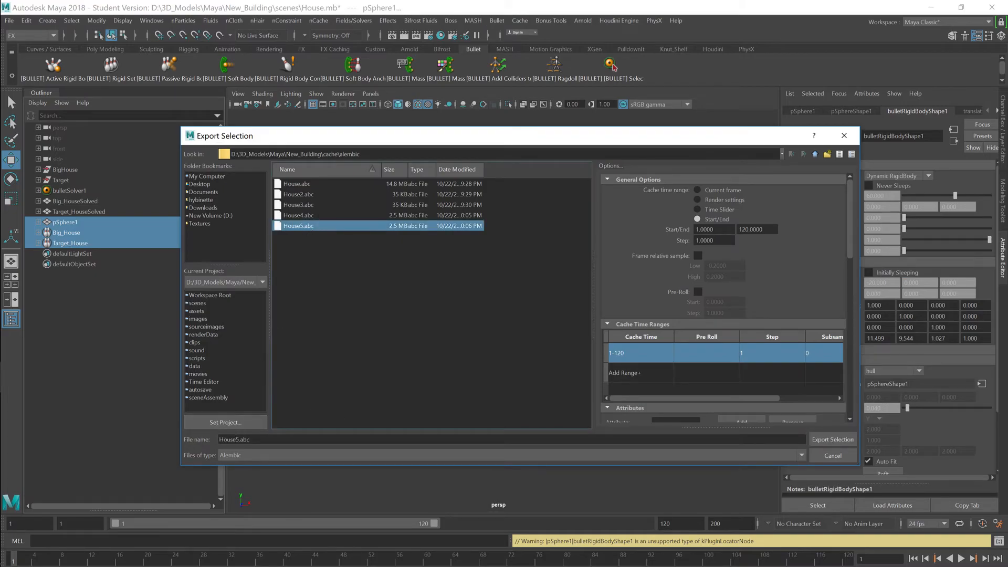
pyautogui.click(296, 184)
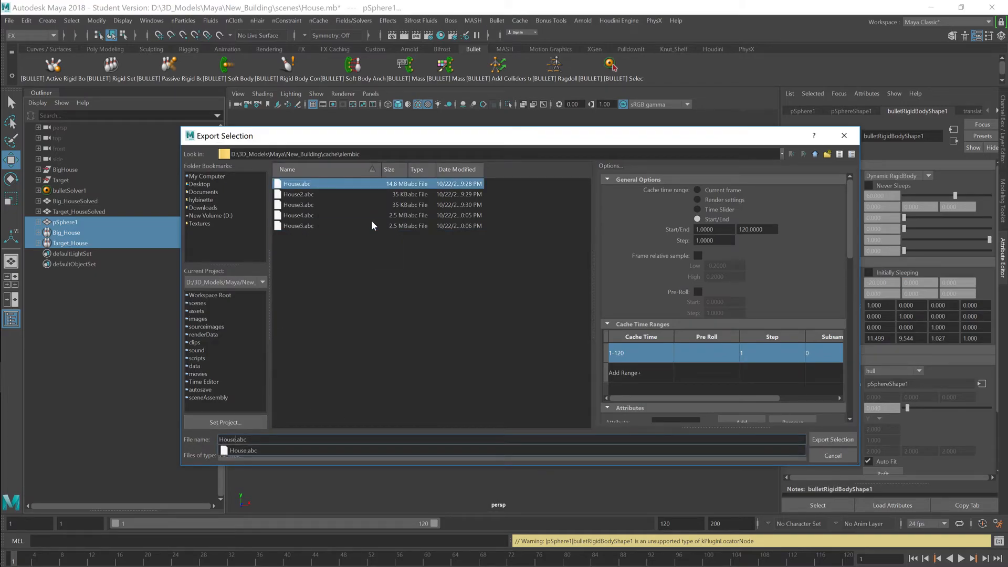
pyautogui.click(832, 440)
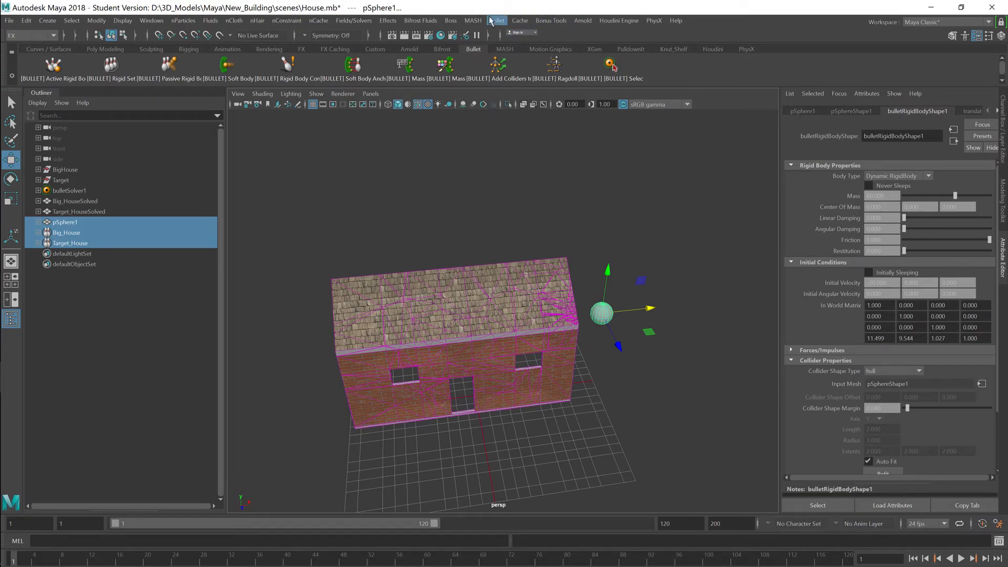
# - Delete the entire Bullet system and select the original BigHouse in the scene
pyautogui.click(497, 20)
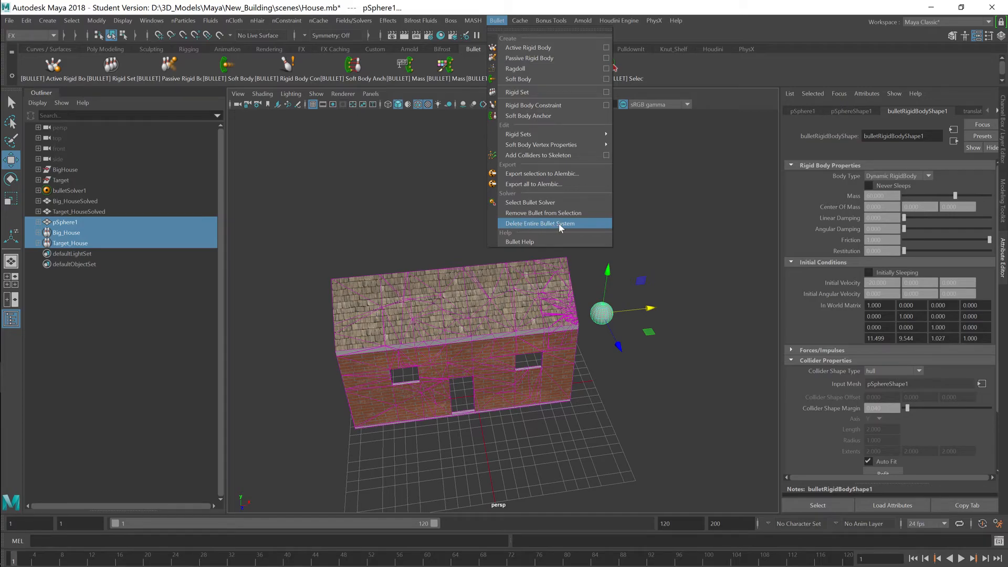
pyautogui.click(539, 223)
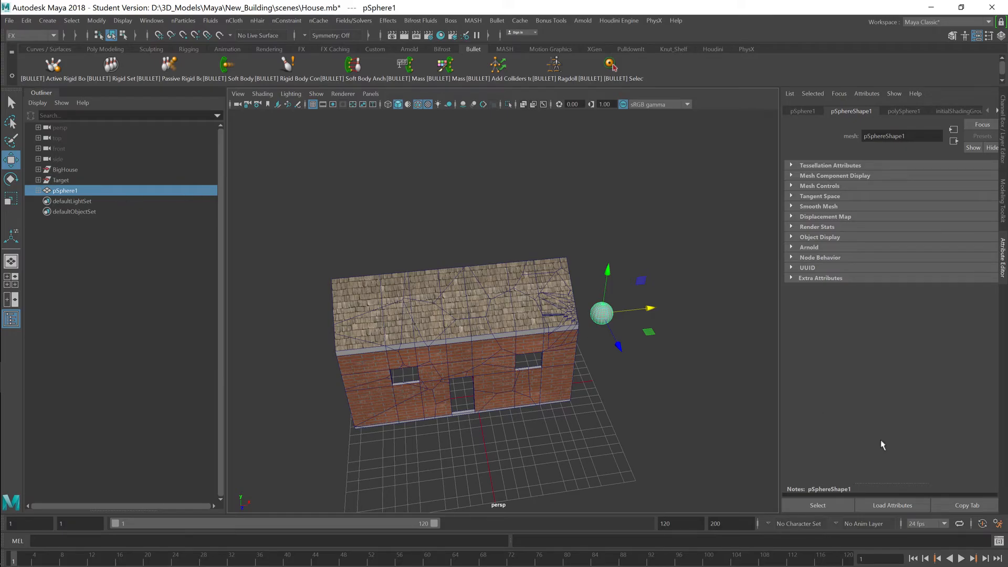
pyautogui.click(964, 558)
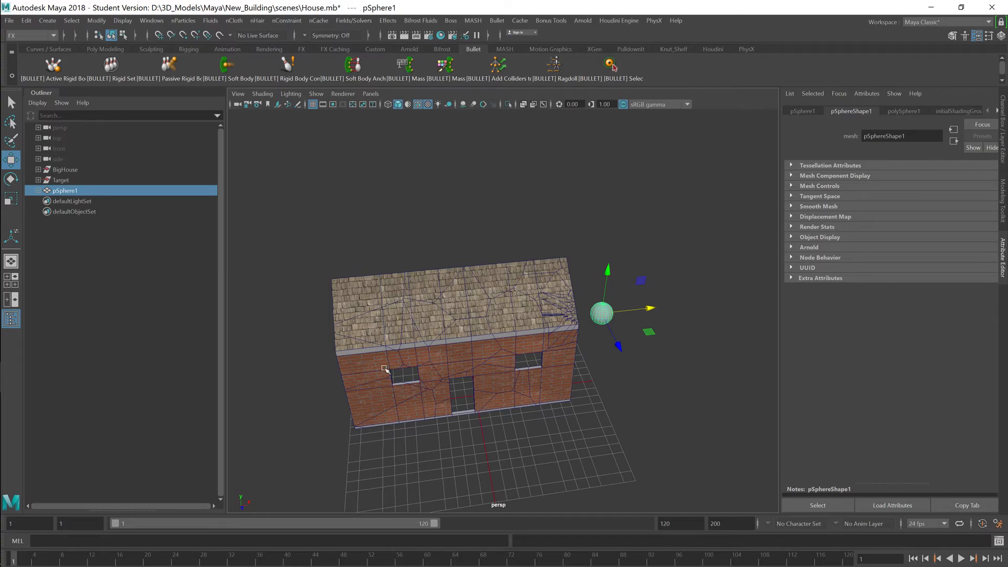
pyautogui.click(66, 169)
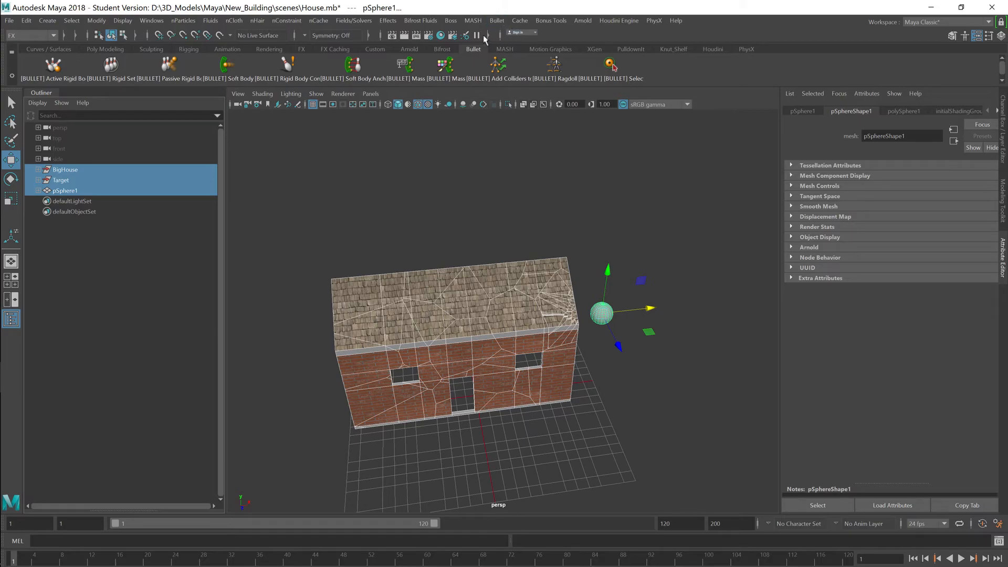
# - Set Alembic import to merge the cache under the currently selected house objects
pyautogui.click(520, 20)
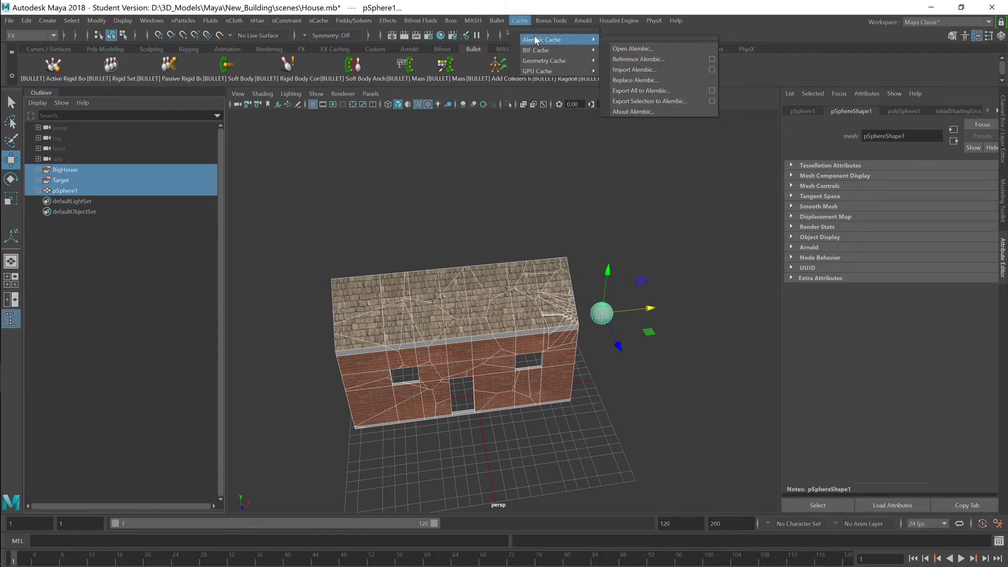
pyautogui.moveTo(675, 80)
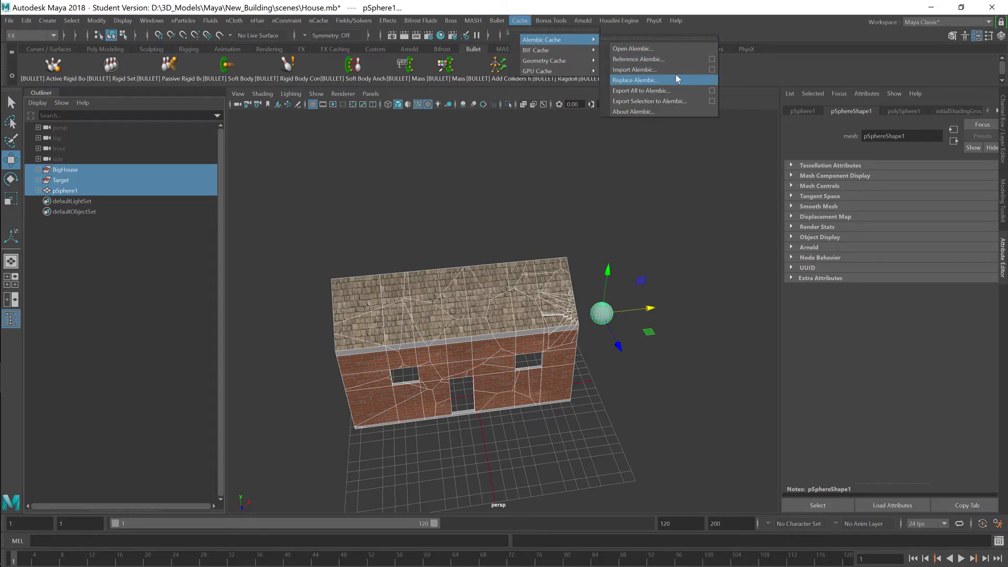
pyautogui.moveTo(637, 70)
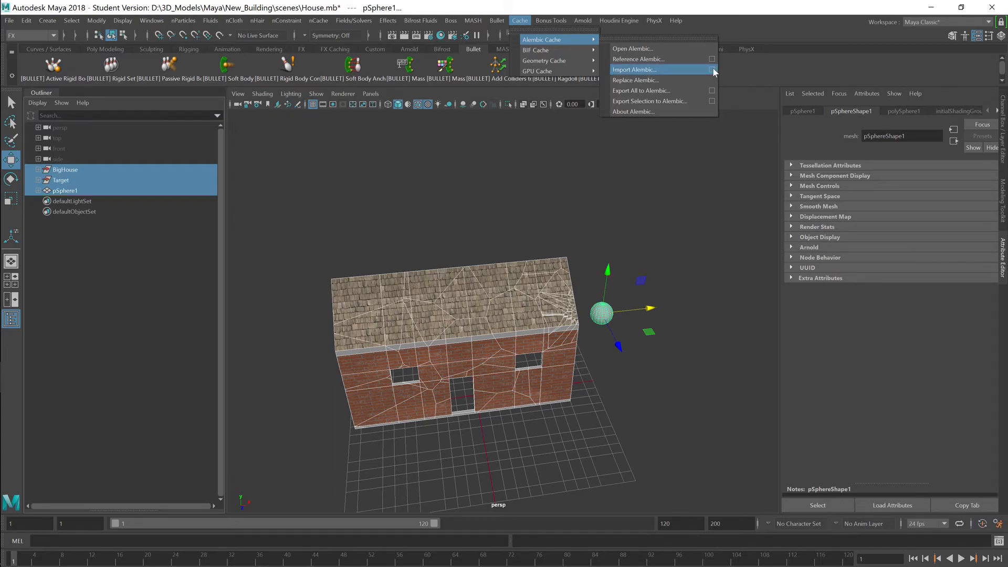
pyautogui.click(634, 69)
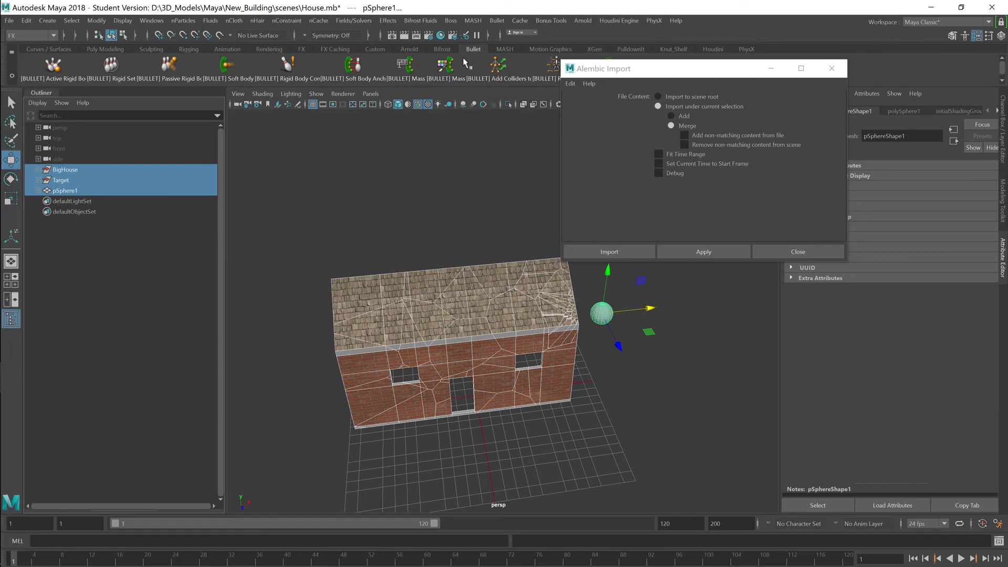
pyautogui.moveTo(404, 327)
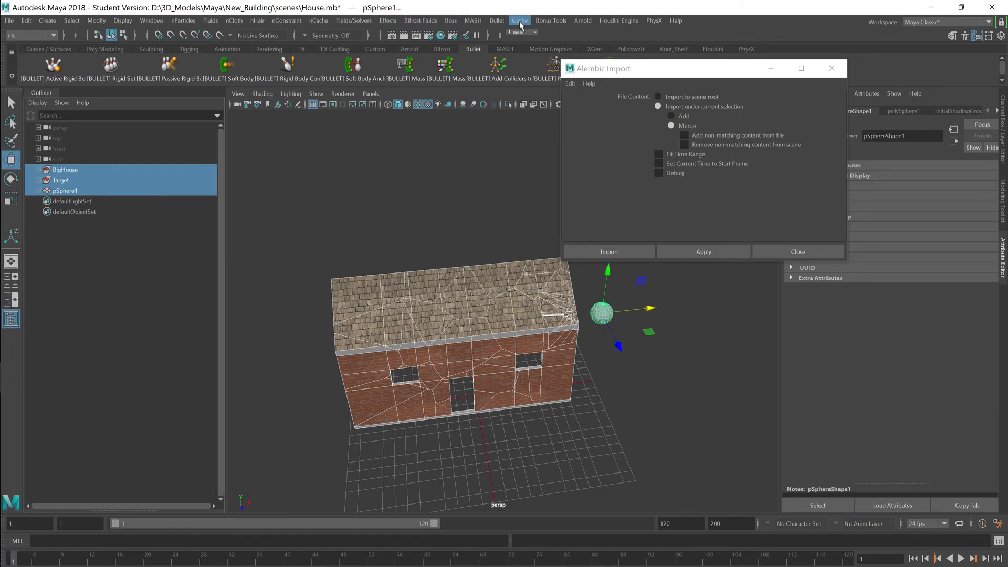
pyautogui.moveTo(450, 20)
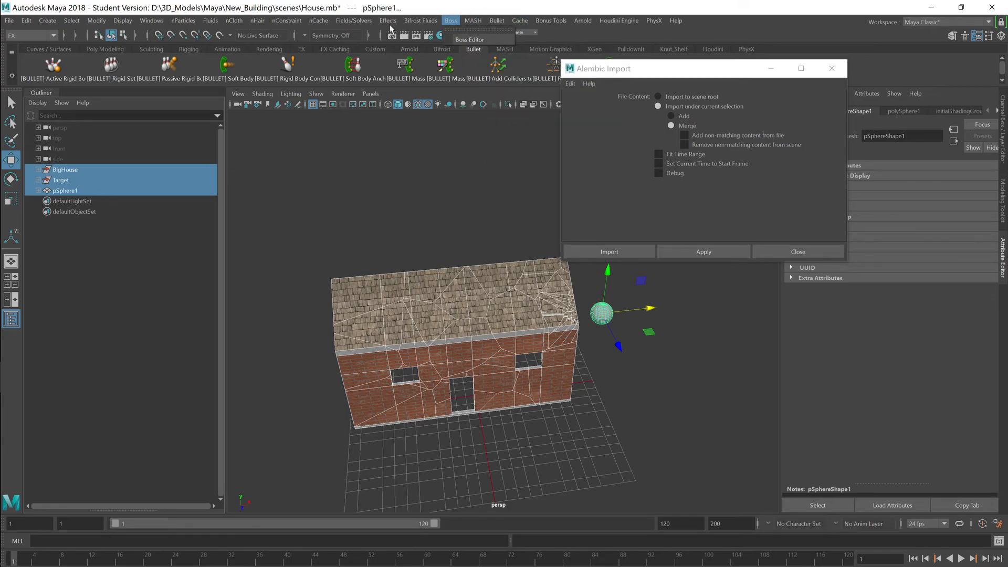
# - Import the House Alembic cache onto the selection and play the cached shattering
pyautogui.click(519, 20)
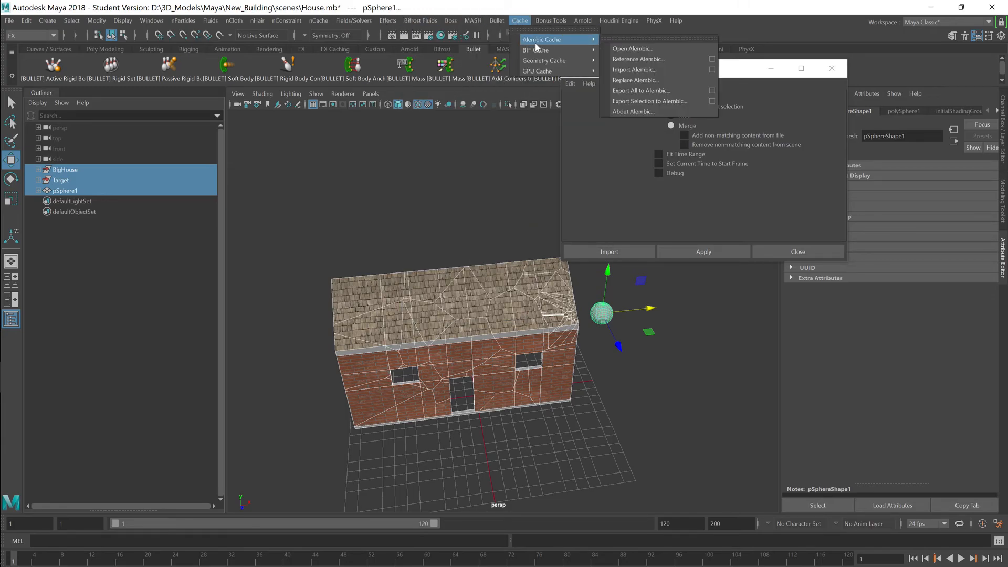
pyautogui.moveTo(635, 69)
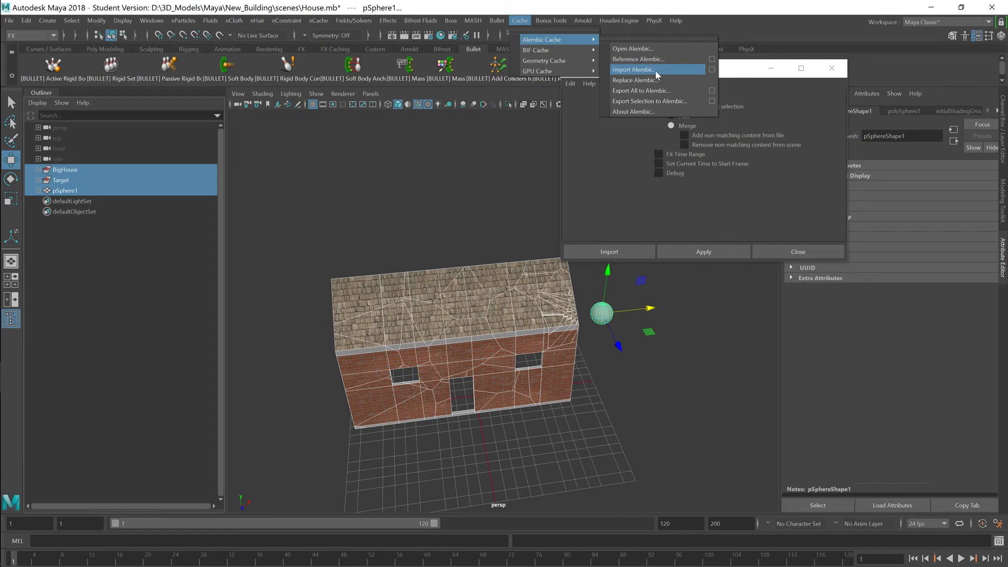
pyautogui.click(634, 69)
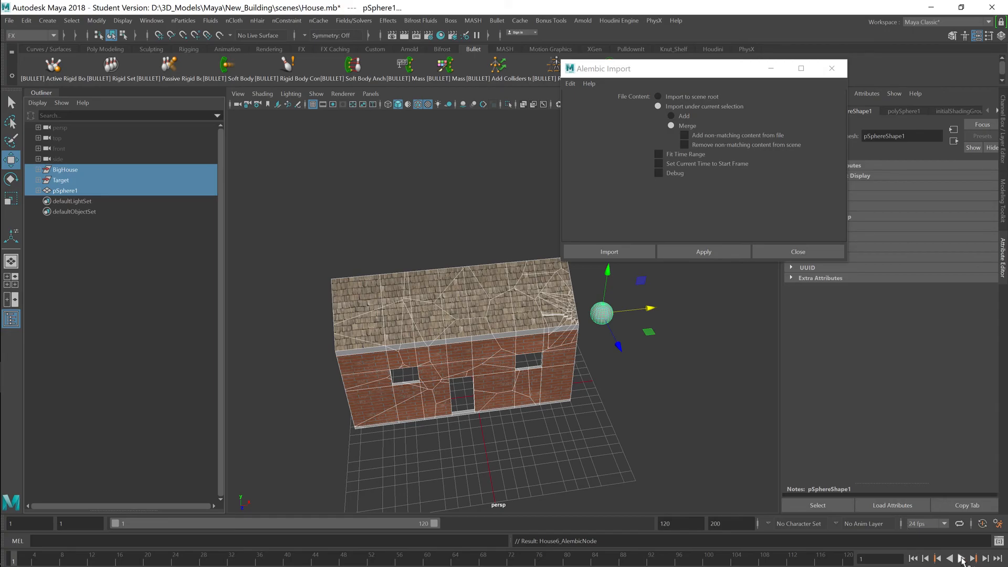
pyautogui.click(963, 558)
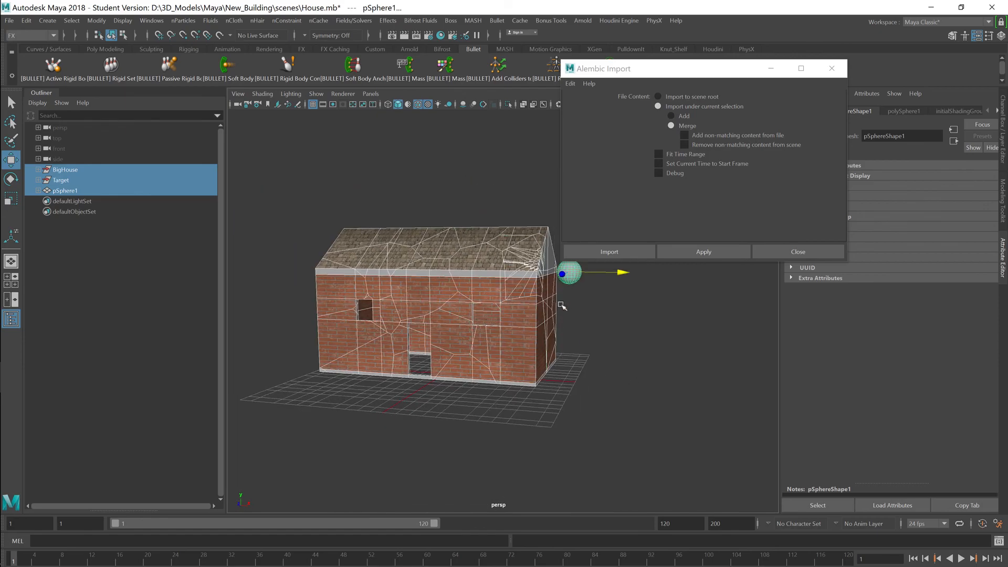
pyautogui.moveTo(379, 258)
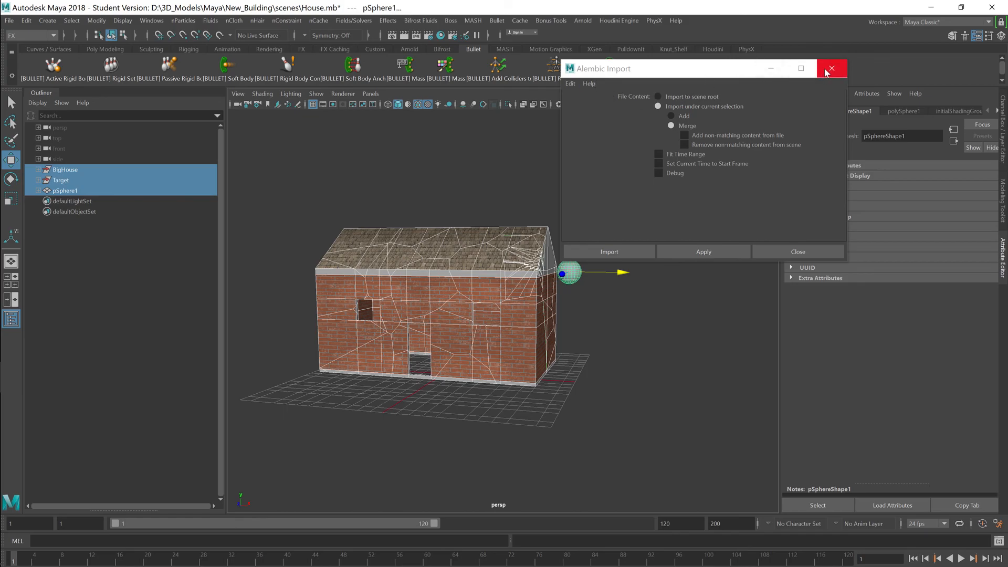
pyautogui.click(832, 69)
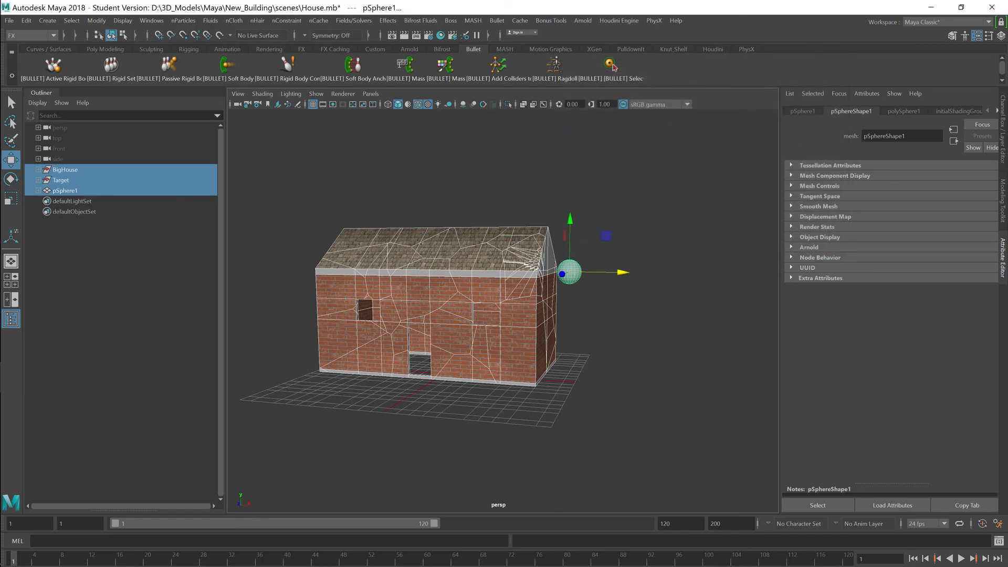